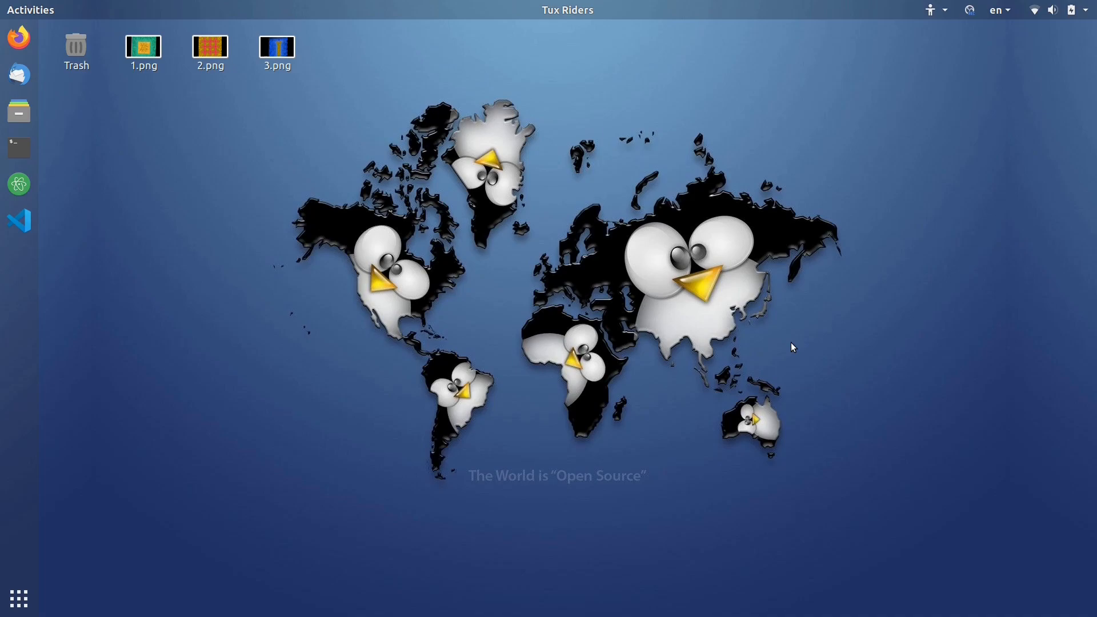
mouse_move(795, 360)
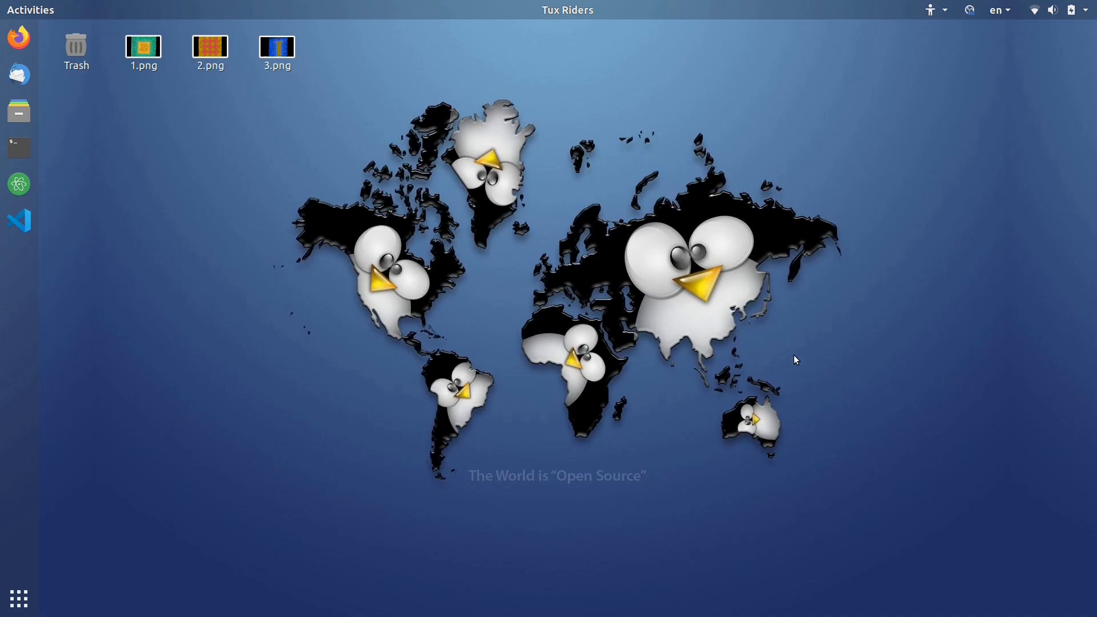
mouse_move(846, 398)
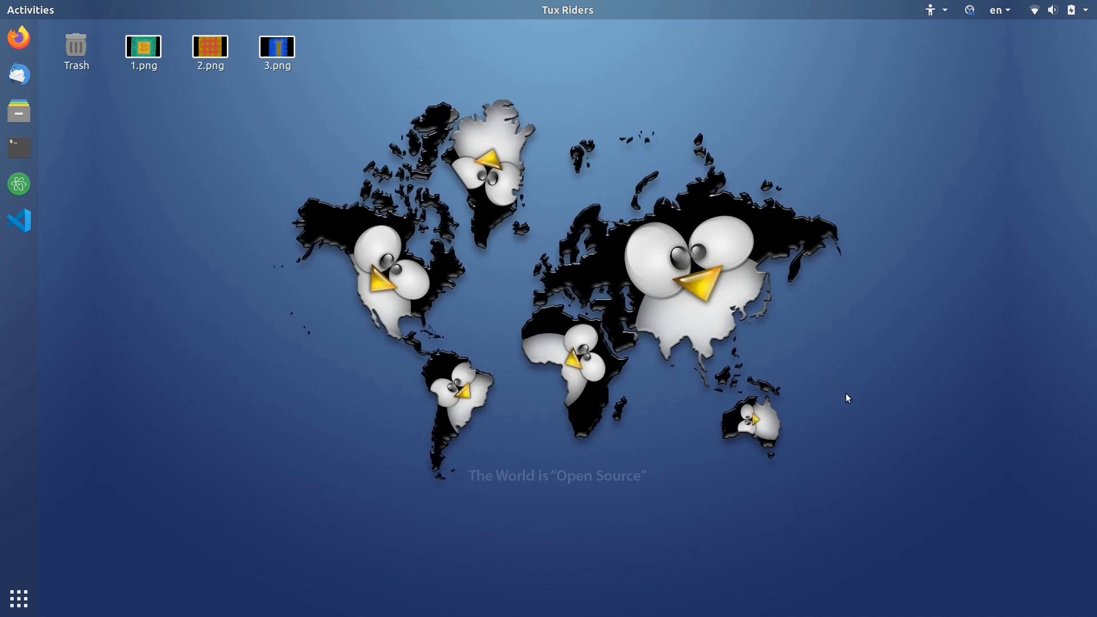
Open 1.png from the desktop to view the green-and-orange tetrahedral mesh image.
left_click(143, 49)
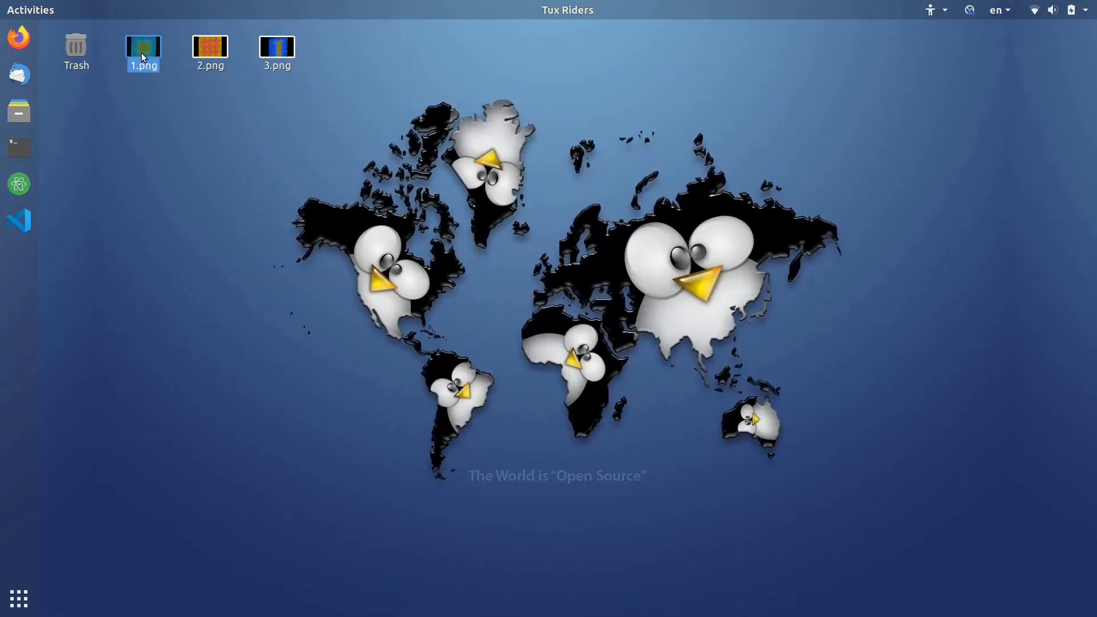
double_click(143, 46)
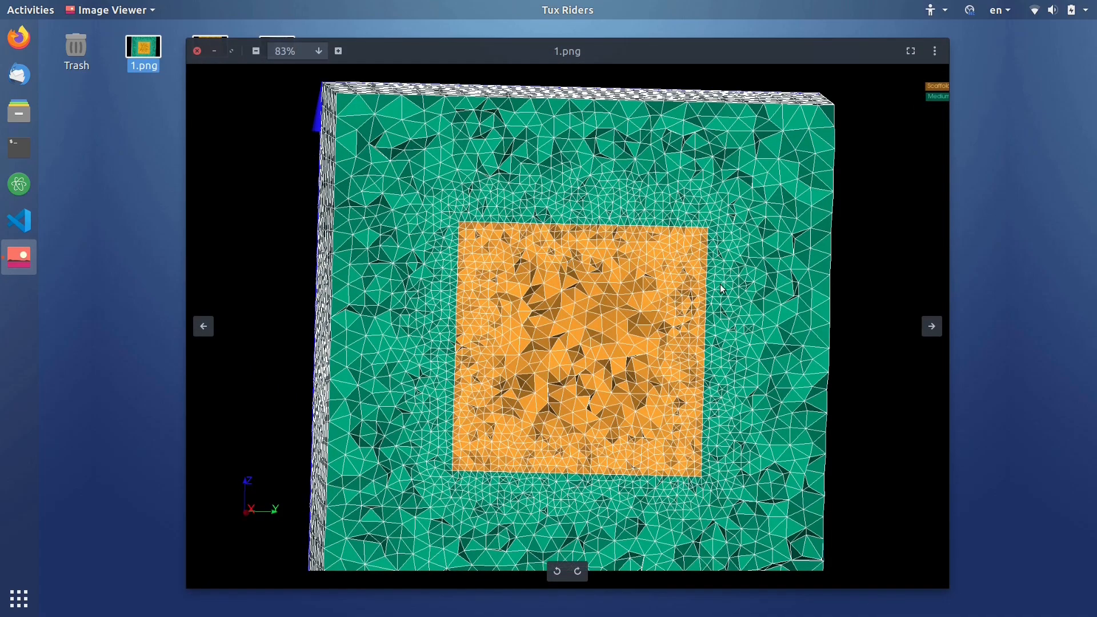
mouse_move(533, 140)
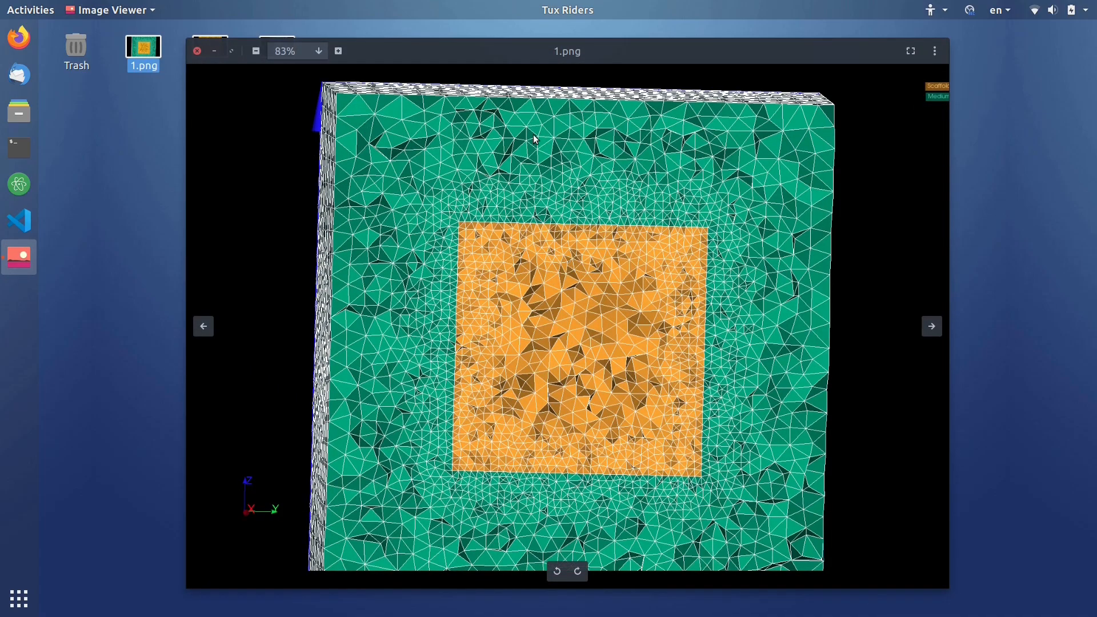
mouse_move(637, 292)
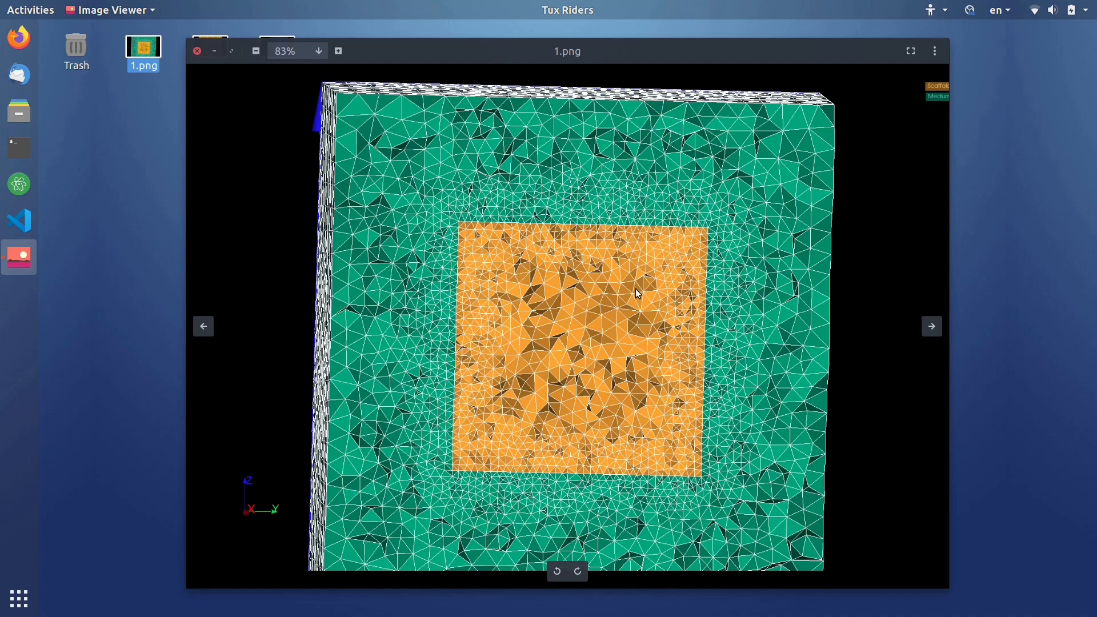
mouse_move(663, 323)
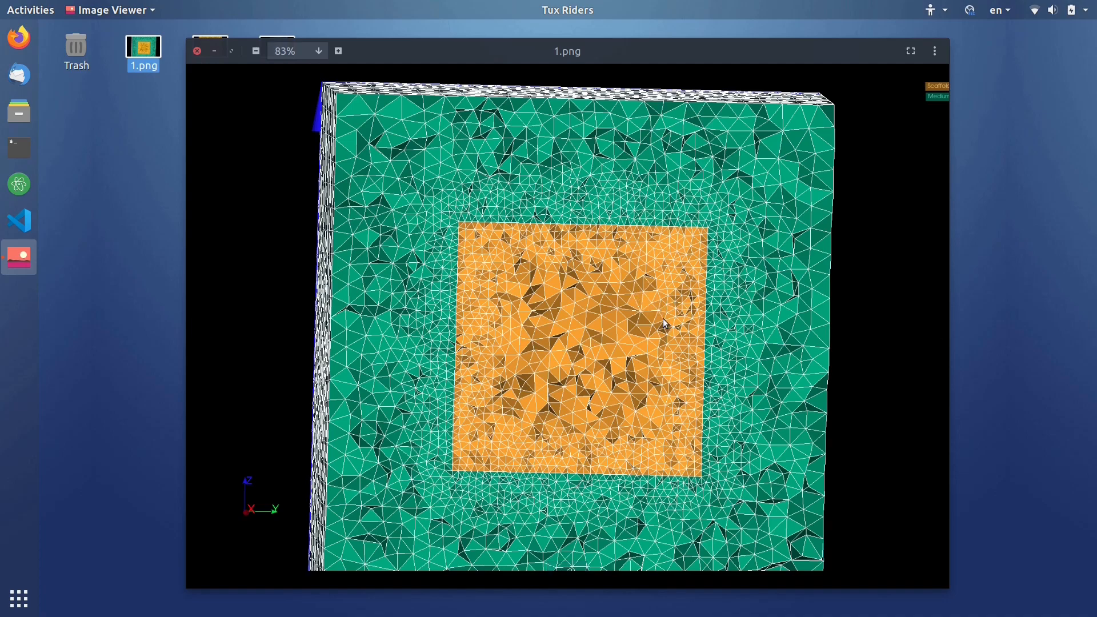
mouse_move(579, 306)
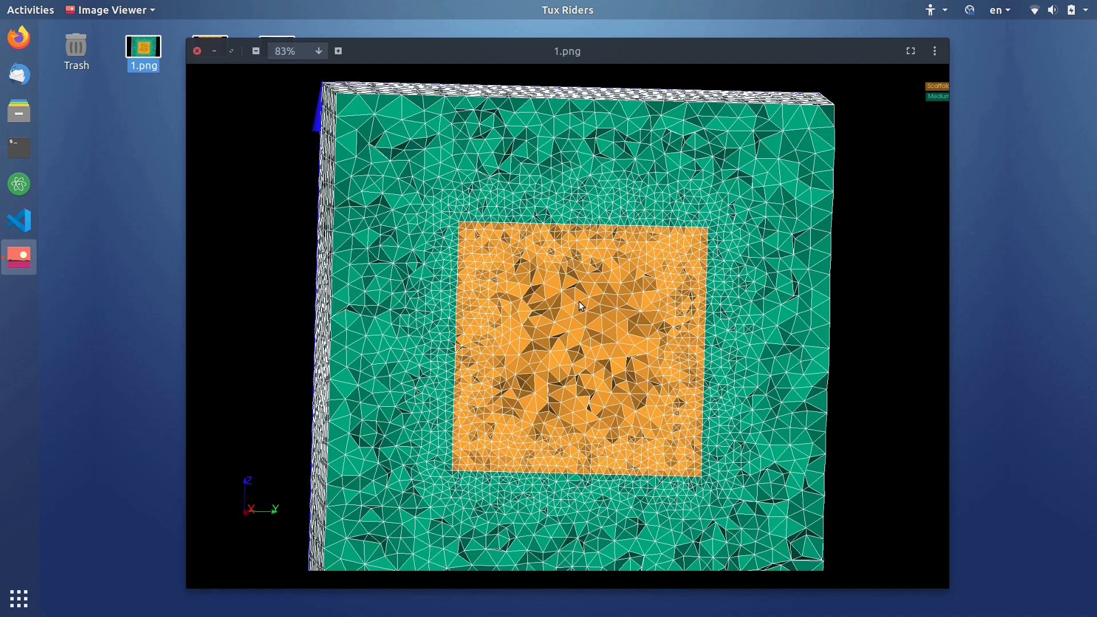
mouse_move(463, 130)
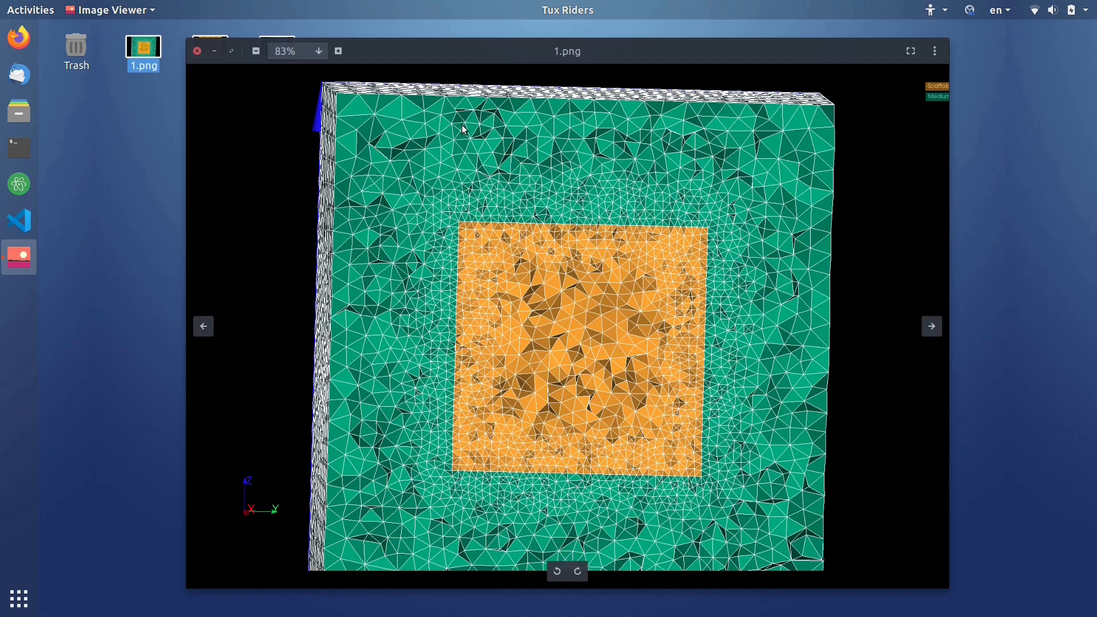
mouse_move(939, 111)
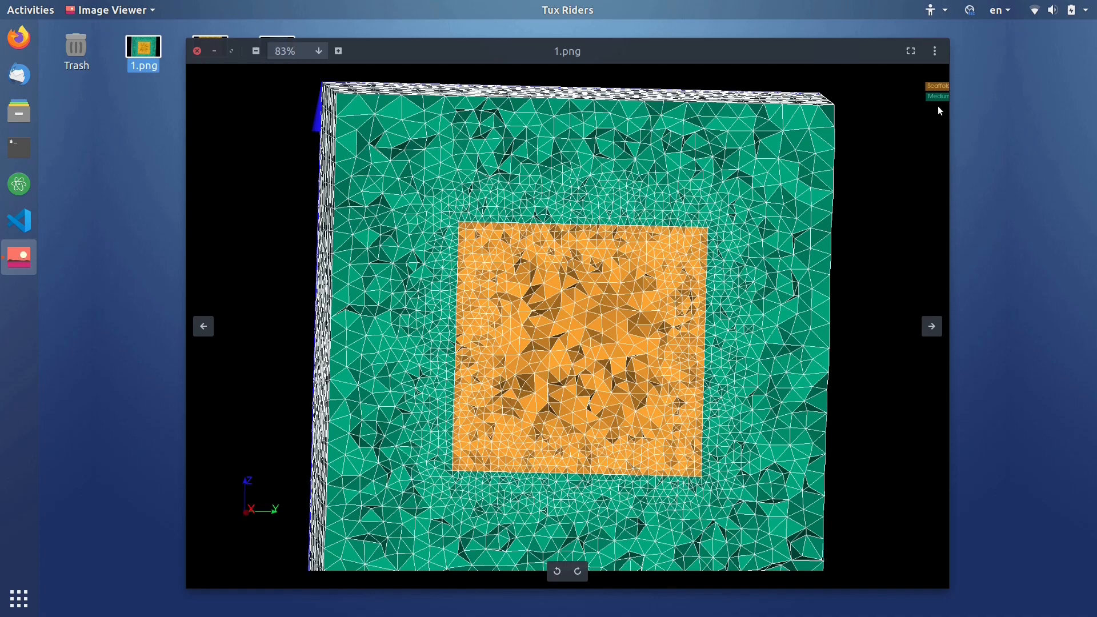
mouse_move(627, 293)
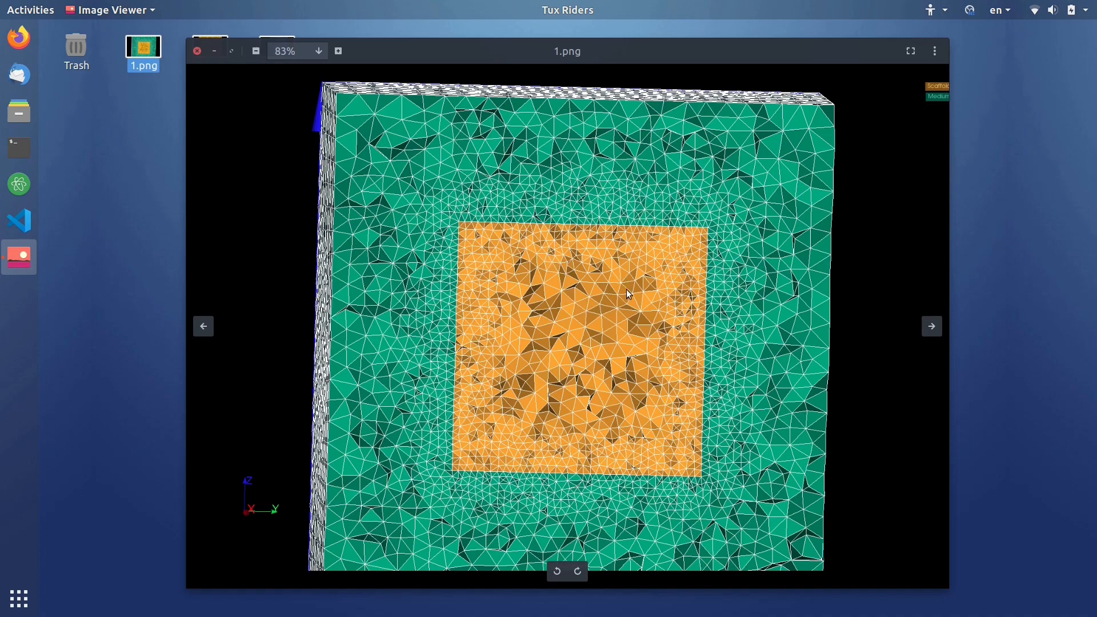
mouse_move(845, 267)
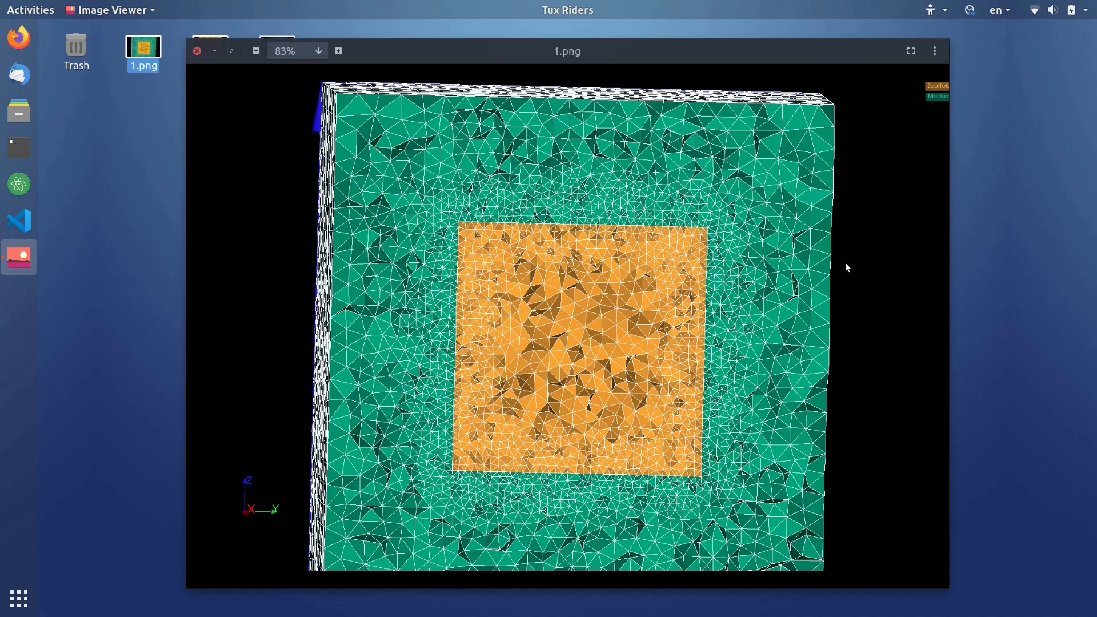
mouse_move(663, 397)
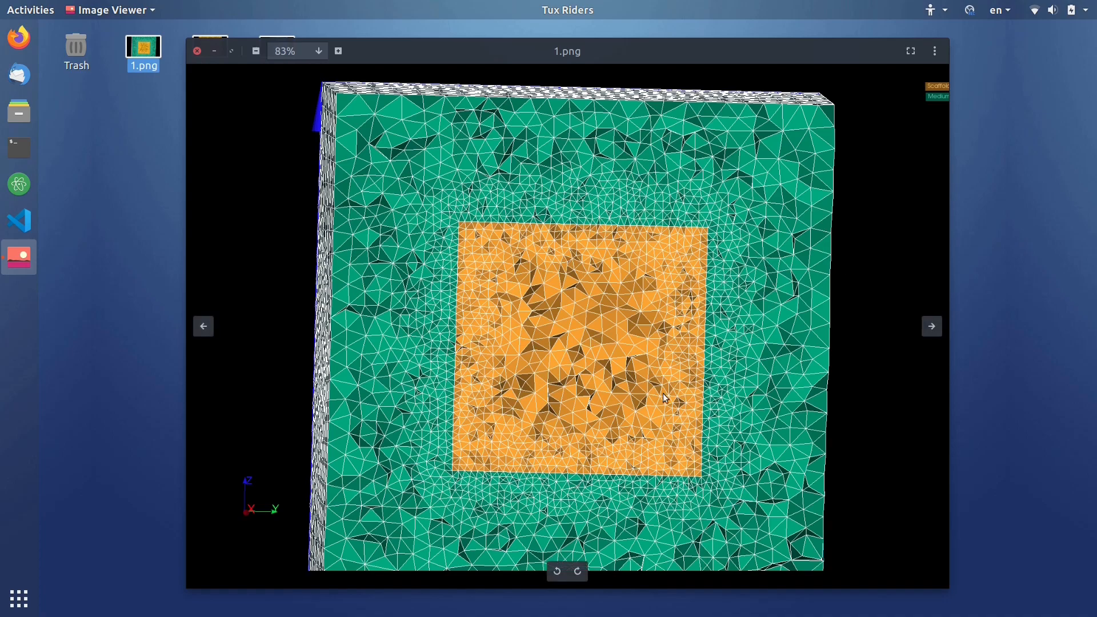
mouse_move(595, 333)
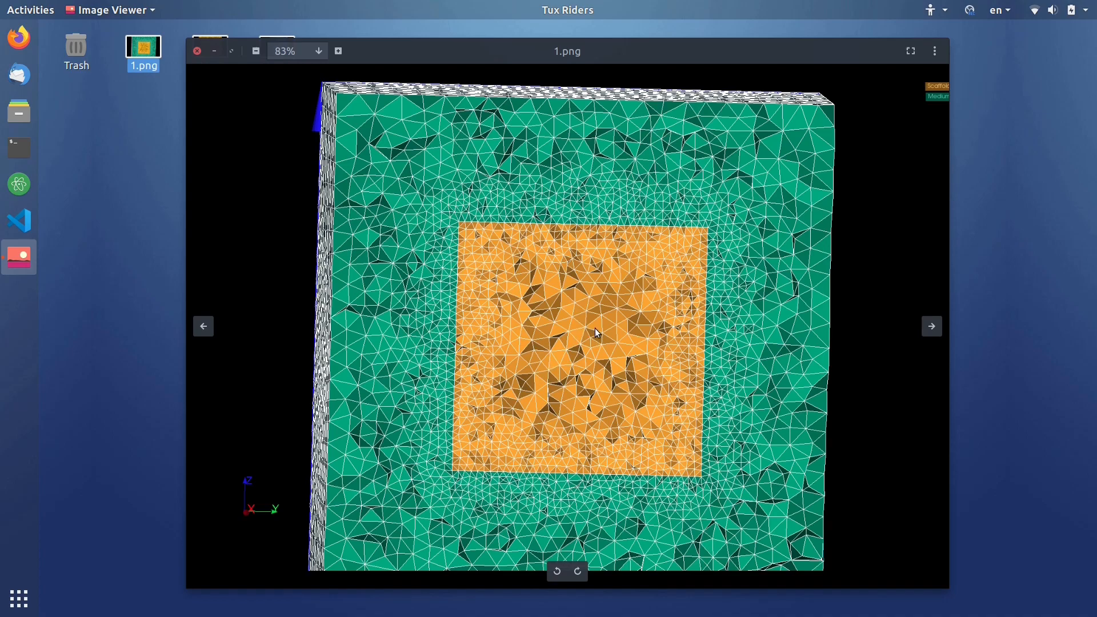
mouse_move(657, 330)
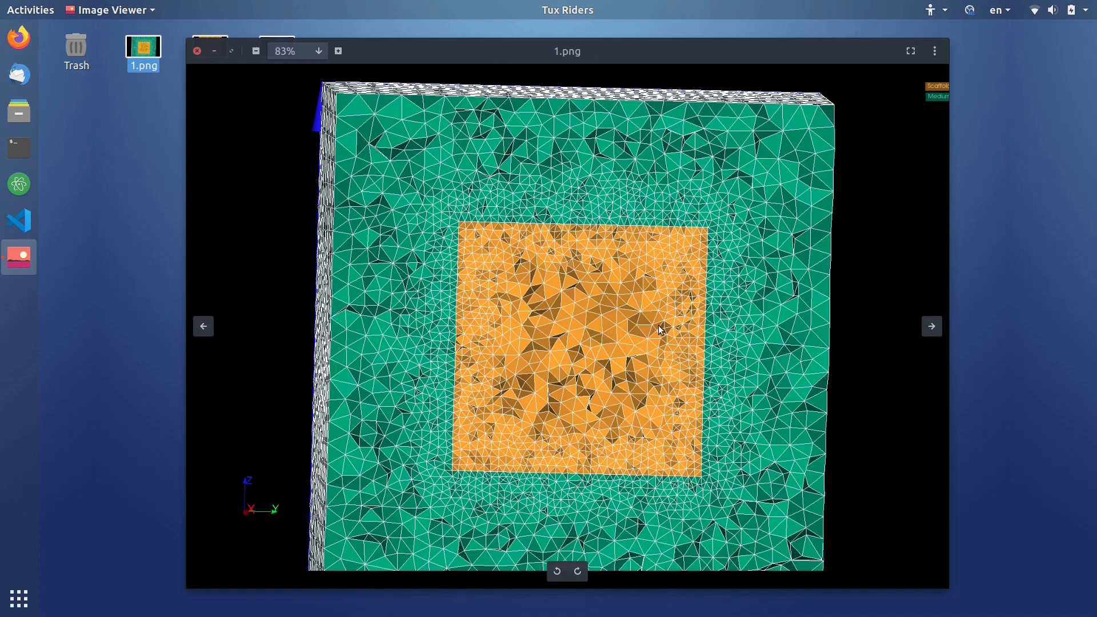
mouse_move(640, 302)
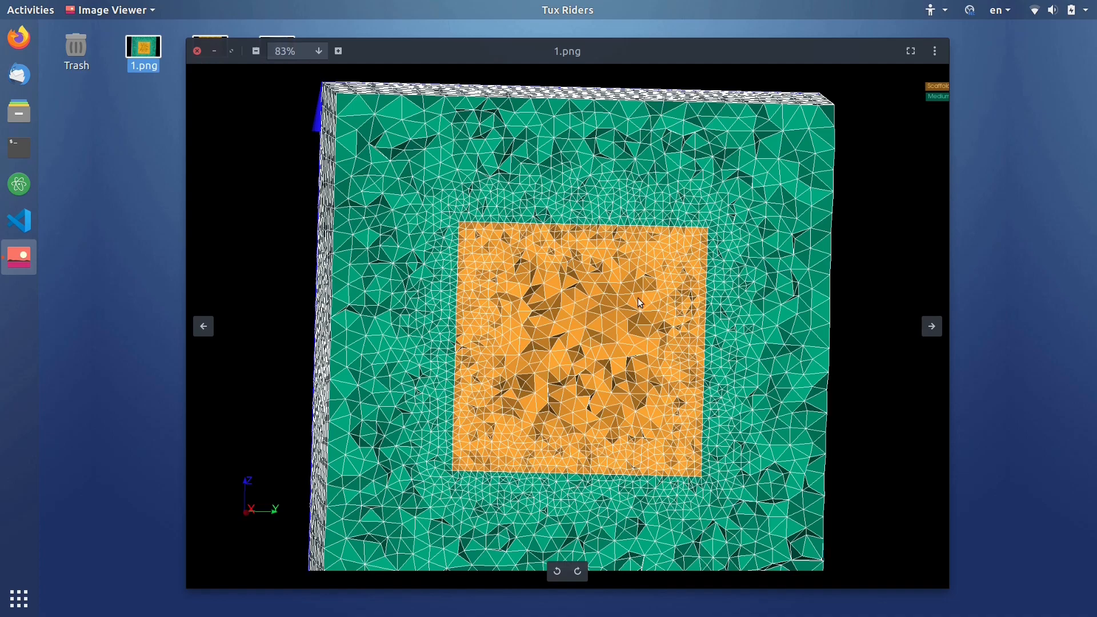
mouse_move(614, 362)
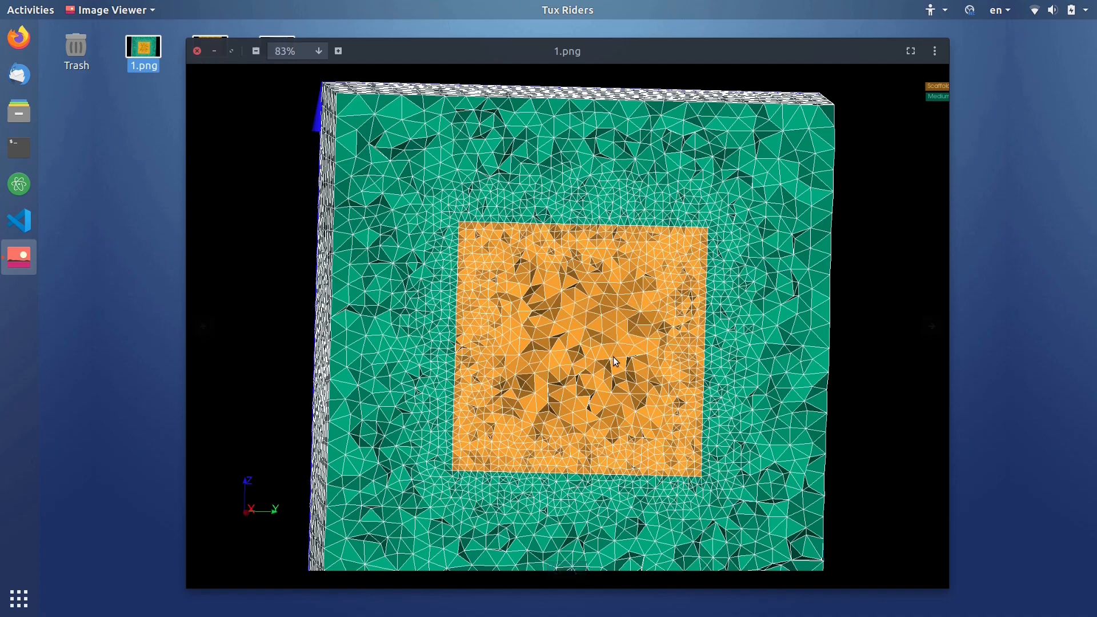
mouse_move(610, 367)
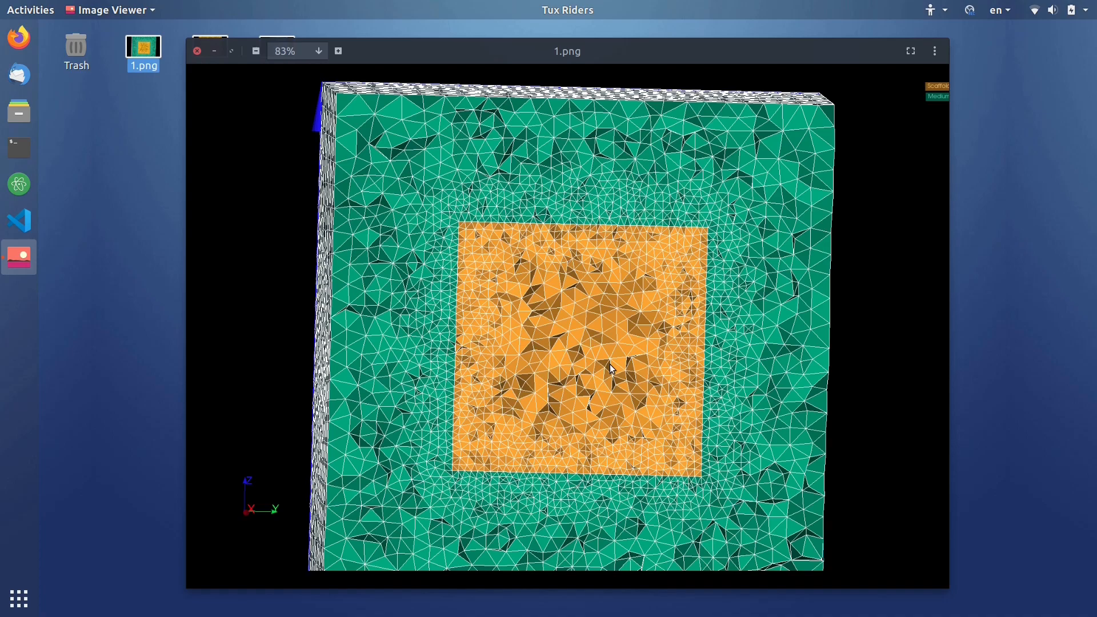
mouse_move(519, 343)
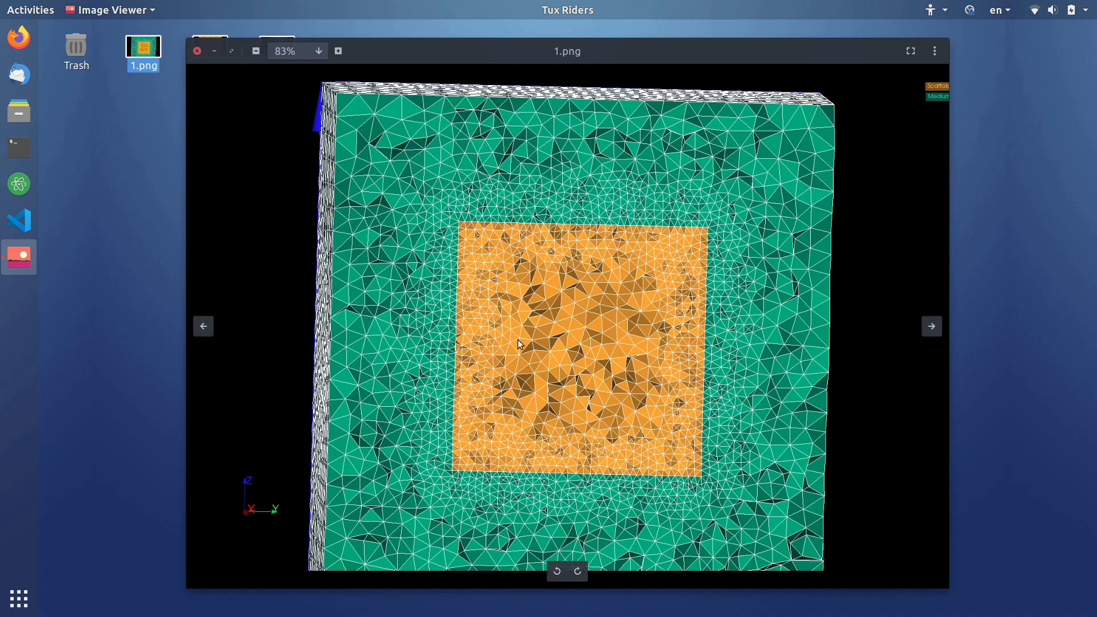
mouse_move(565, 371)
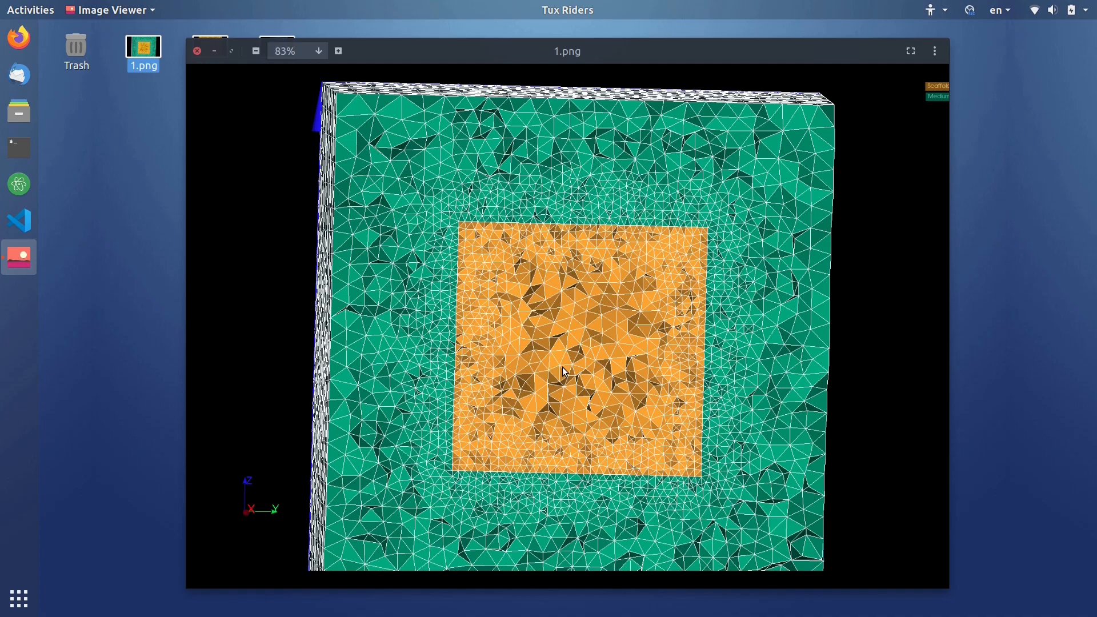
mouse_move(566, 369)
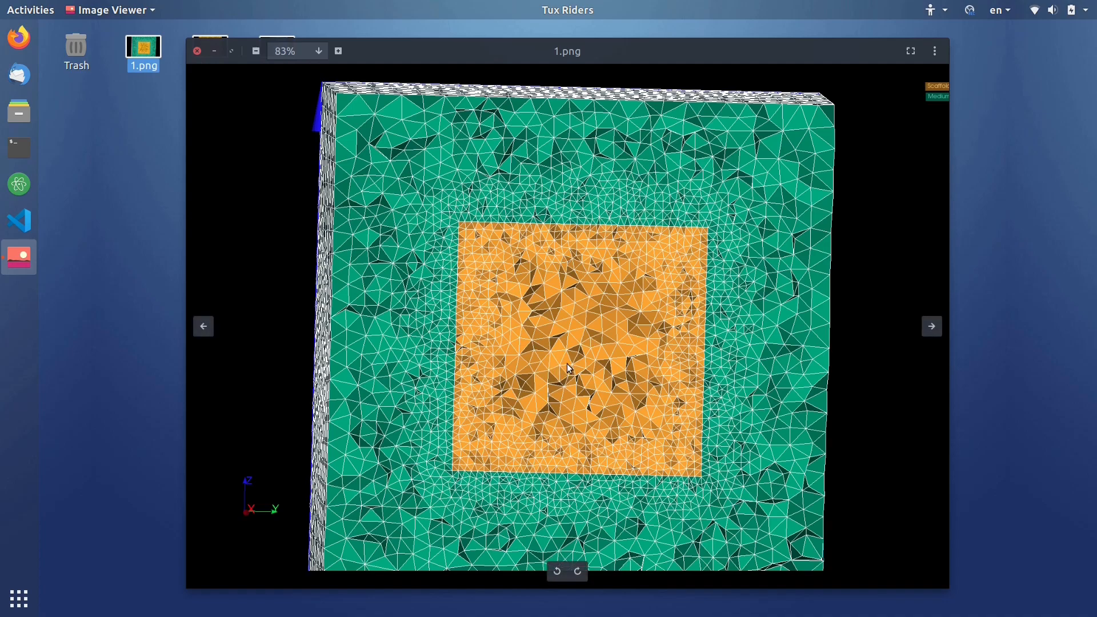
mouse_move(402, 378)
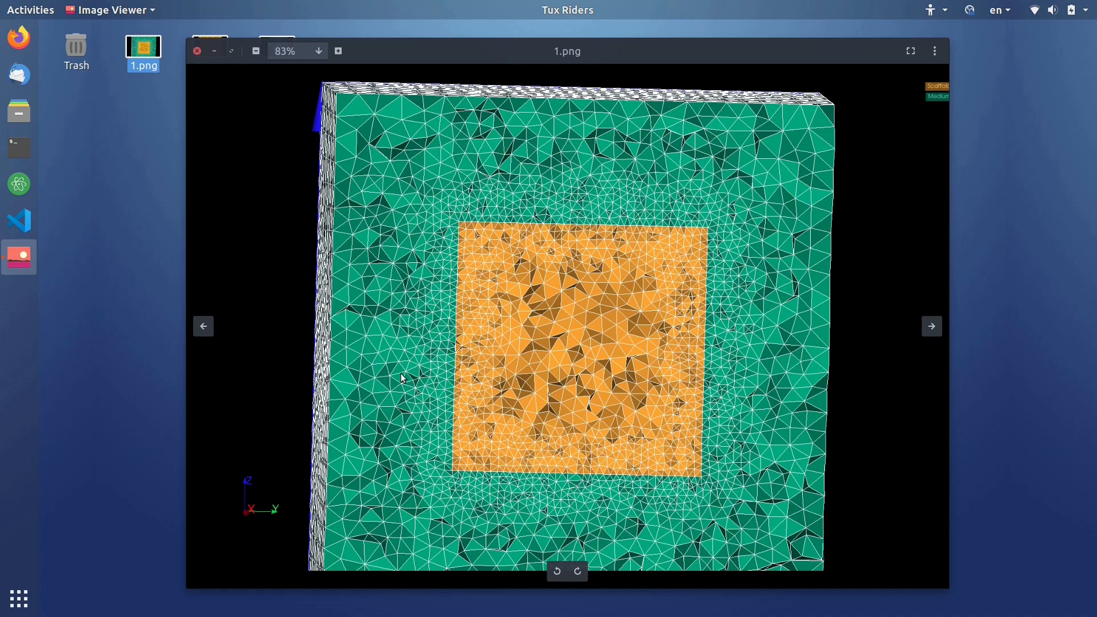
mouse_move(411, 176)
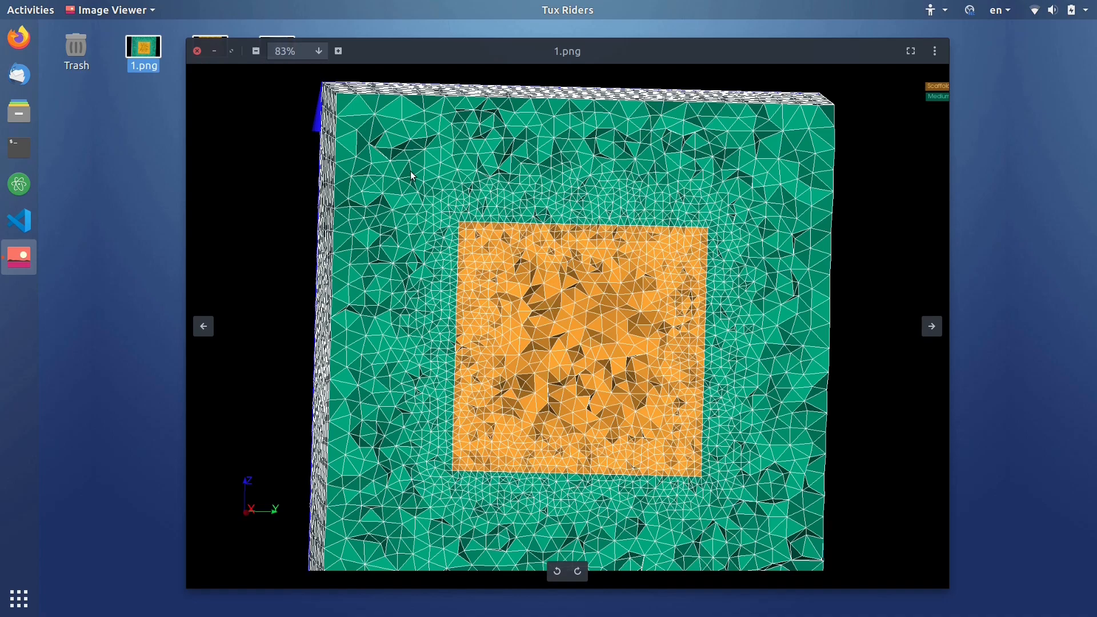
mouse_move(482, 244)
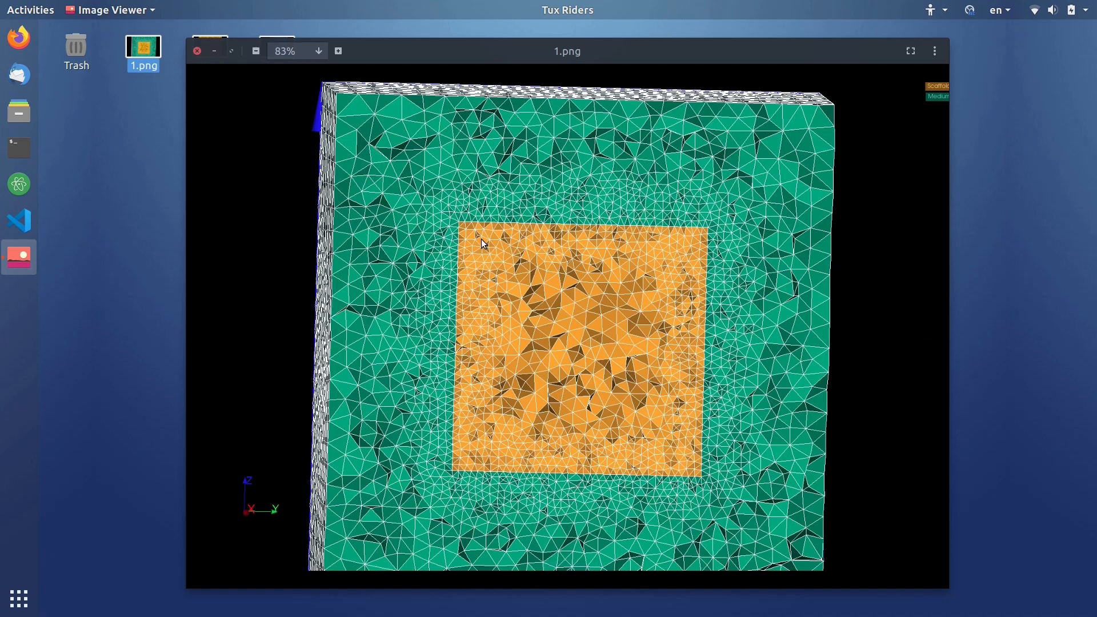
mouse_move(440, 187)
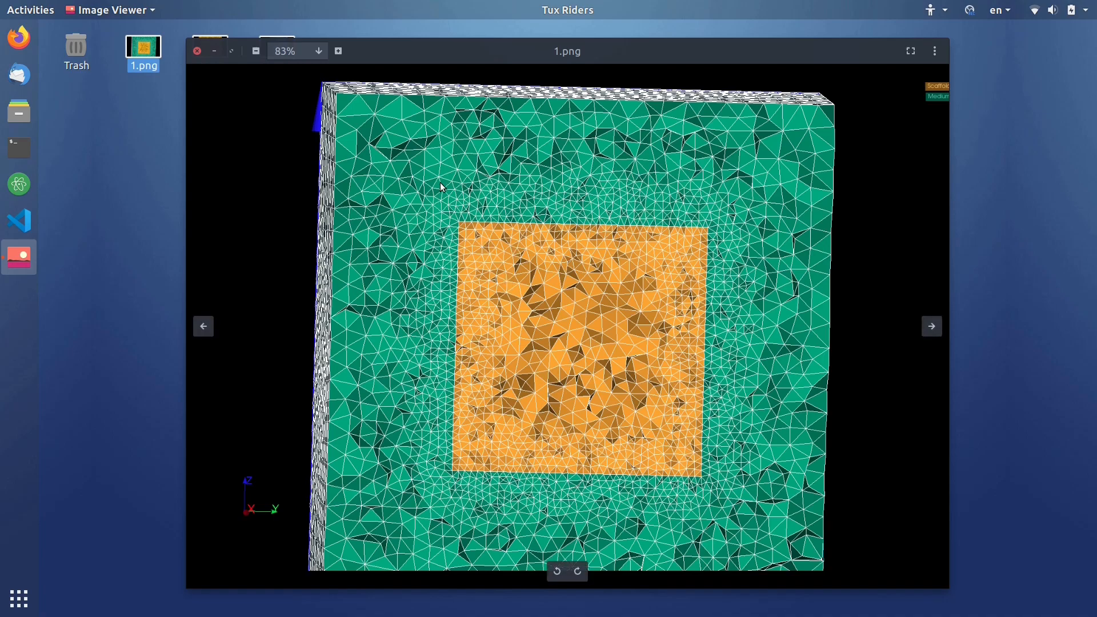
mouse_move(486, 271)
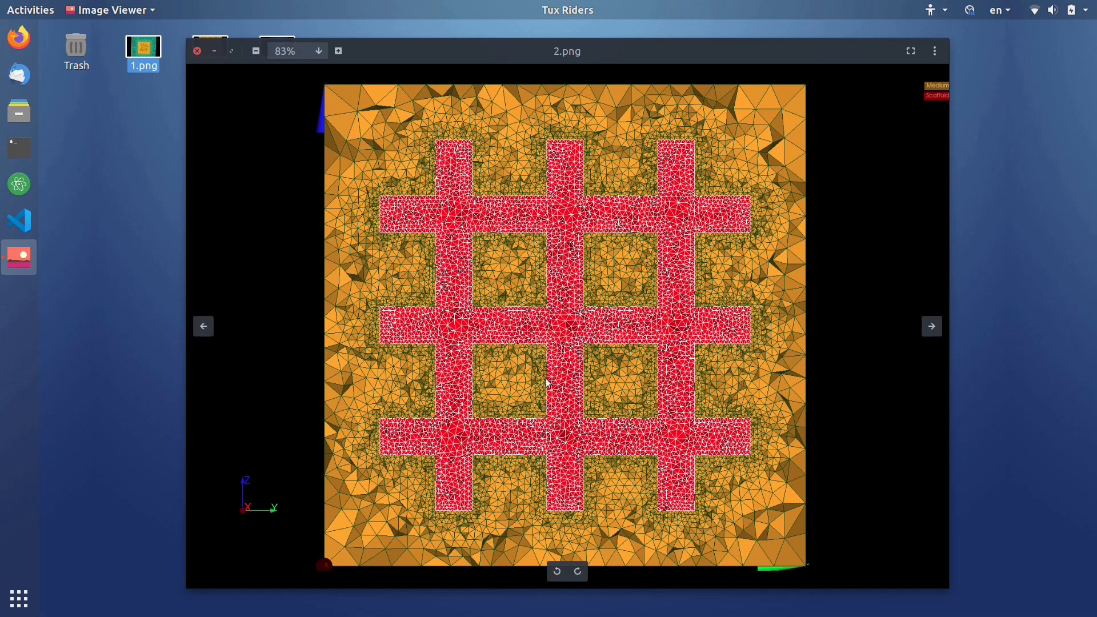
mouse_move(933, 102)
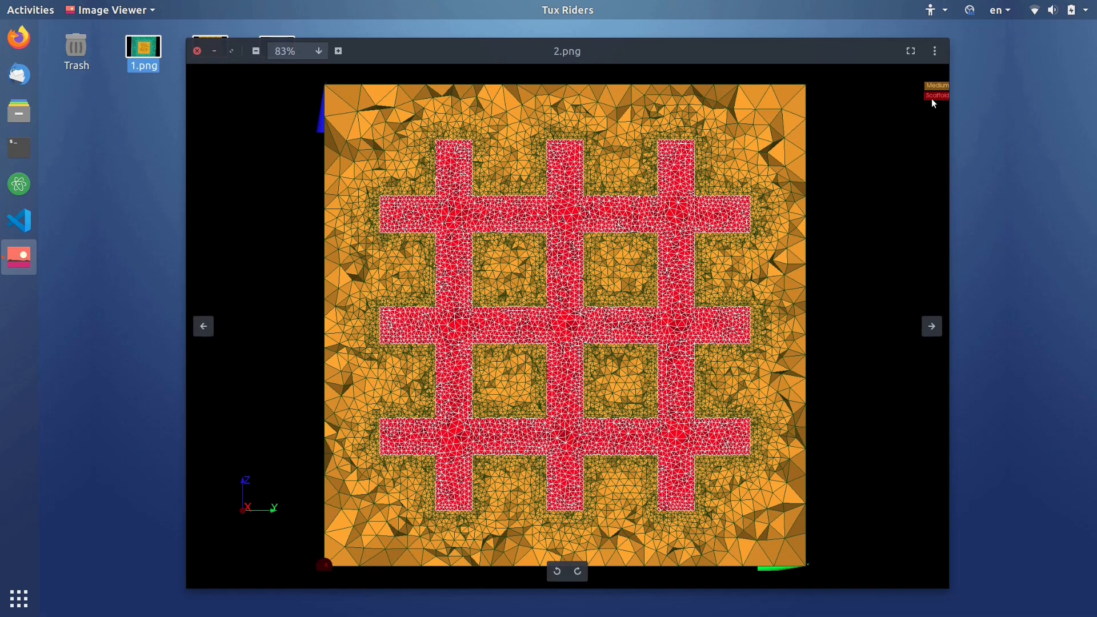
mouse_move(451, 404)
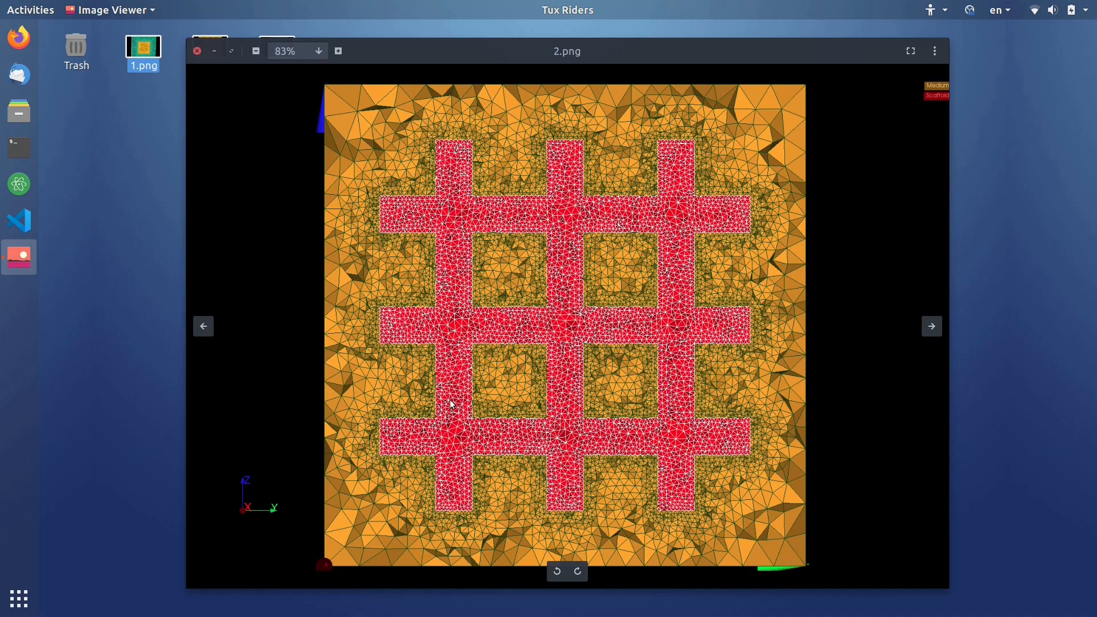
mouse_move(442, 268)
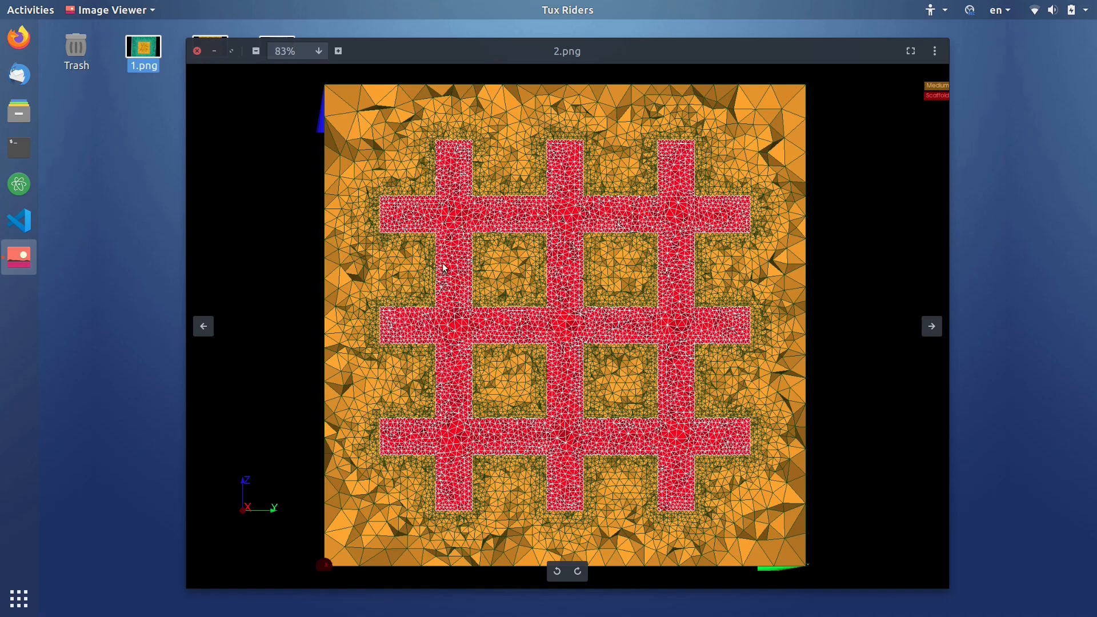
mouse_move(432, 199)
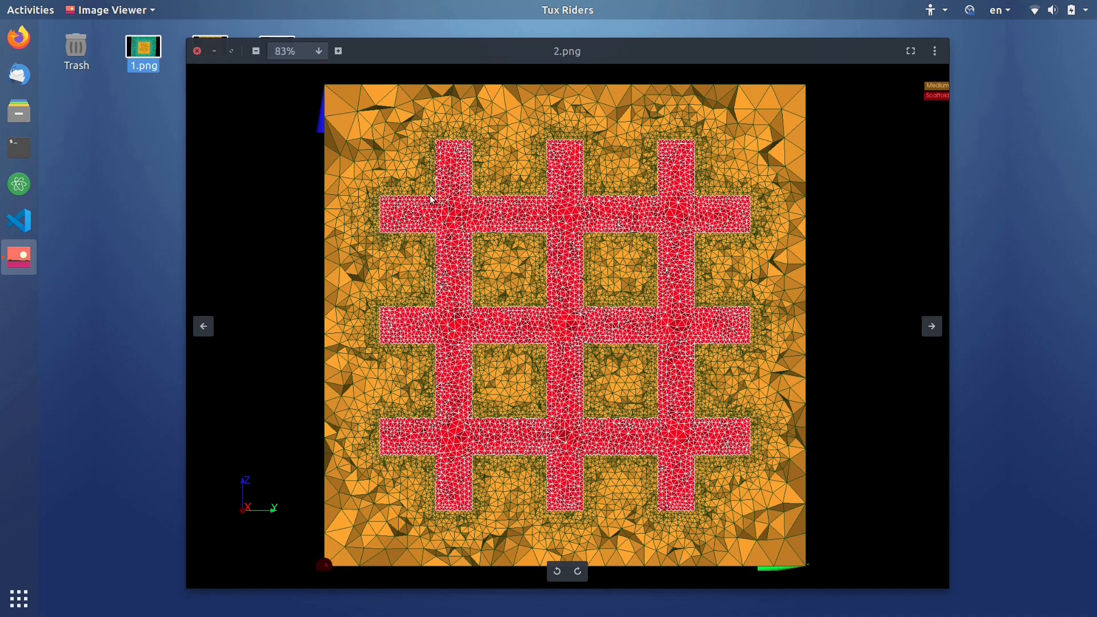
mouse_move(563, 190)
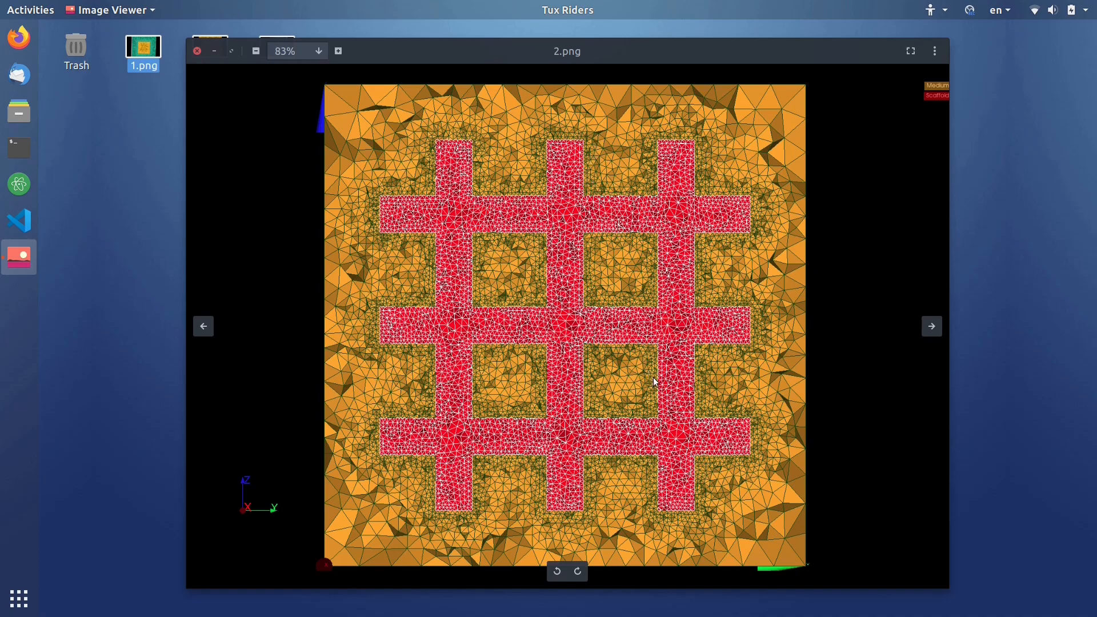
mouse_move(643, 399)
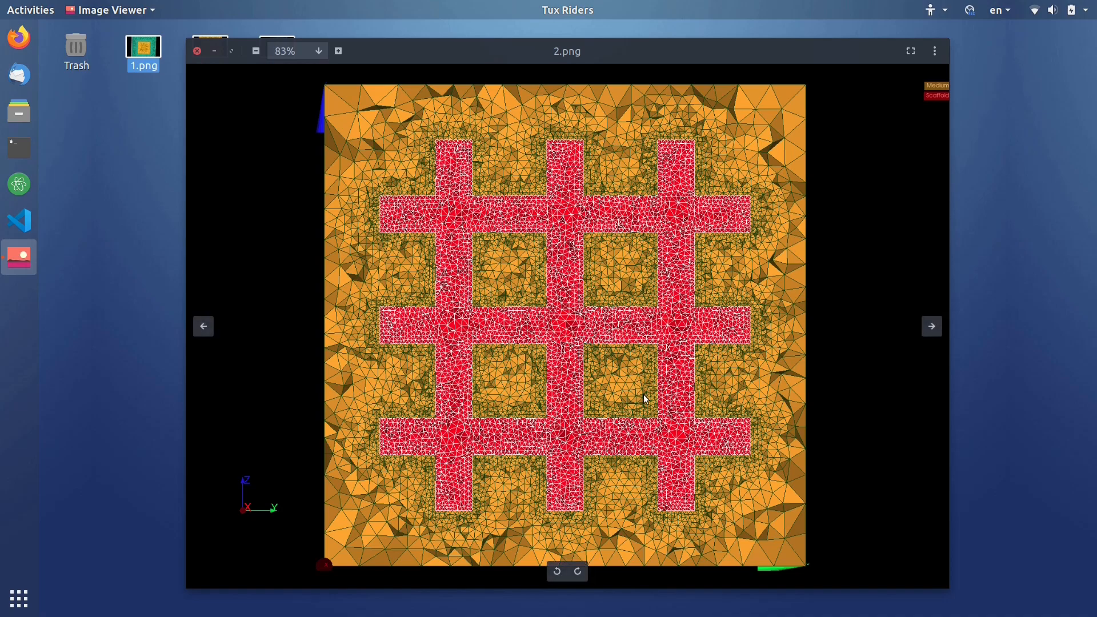
mouse_move(626, 205)
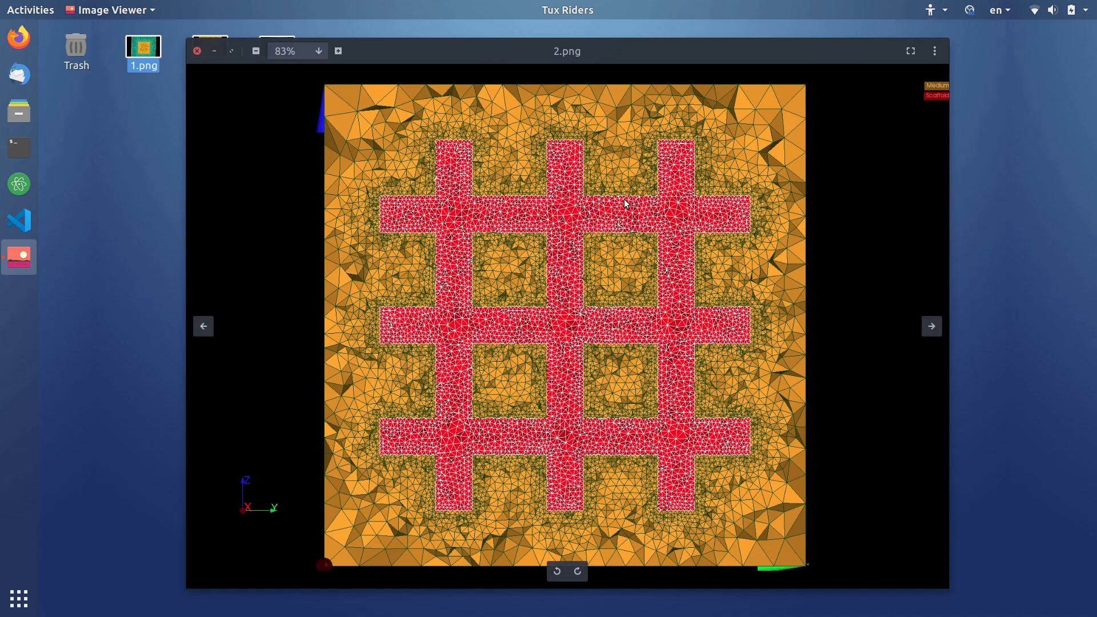
mouse_move(617, 202)
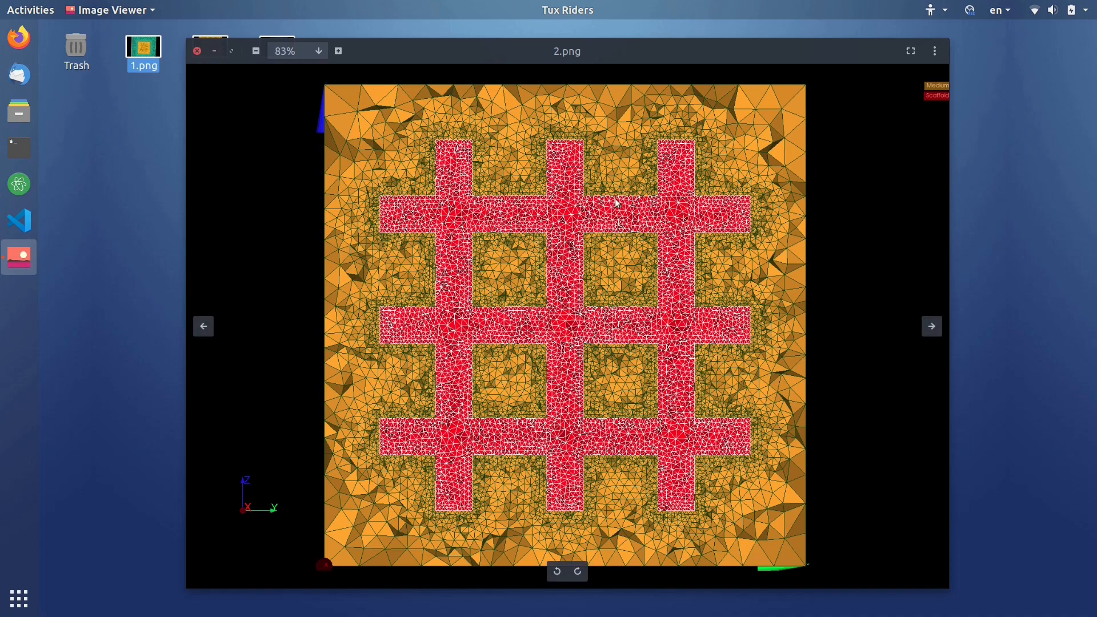
mouse_move(554, 200)
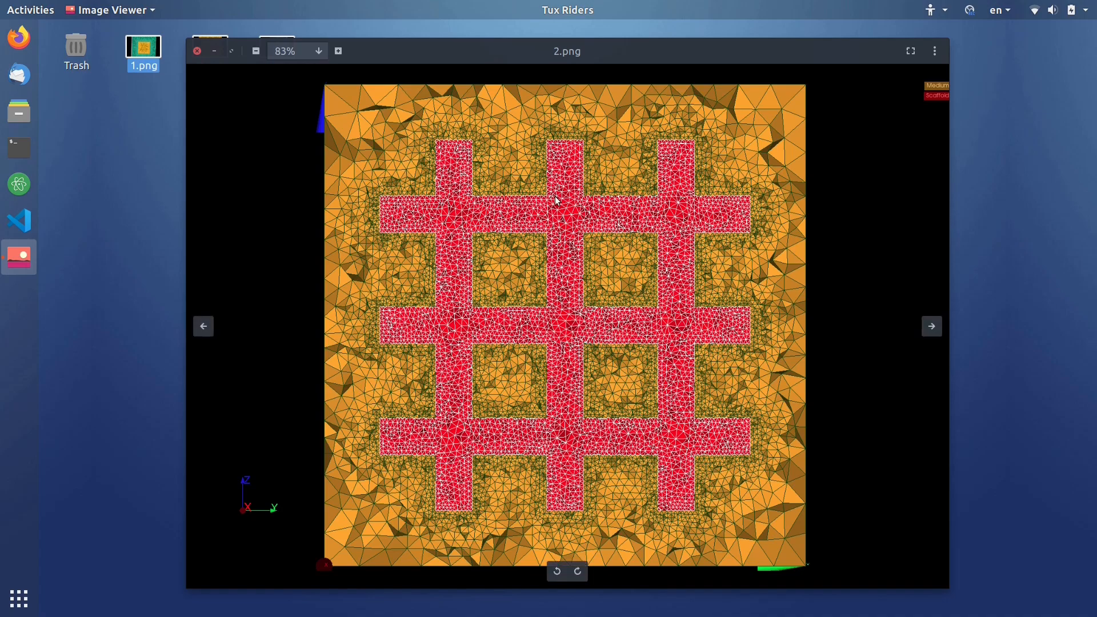
Cycle through the screw and green-square mesh pictures, refit the view, and close Image Viewer.
left_click(931, 326)
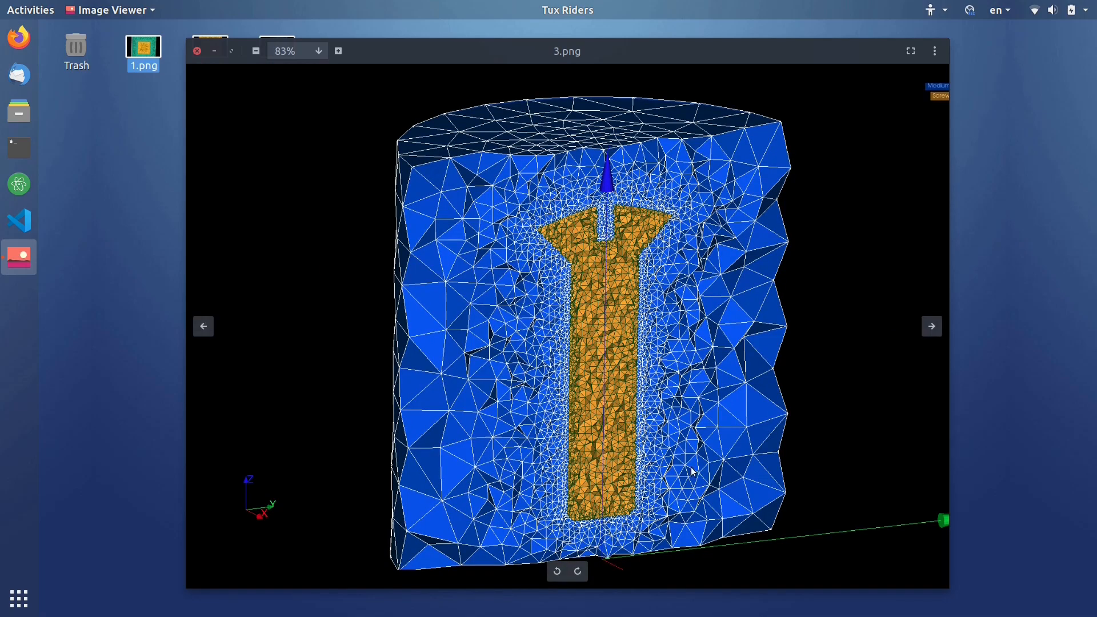
mouse_move(584, 218)
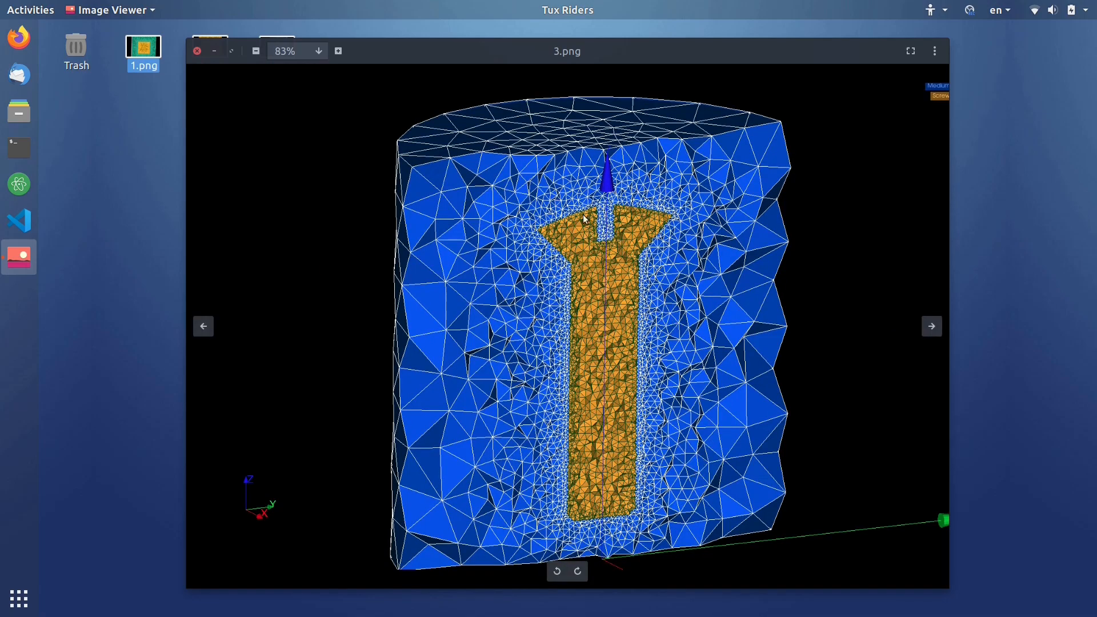
mouse_move(559, 194)
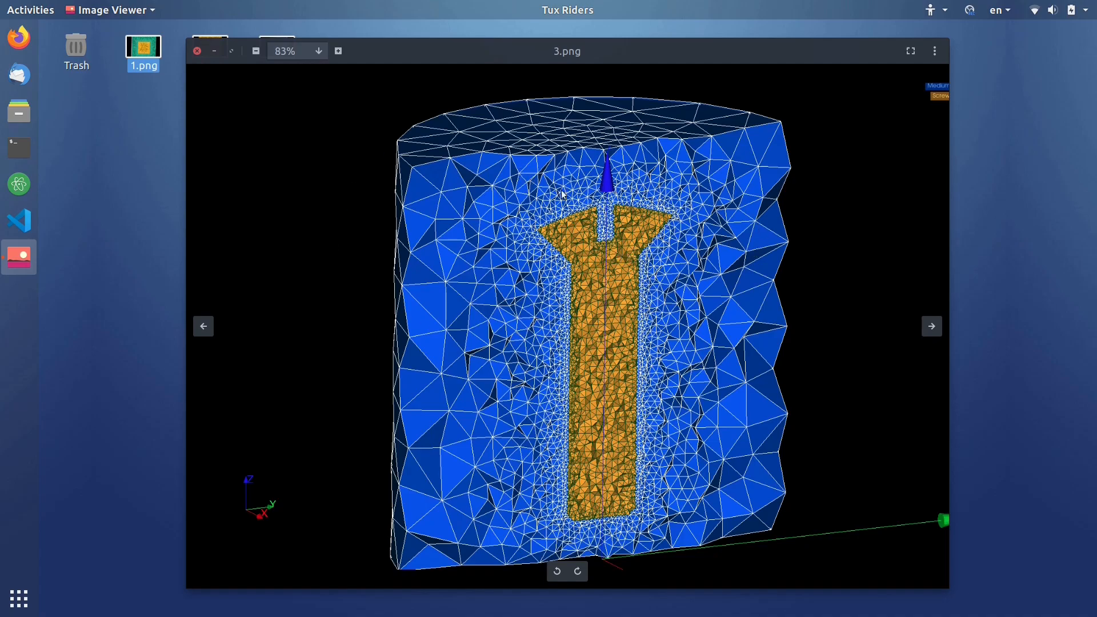
mouse_move(708, 233)
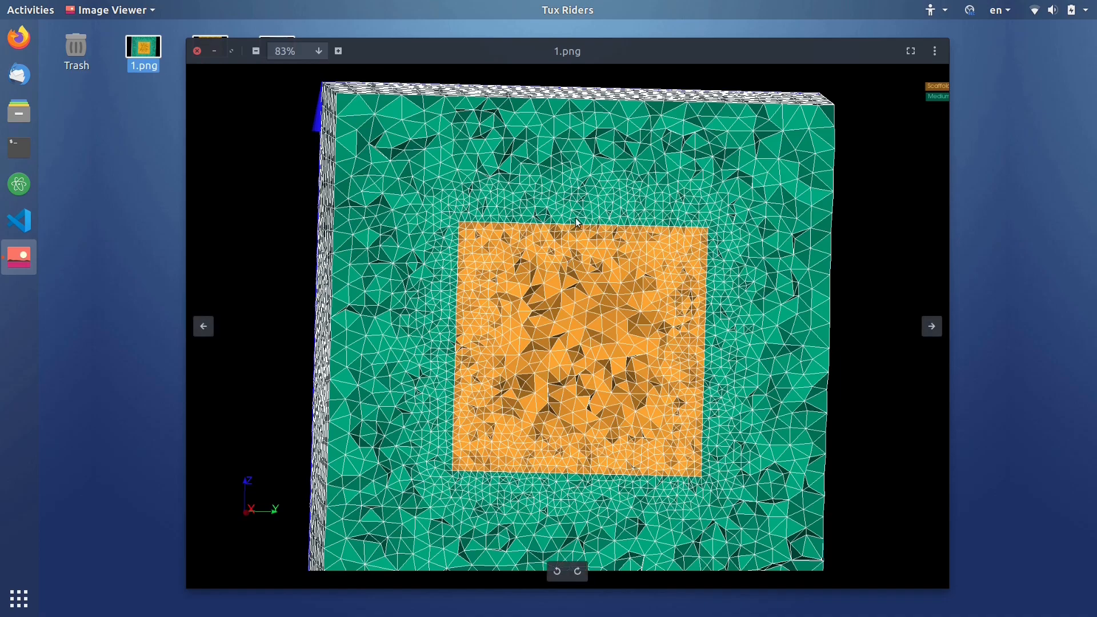
mouse_move(698, 237)
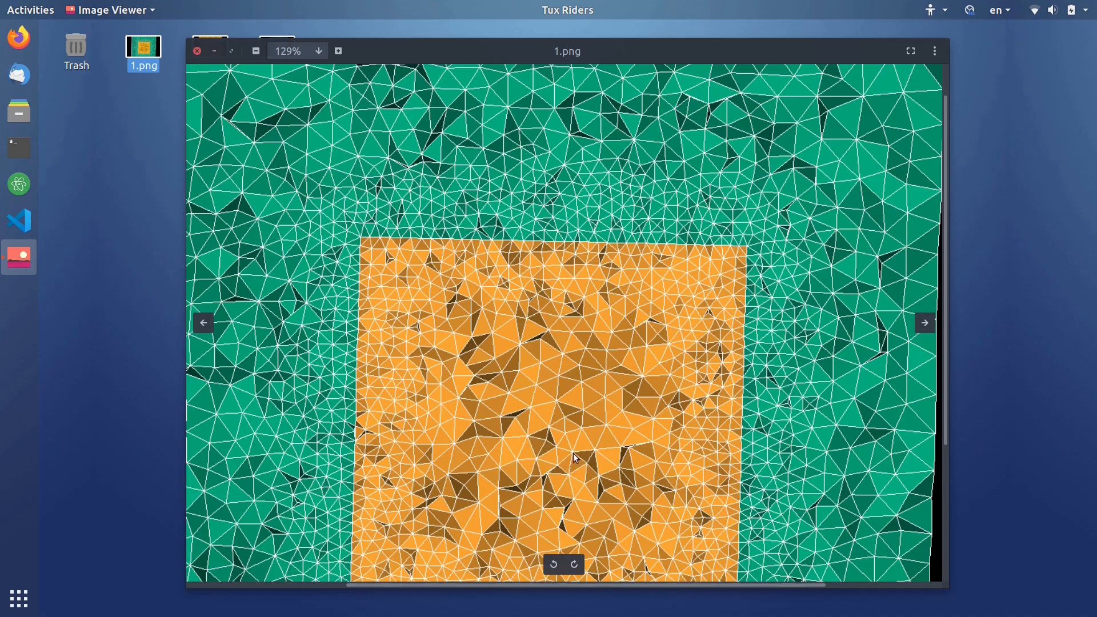
mouse_move(553, 439)
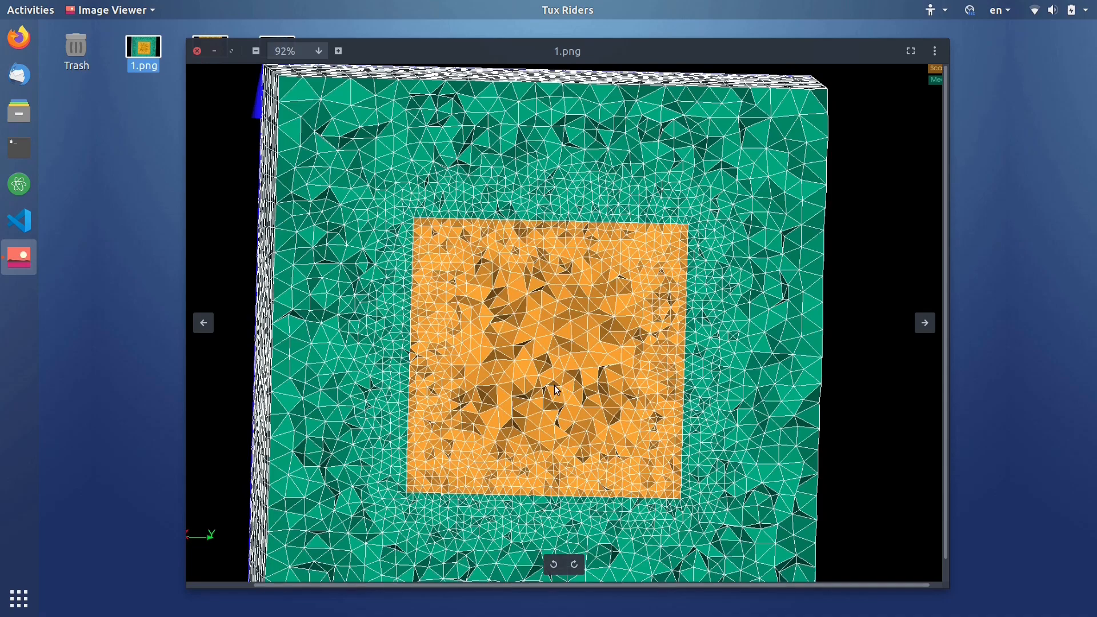
left_click(256, 50)
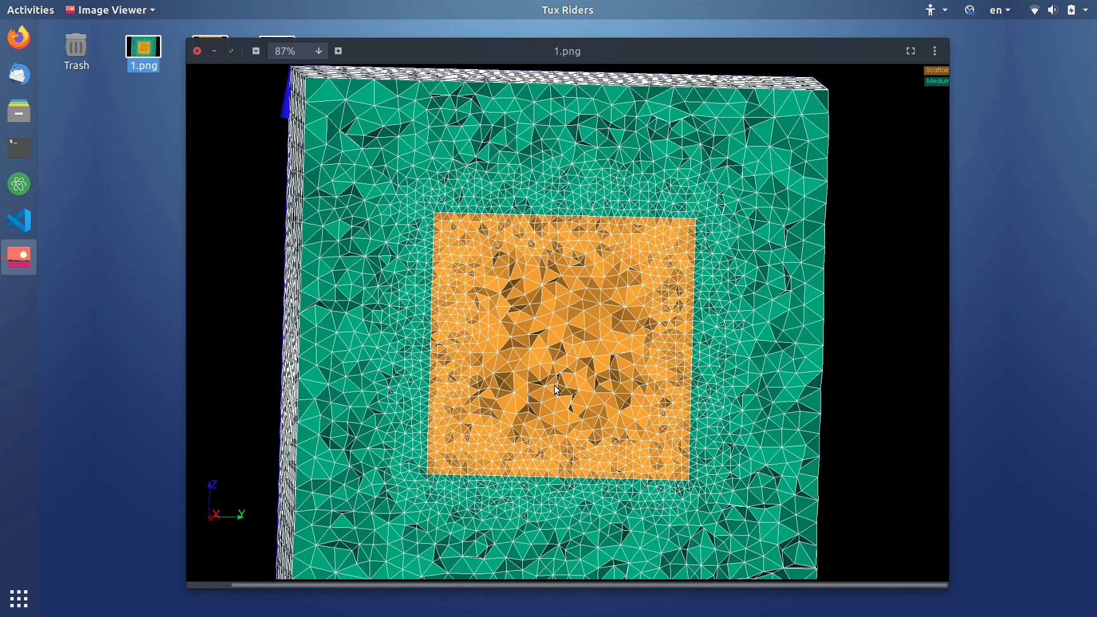
mouse_move(425, 461)
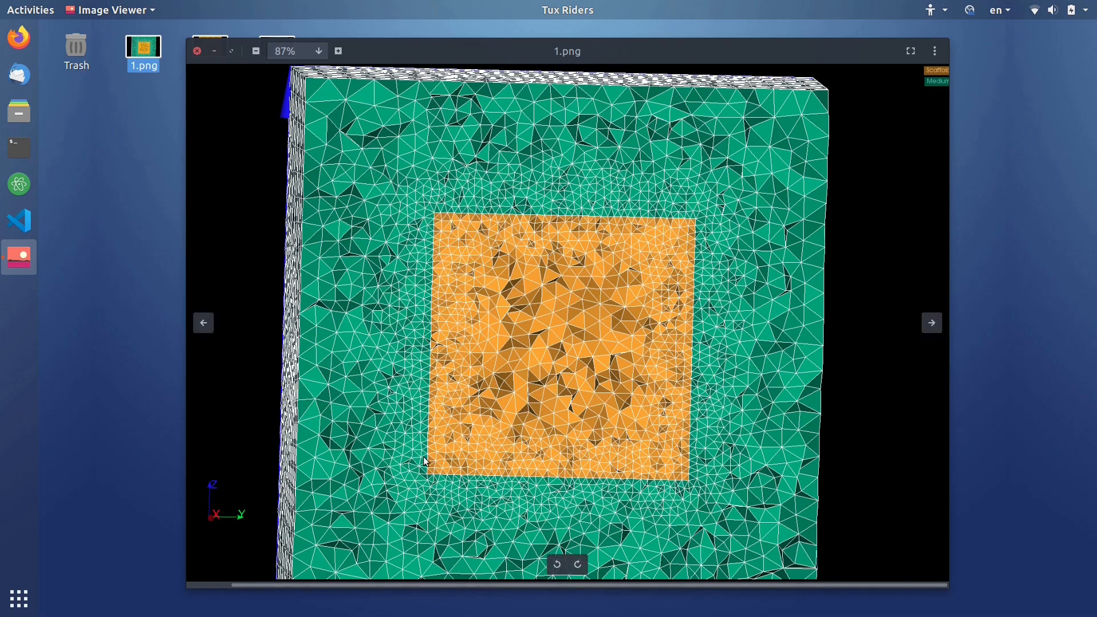
mouse_move(589, 483)
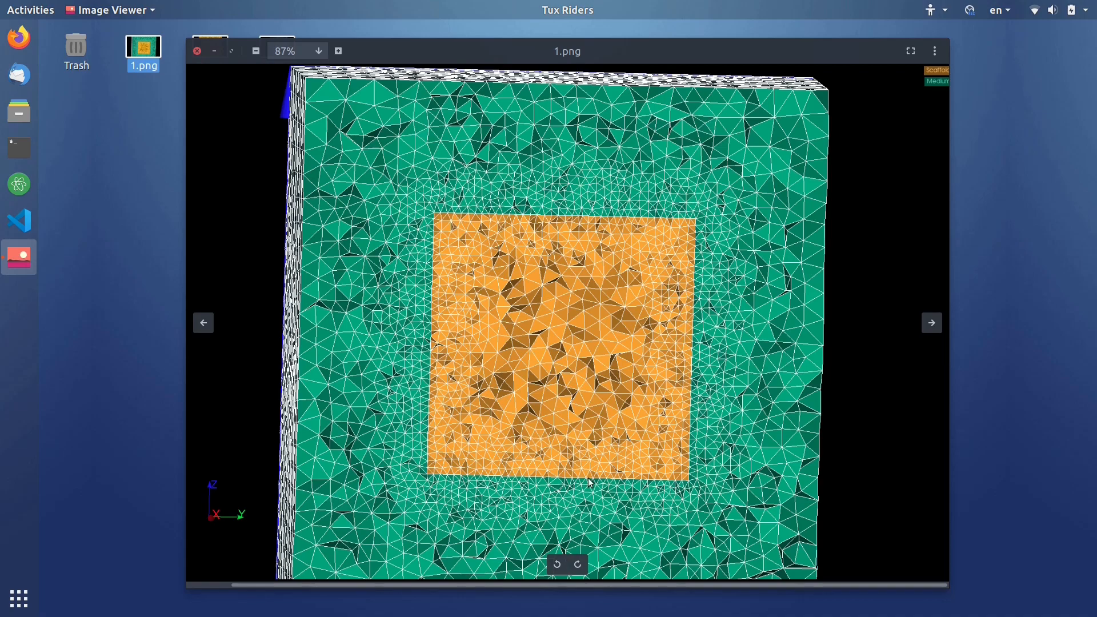
left_click(256, 50)
type("salome")
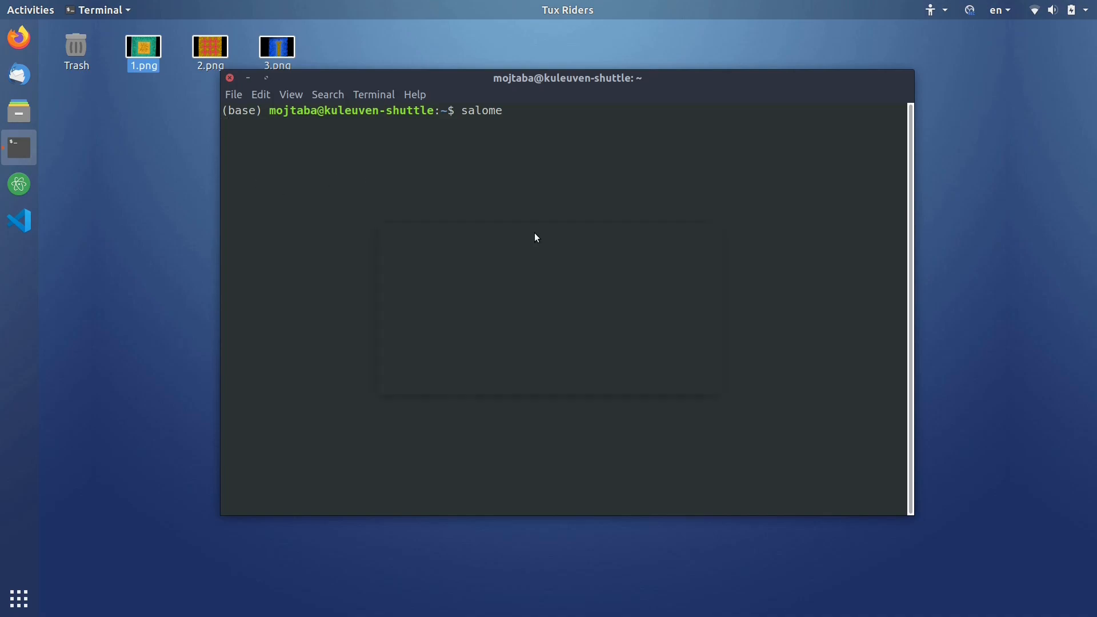
Launch SALOME 9.9.0 from the terminal and switch from Mesh to the Geometry module.
key("Return")
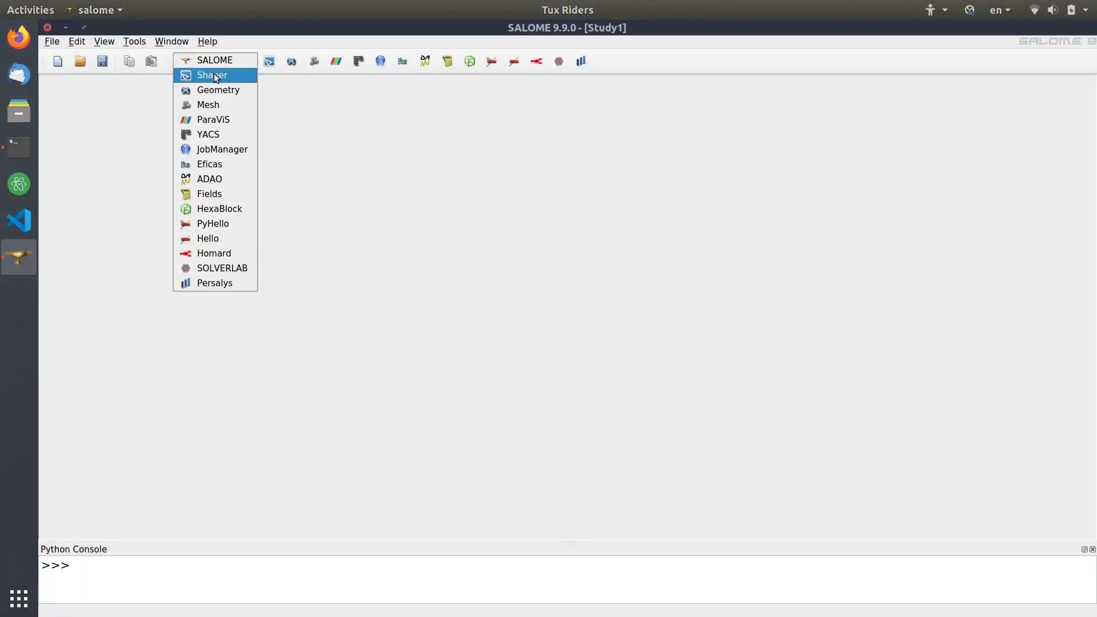
left_click(207, 104)
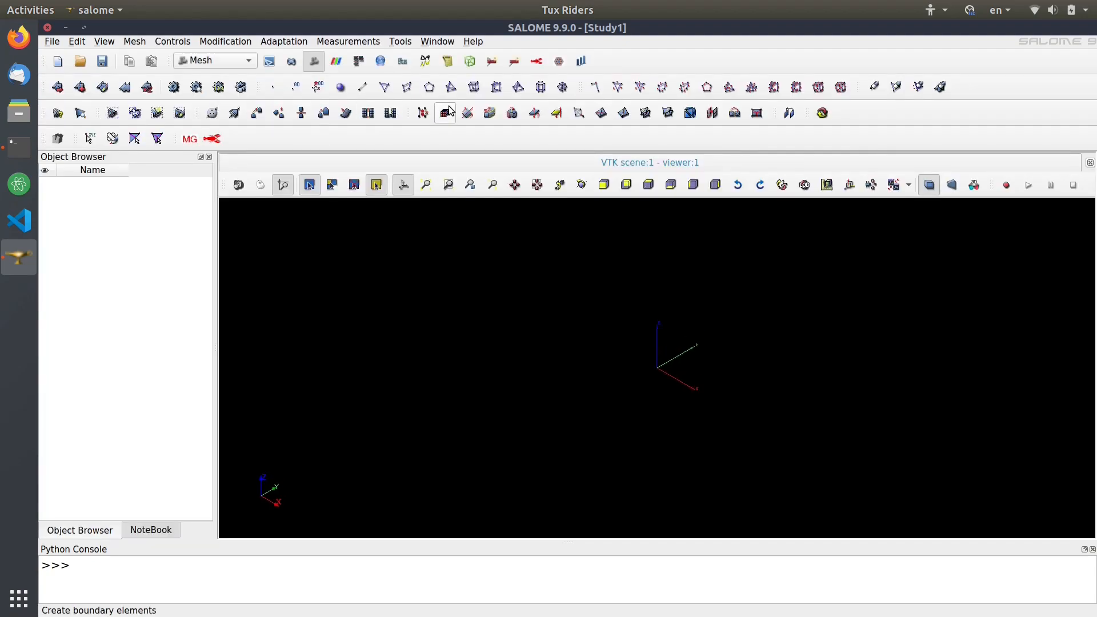
left_click(213, 60)
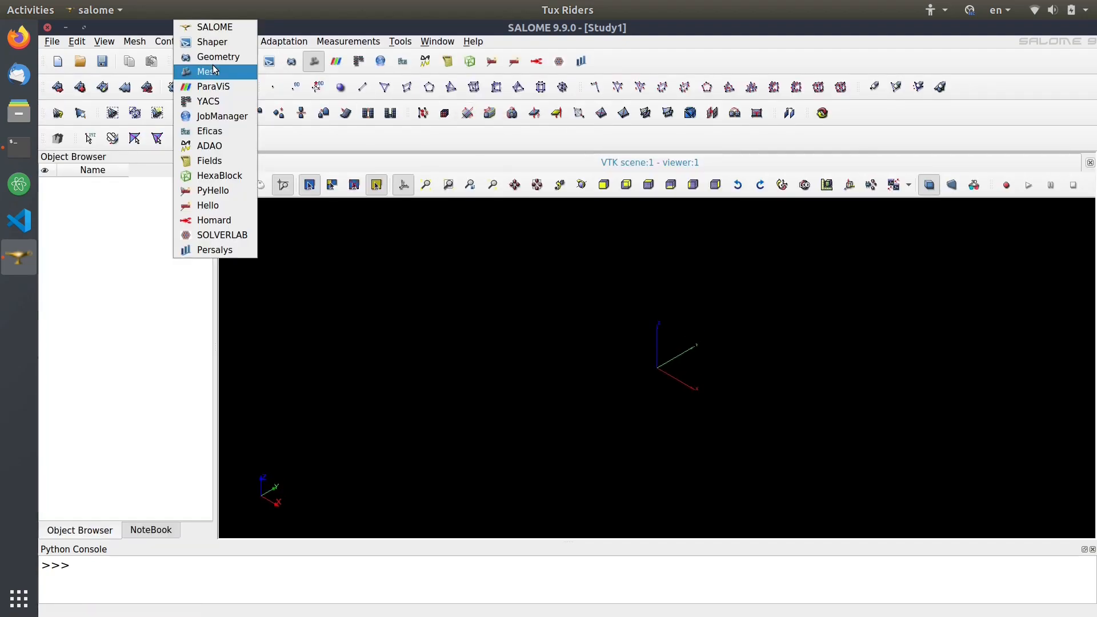
left_click(219, 56)
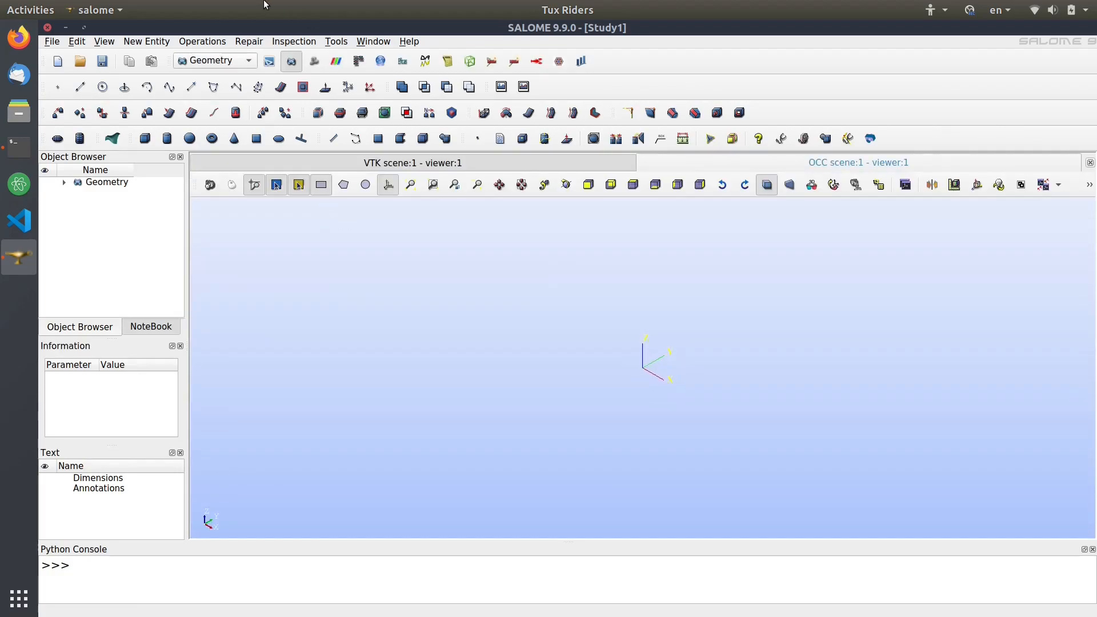
mouse_move(547, 332)
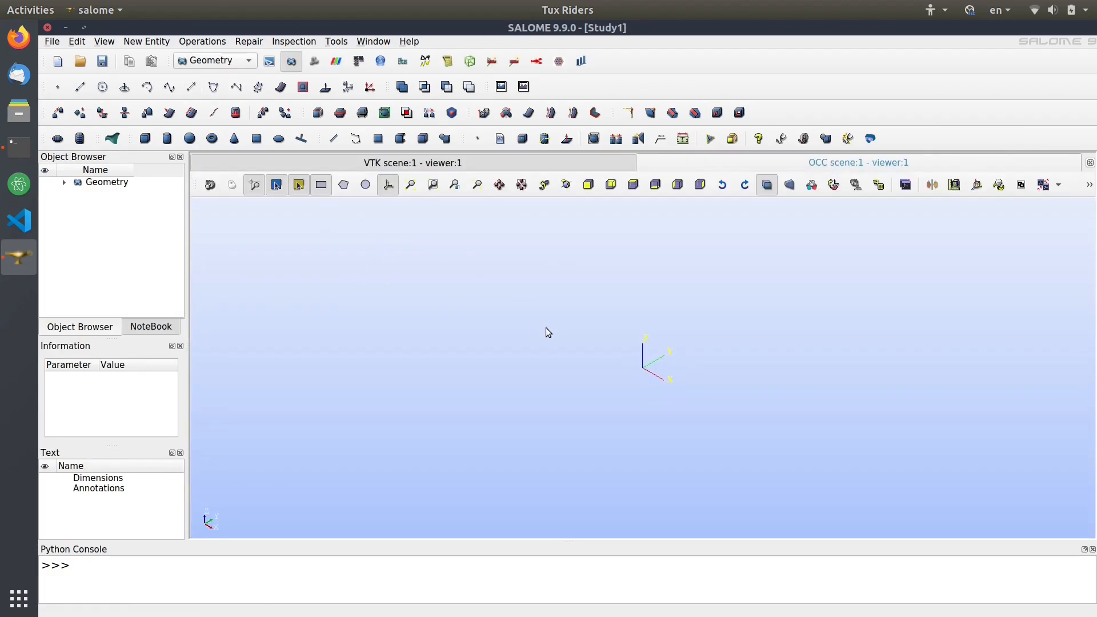
mouse_move(231, 256)
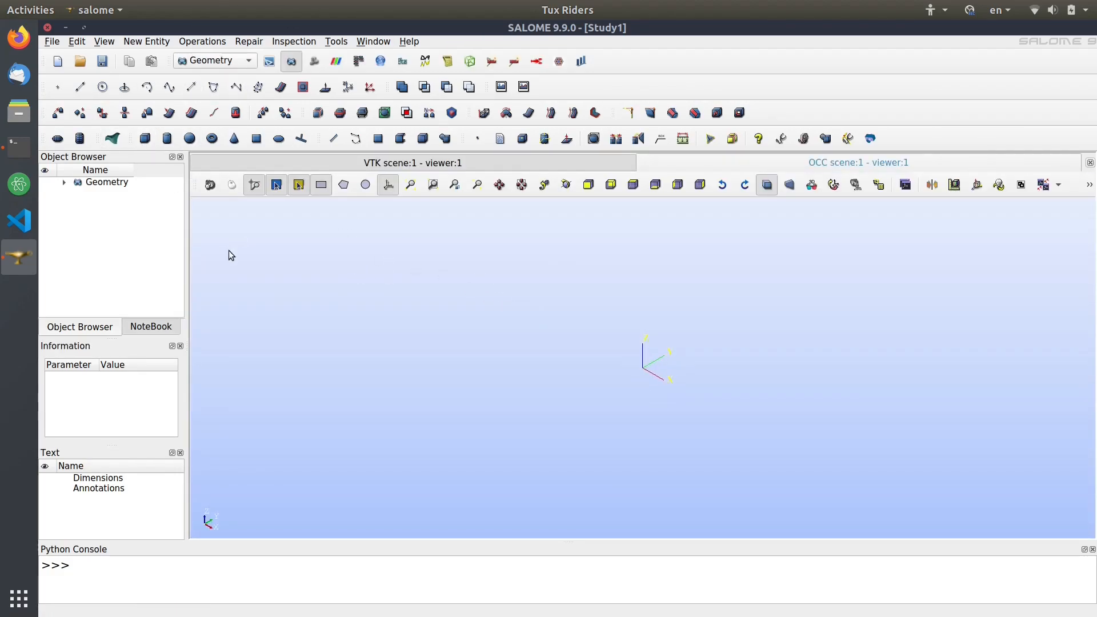
mouse_move(295, 256)
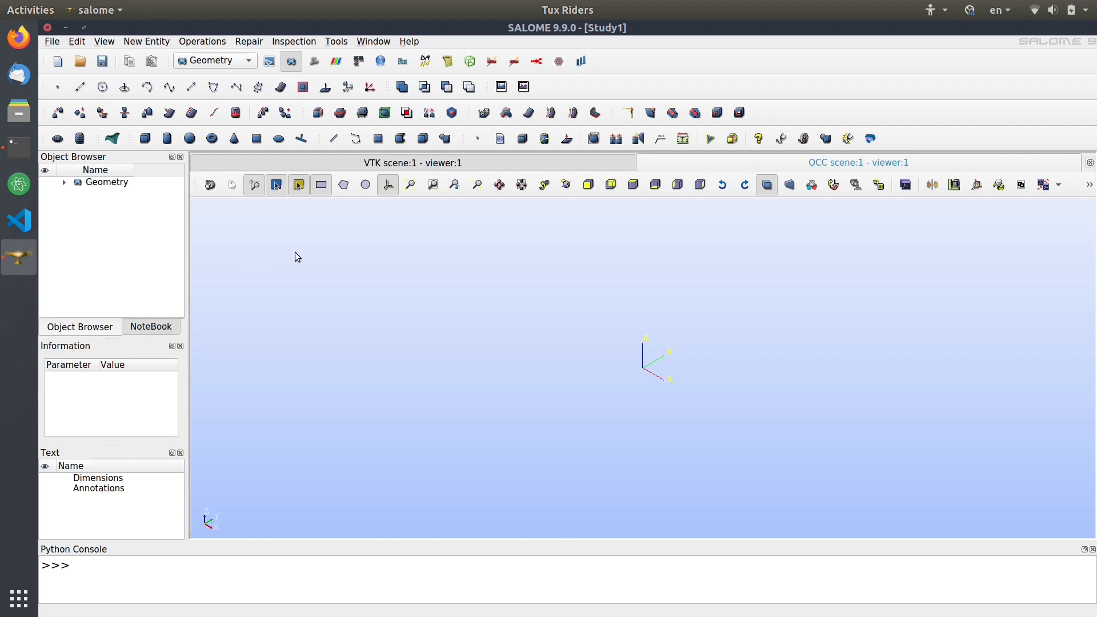
mouse_move(145, 138)
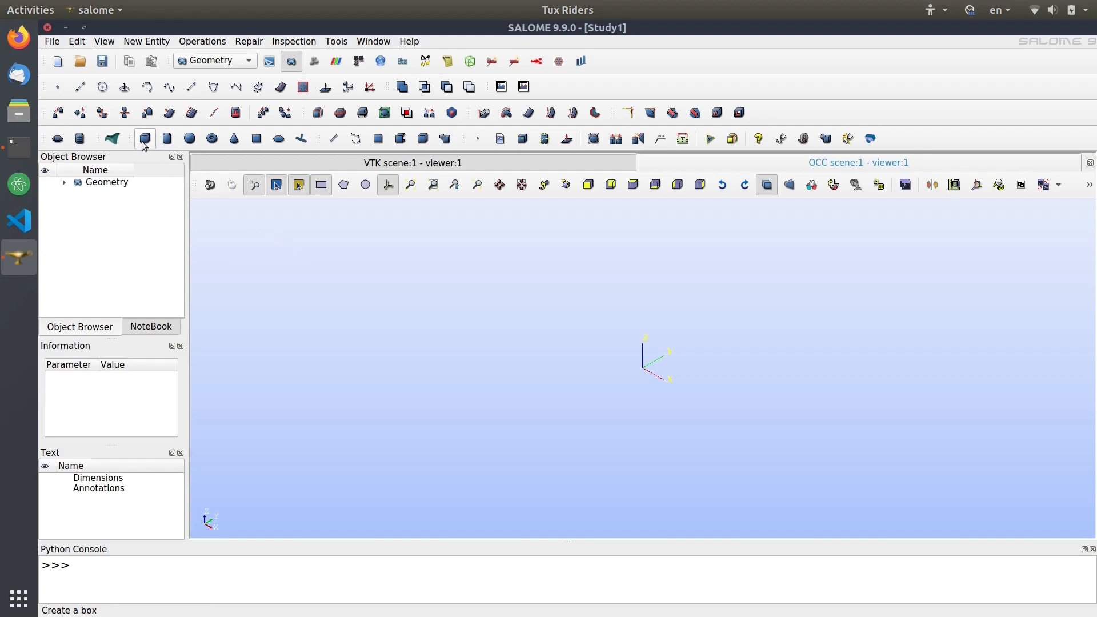
Create the 2×2×2 container box and a 1×1×1 part box, then select the container.
left_click(145, 138)
type("2")
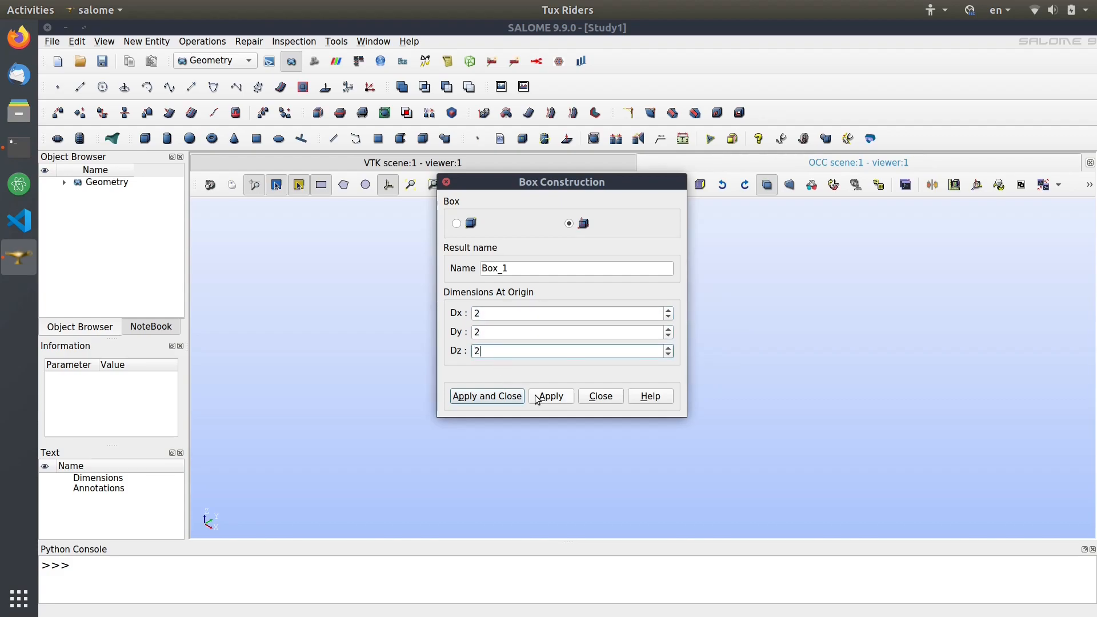
left_click(486, 396)
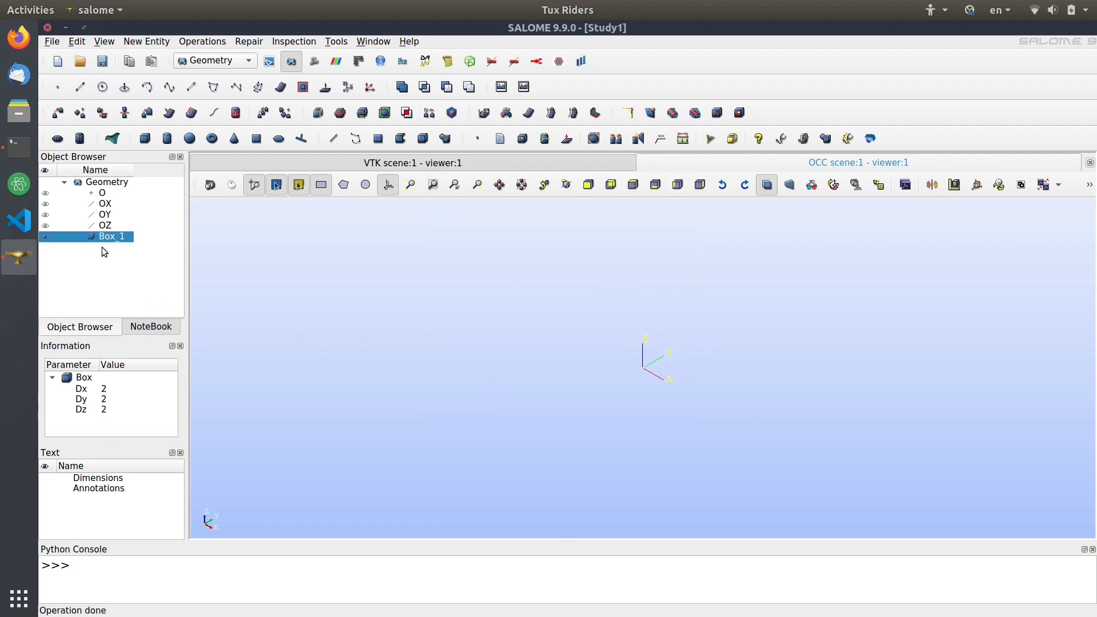
mouse_move(428, 233)
type("container")
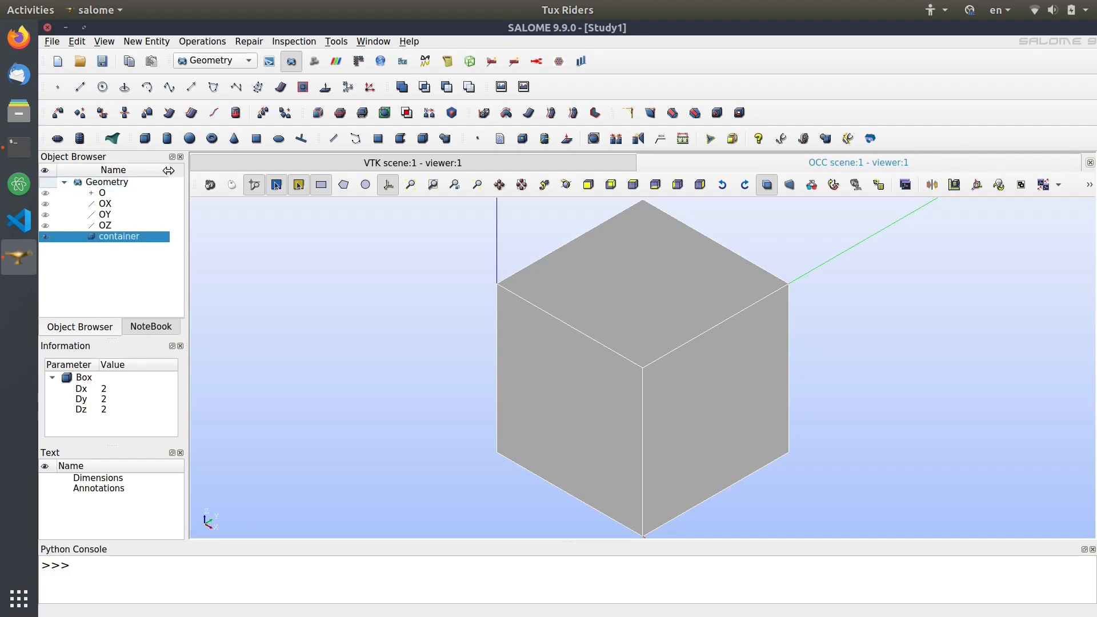
left_click(146, 138)
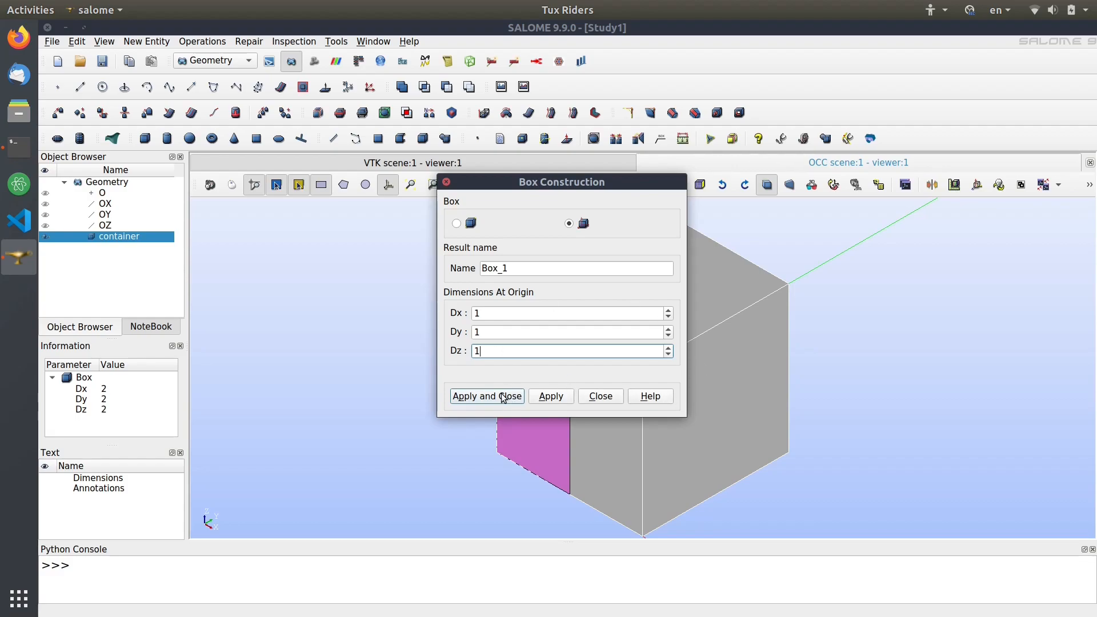
left_click(486, 396)
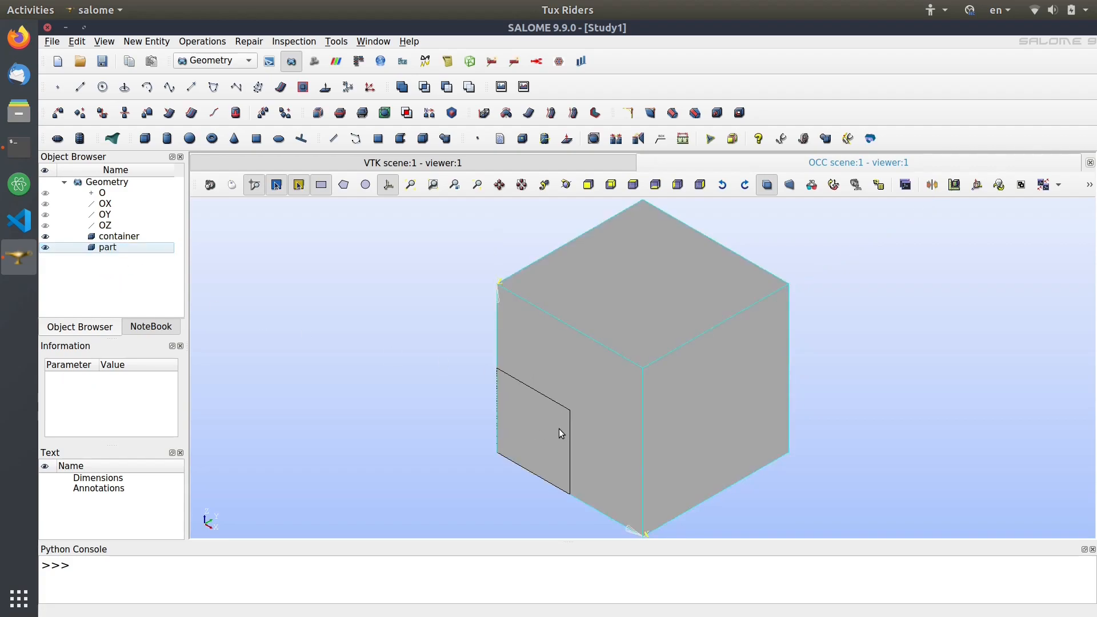
left_click(119, 236)
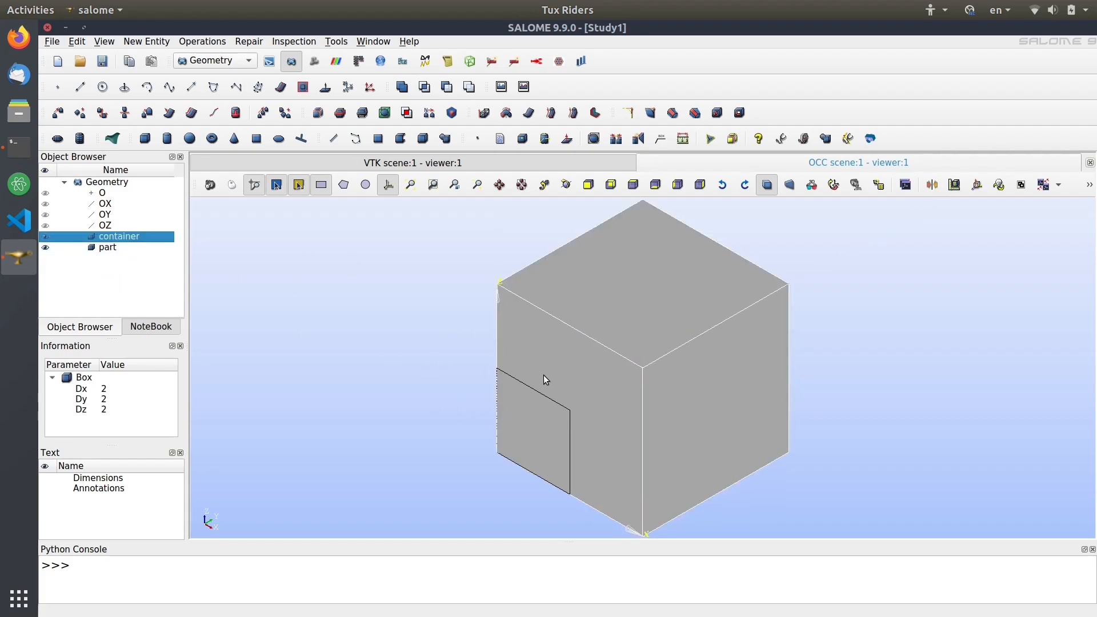
mouse_move(642, 398)
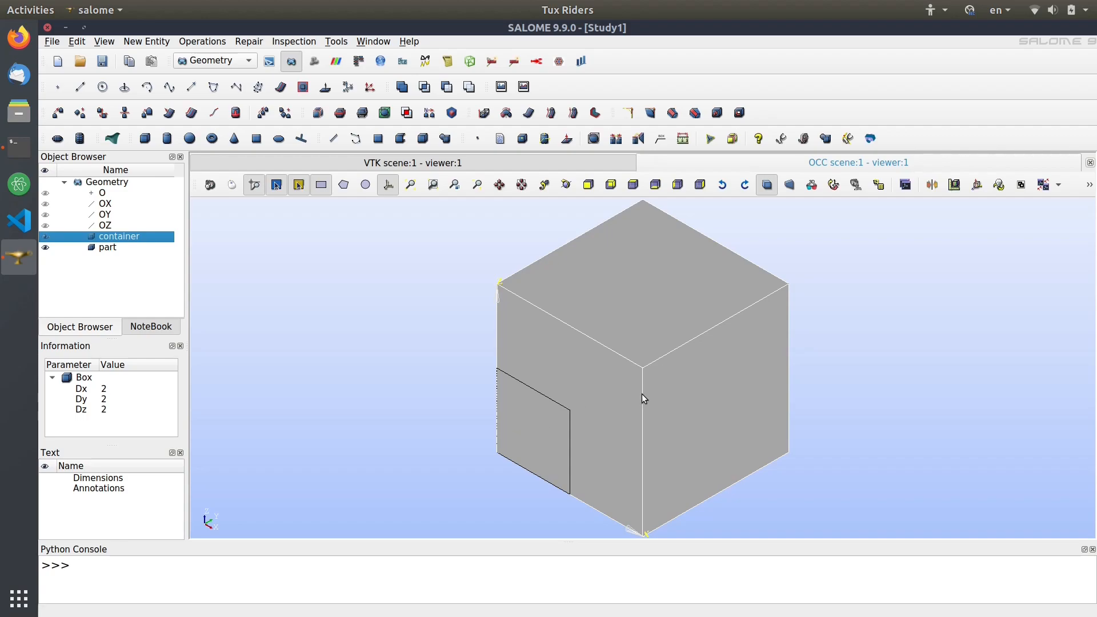
mouse_move(157, 198)
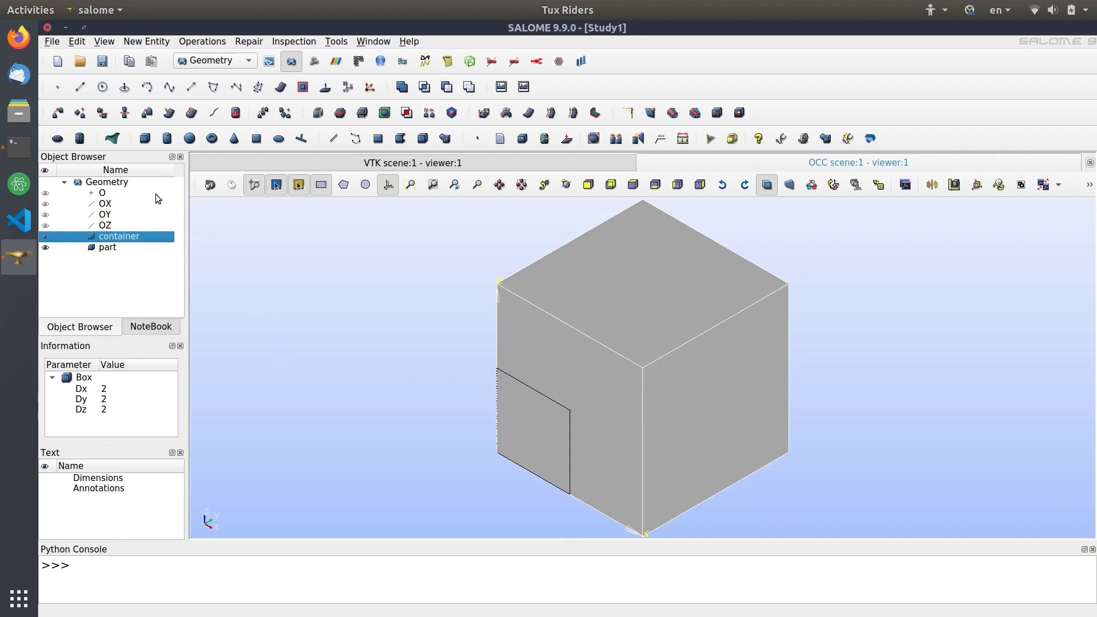
Translate the part box by Dx, Dy, Dz of 0.5 without creating a copy.
left_click(107, 246)
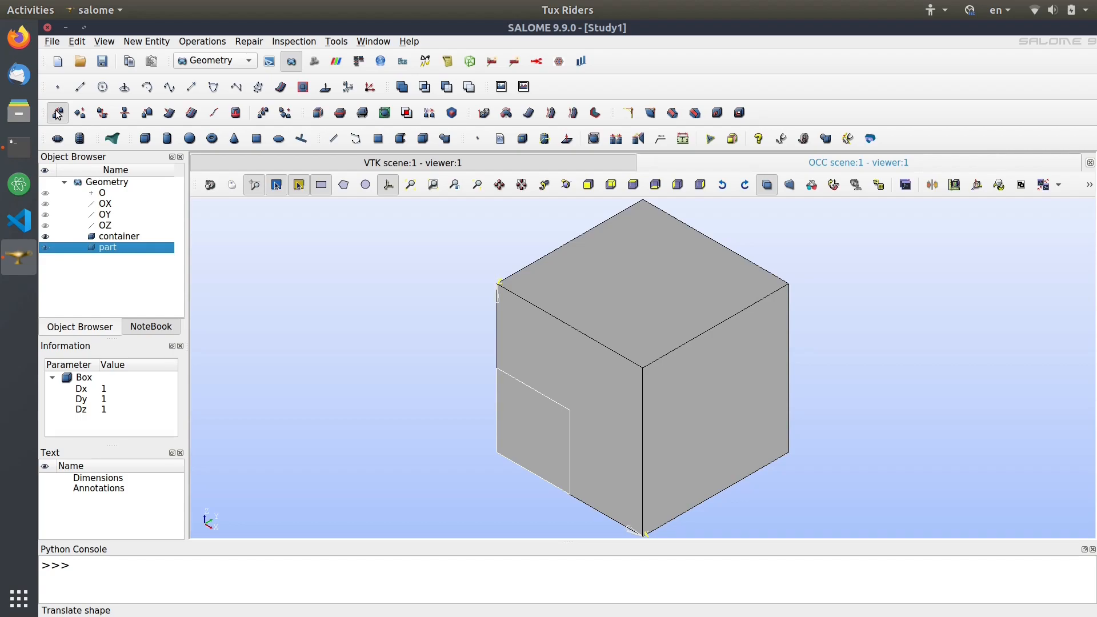
left_click(57, 112)
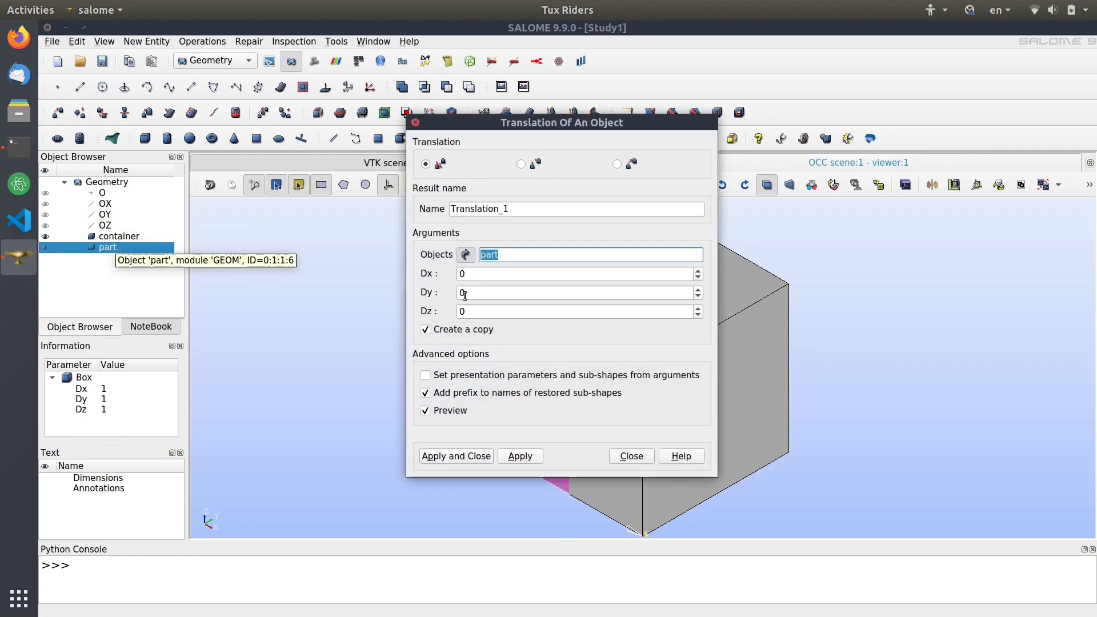
left_click(574, 274)
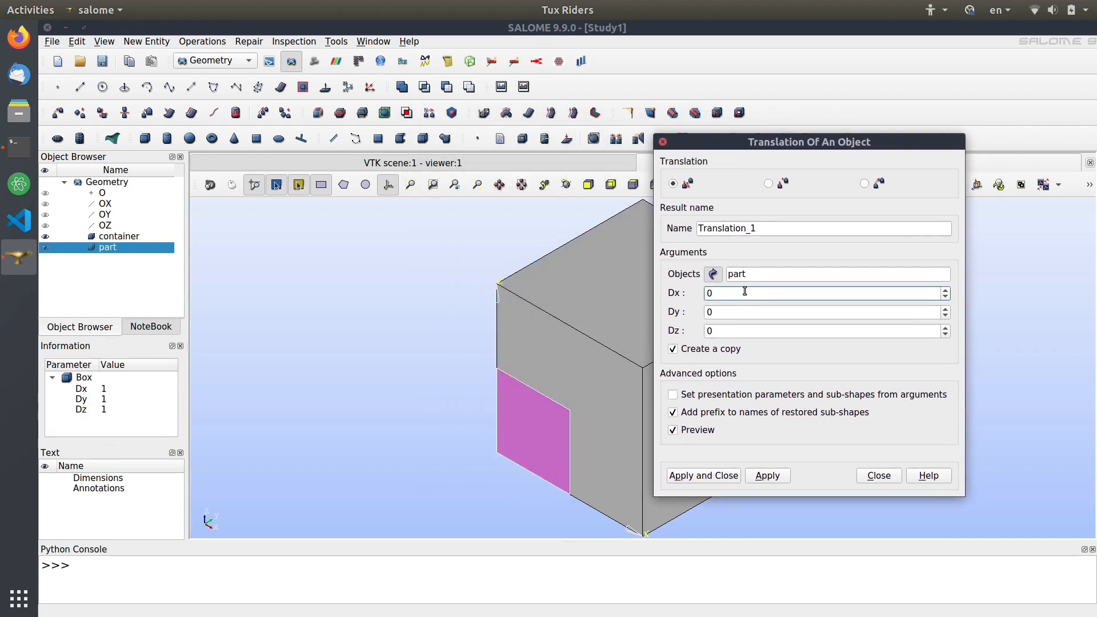
type("0.5")
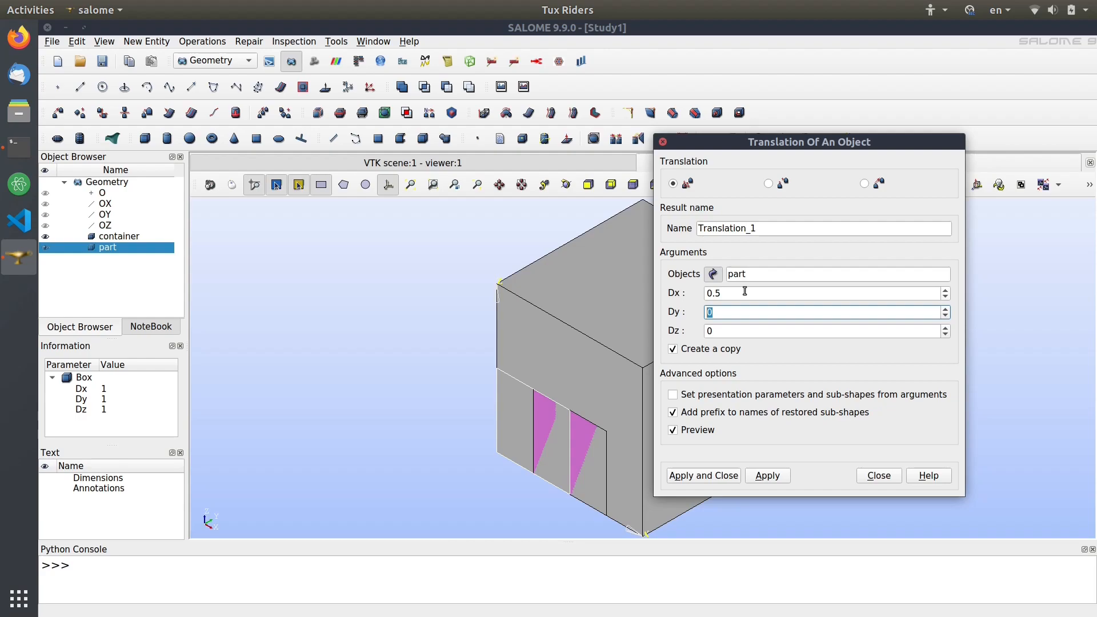
type("0.5")
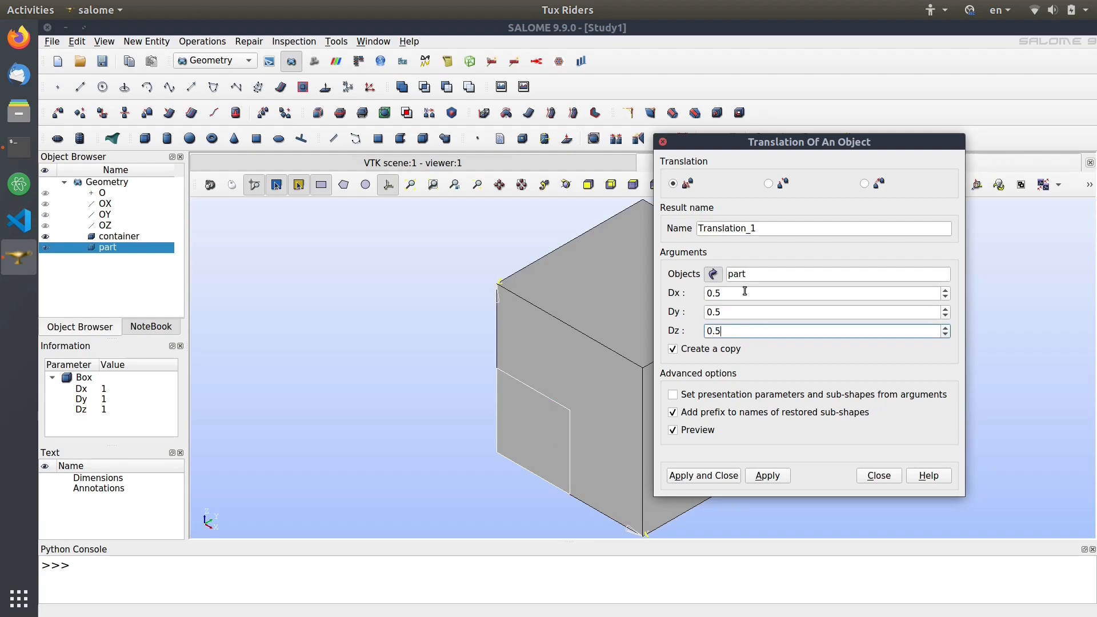
left_click(672, 348)
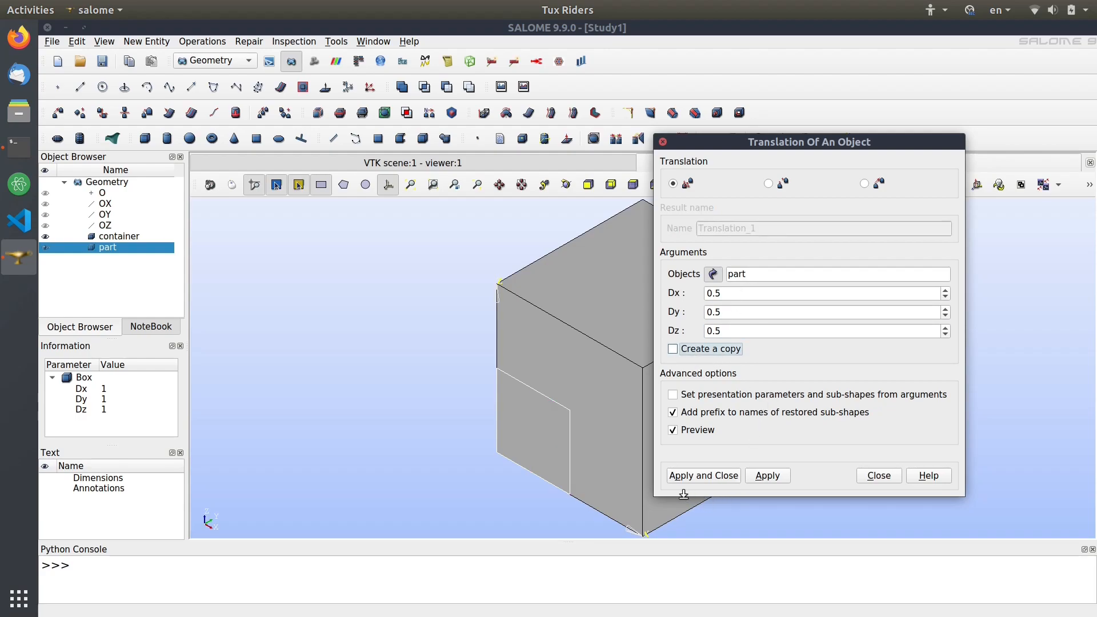
left_click(702, 474)
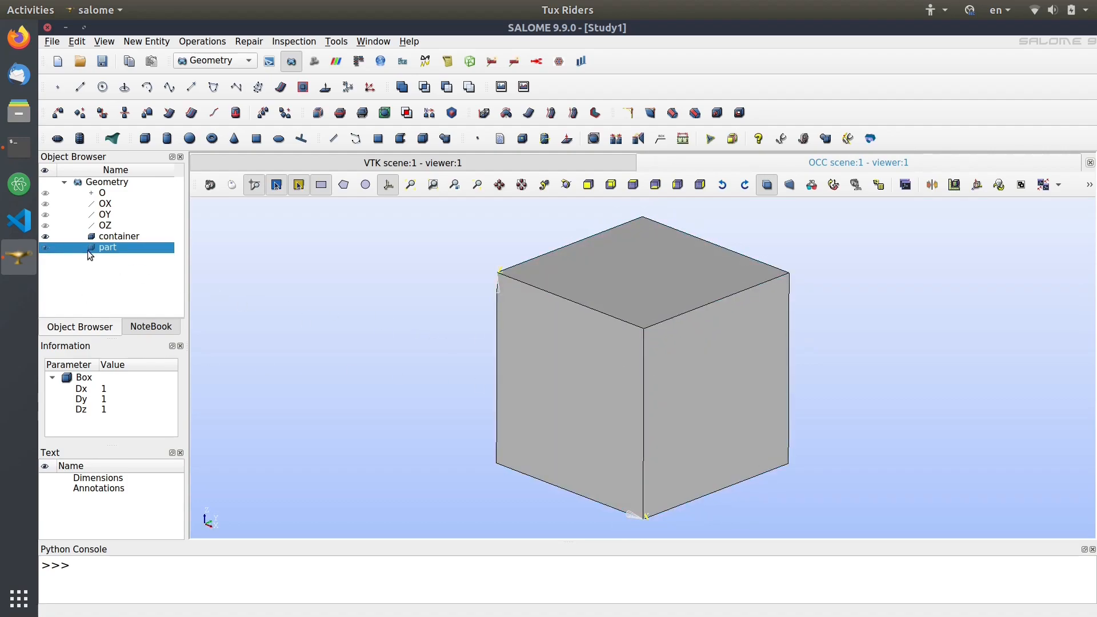
left_click(119, 236)
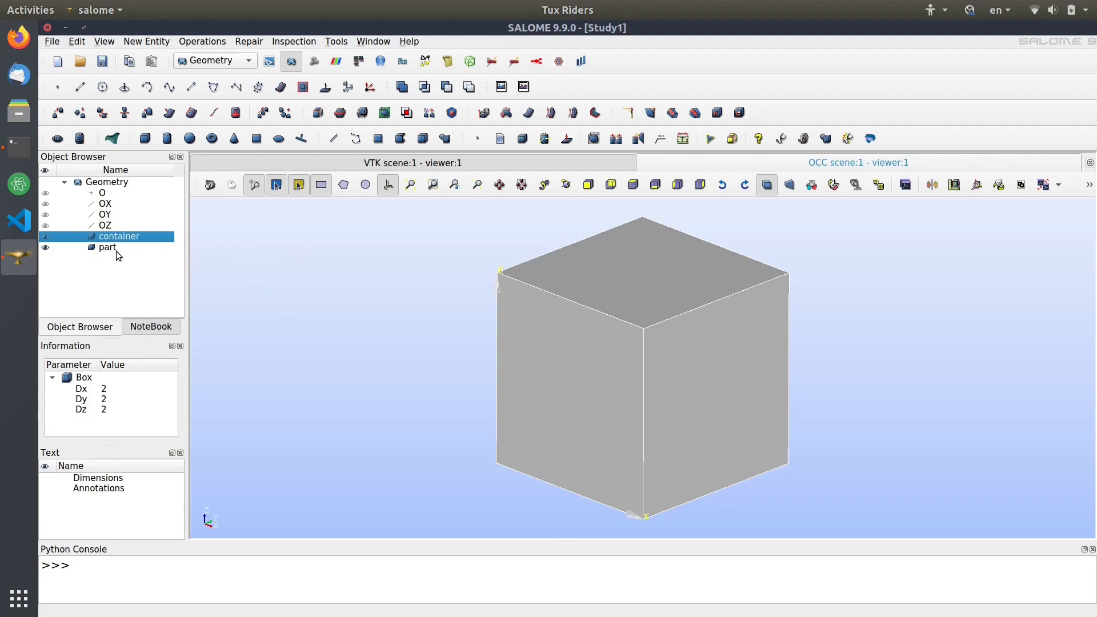
Apply a Boolean Cut with container as main object and part as tool object.
left_click(107, 247)
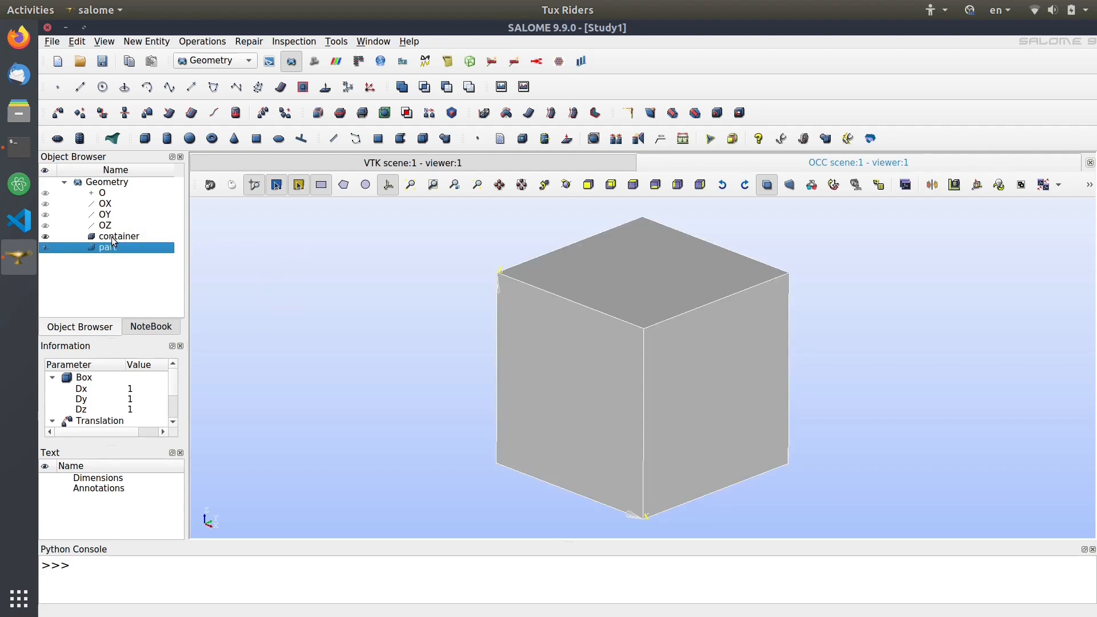
left_click(119, 235)
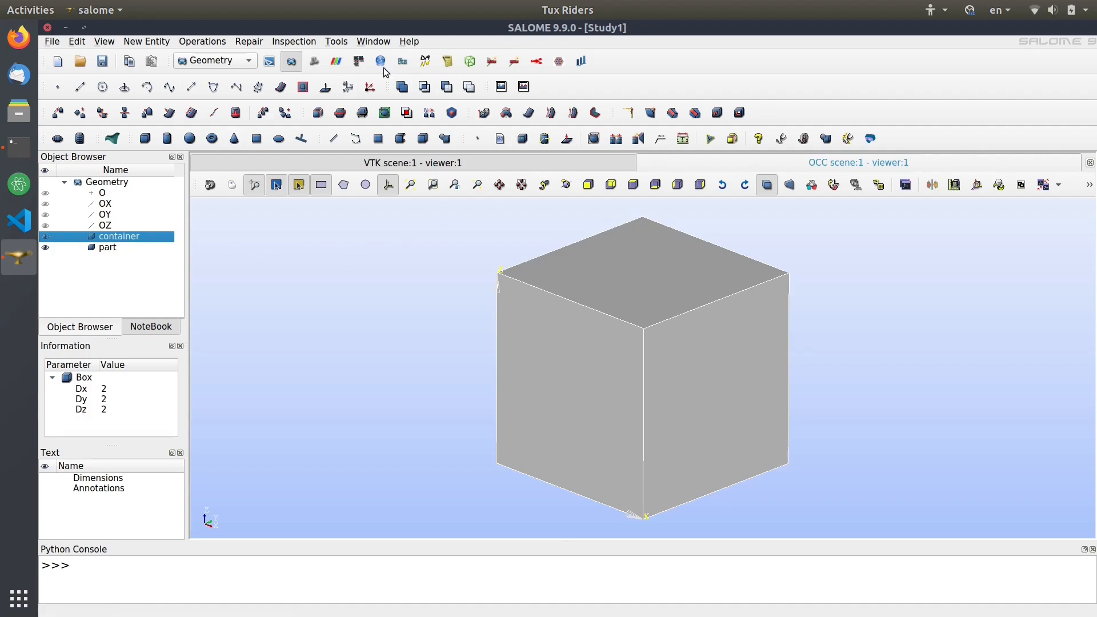
mouse_move(446, 86)
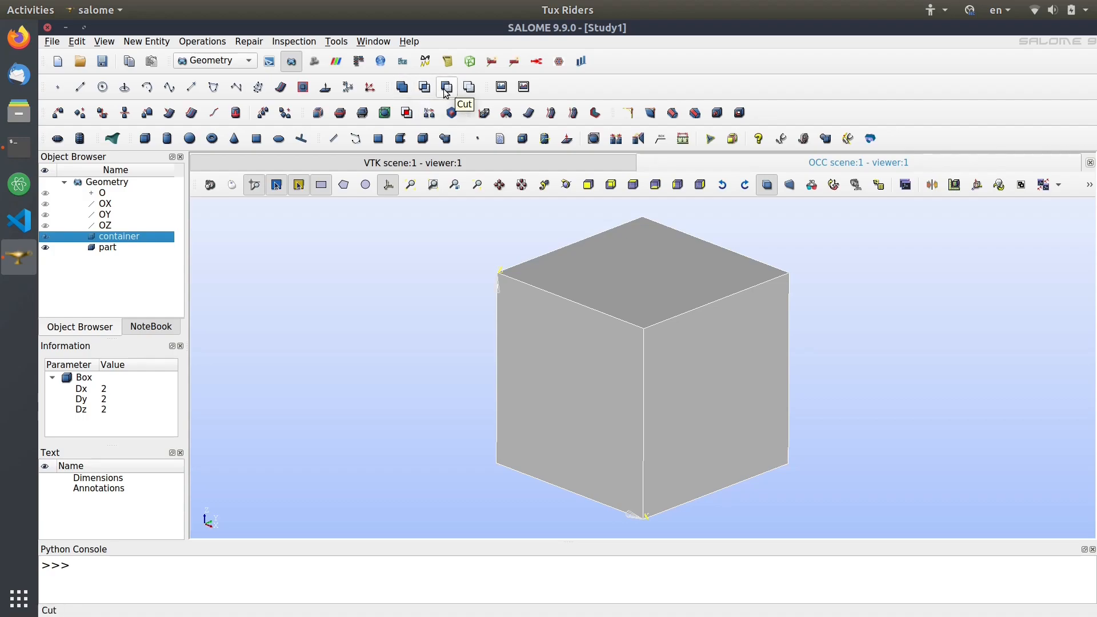
left_click(446, 87)
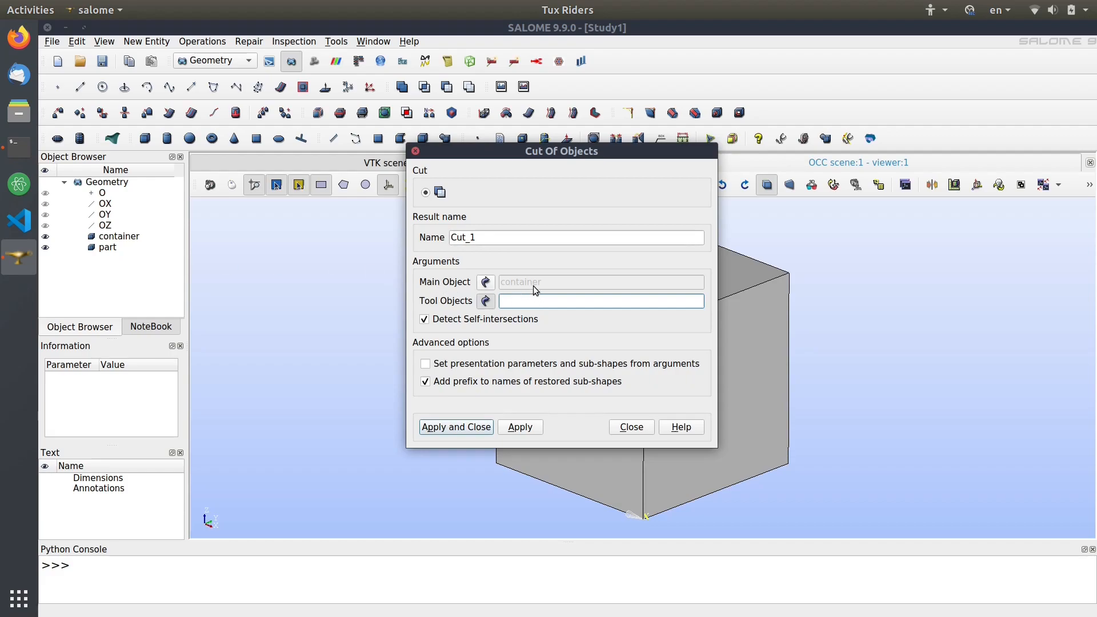
mouse_move(185, 264)
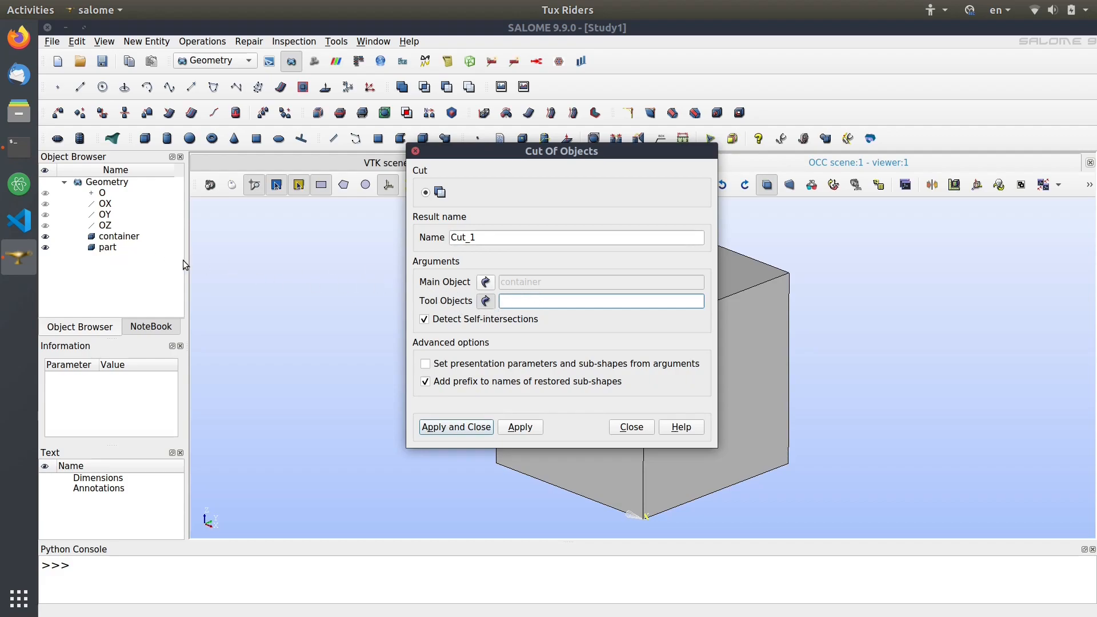
left_click(109, 246)
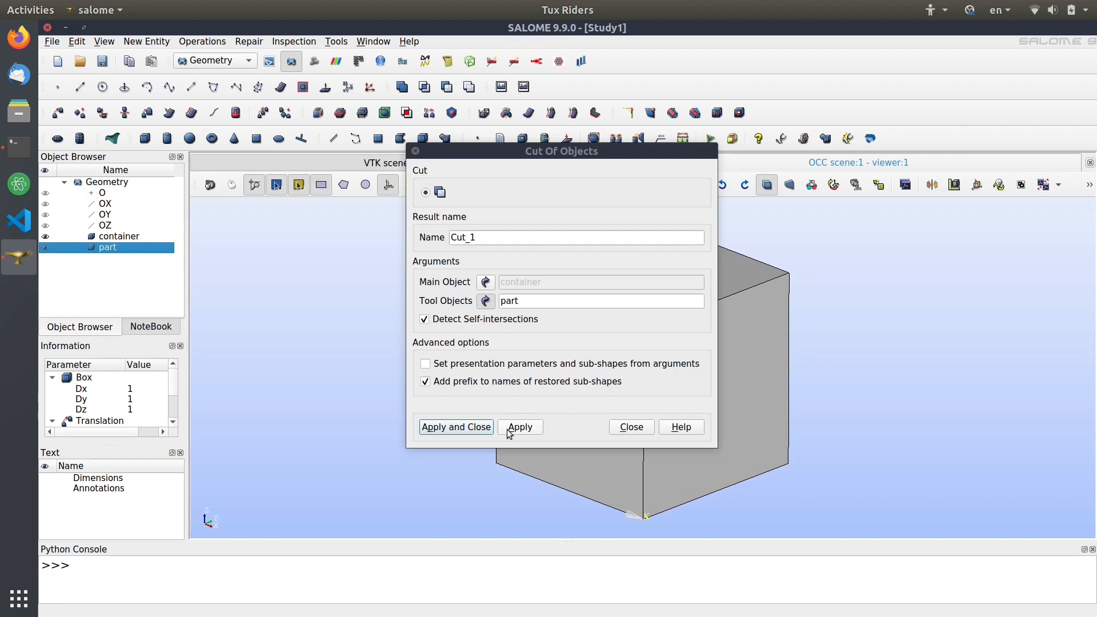
left_click(456, 427)
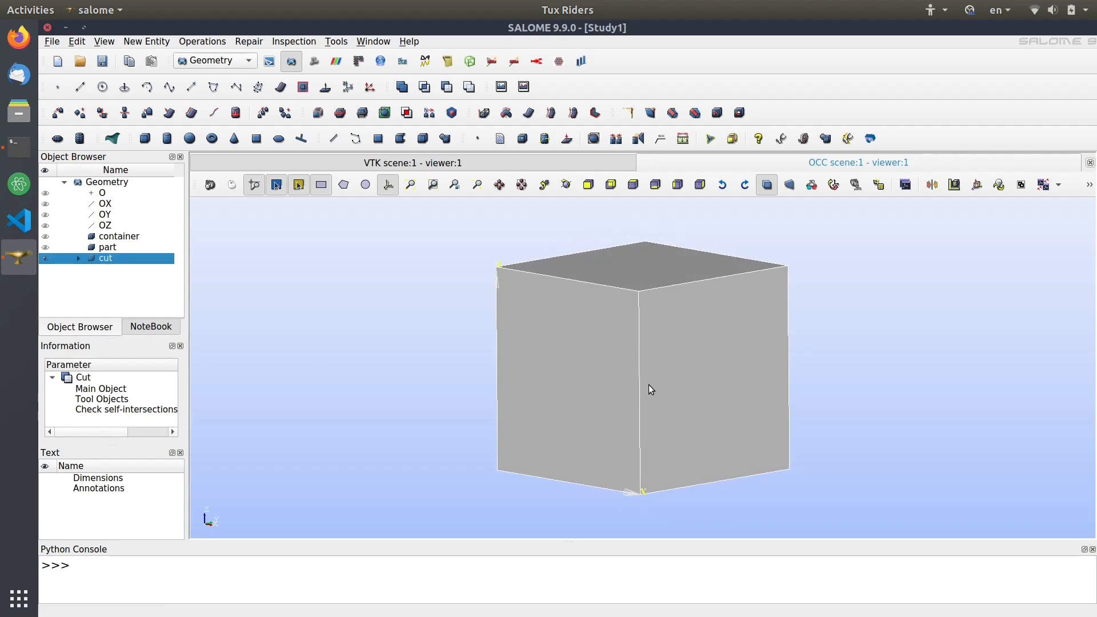
mouse_move(971, 240)
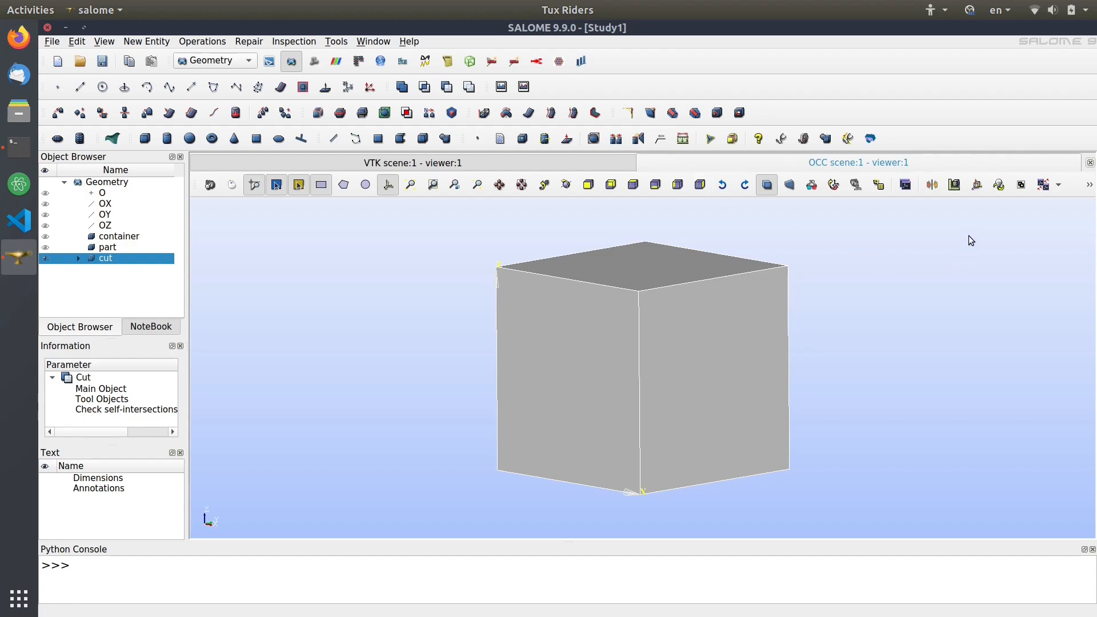
Add clipping Plane 1 along X to reveal the hollow cavity in the cut shape.
left_click(931, 184)
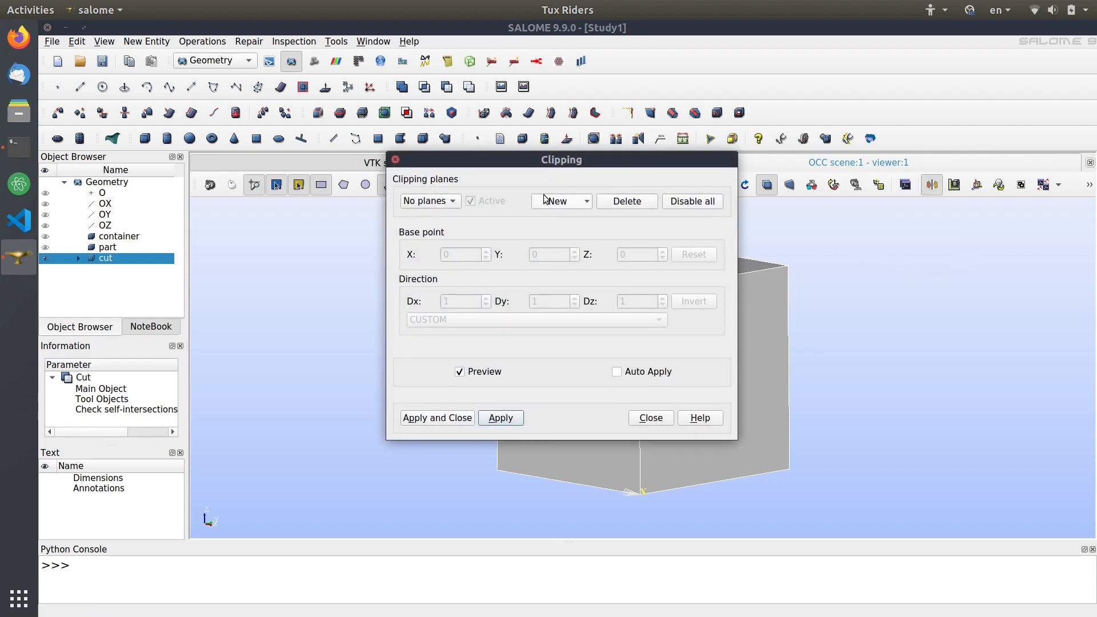
left_click(555, 200)
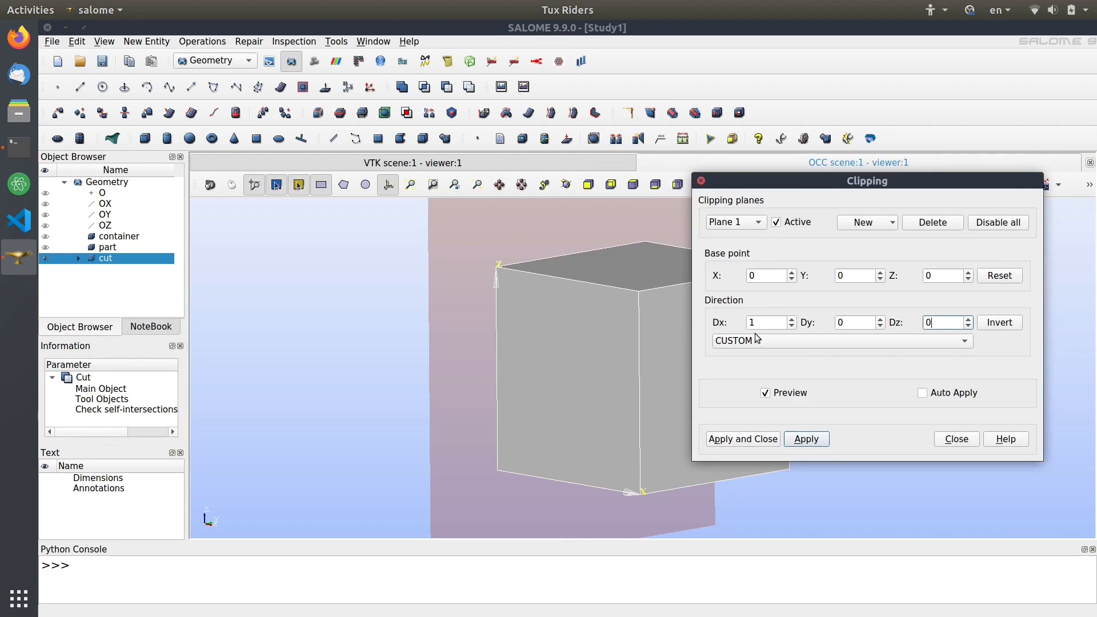
left_click(764, 275)
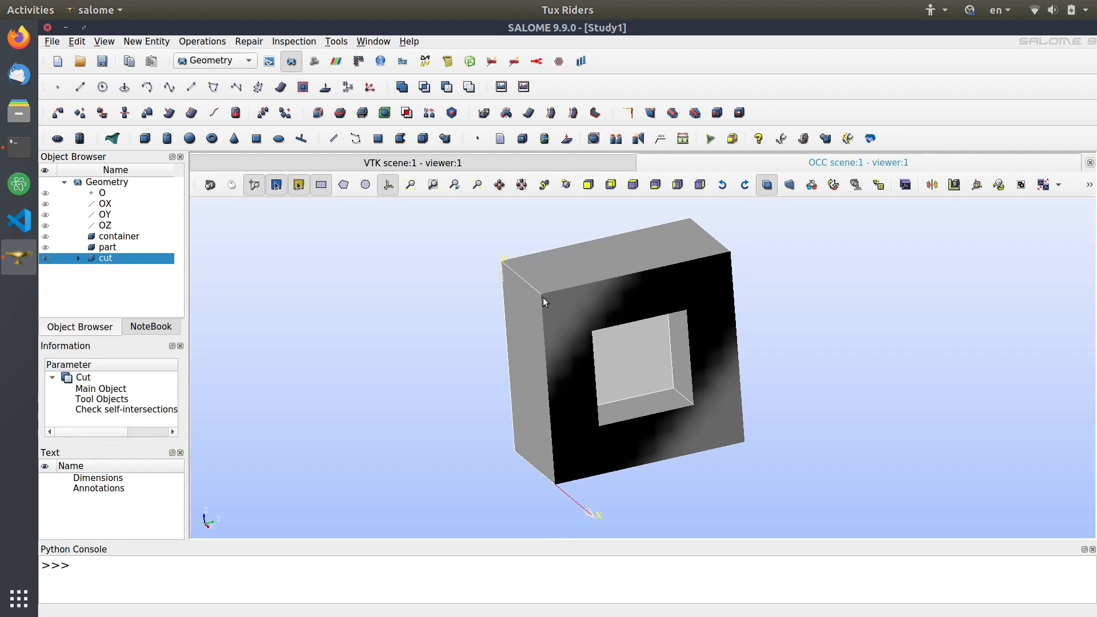
mouse_move(120, 255)
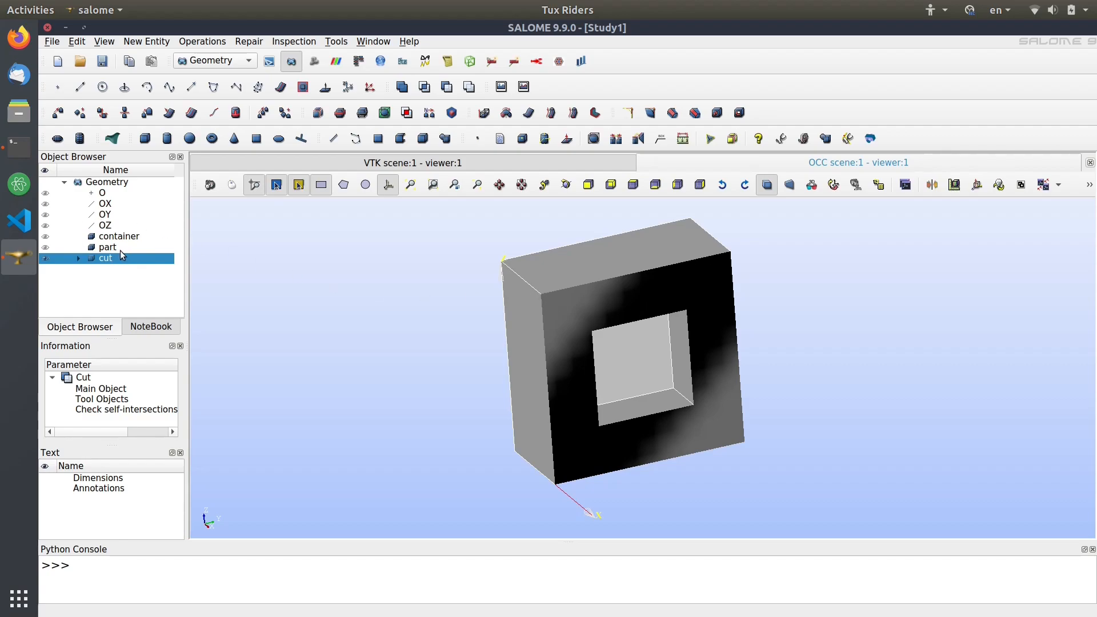
mouse_move(109, 247)
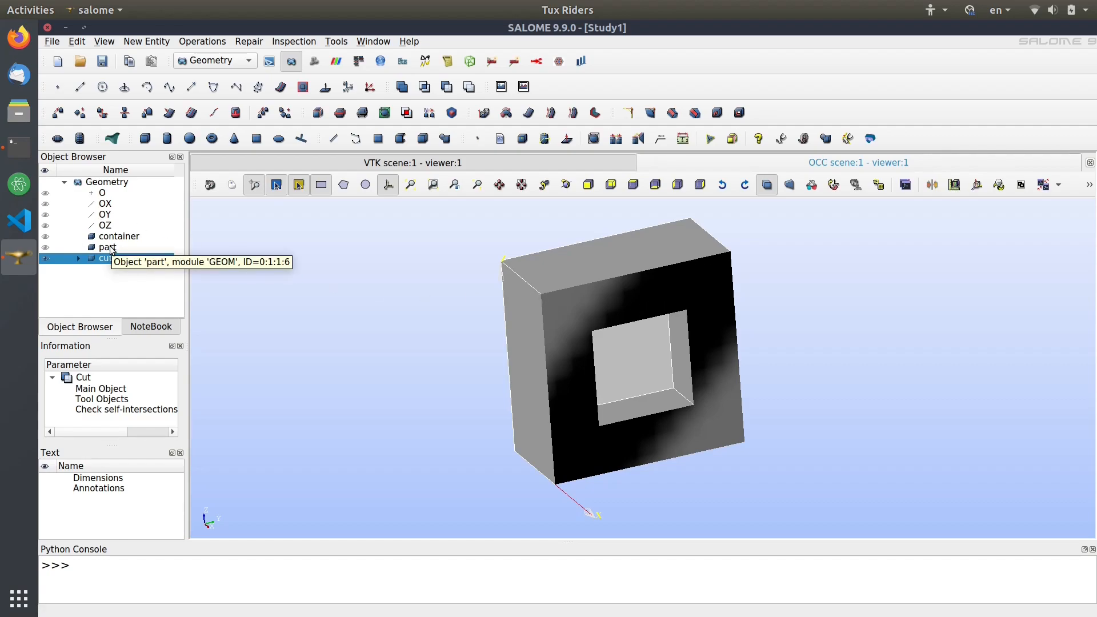
mouse_move(234, 327)
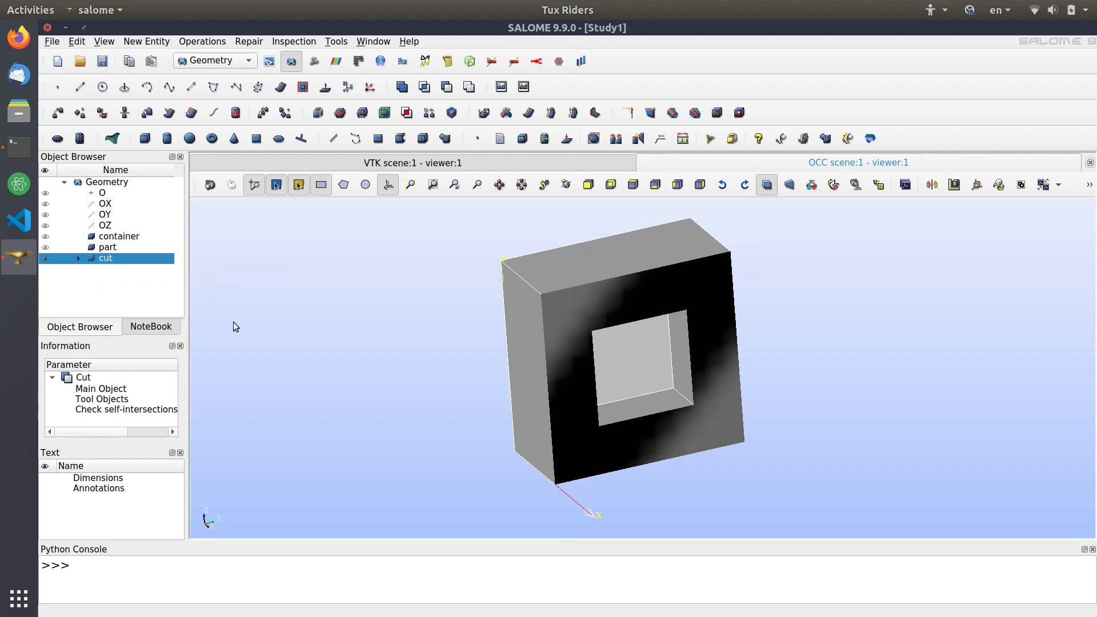
mouse_move(937, 212)
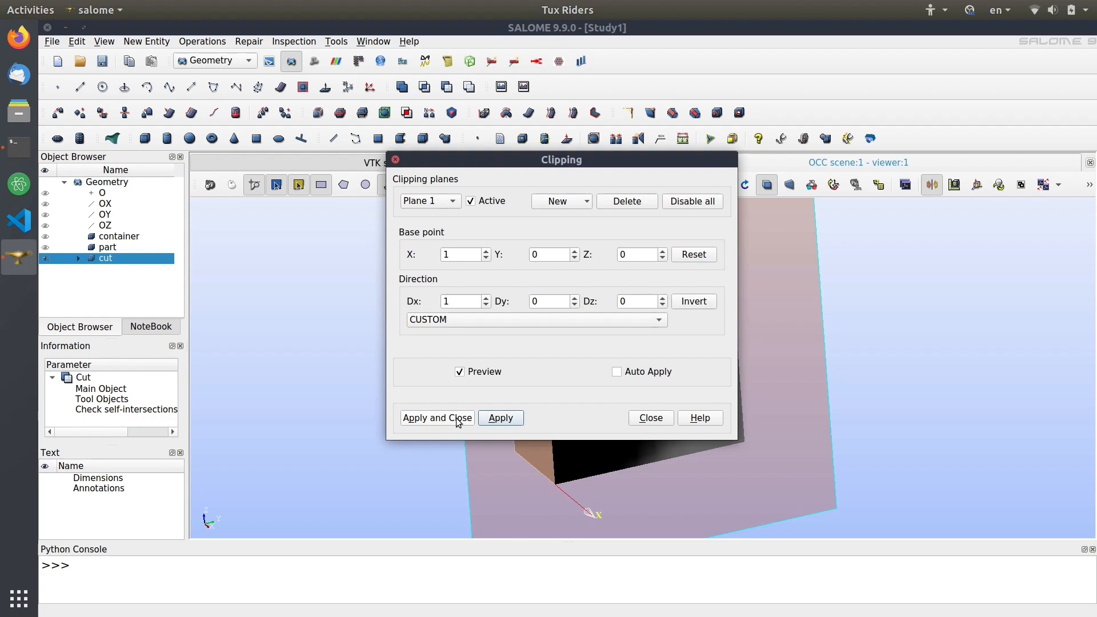
mouse_move(626, 201)
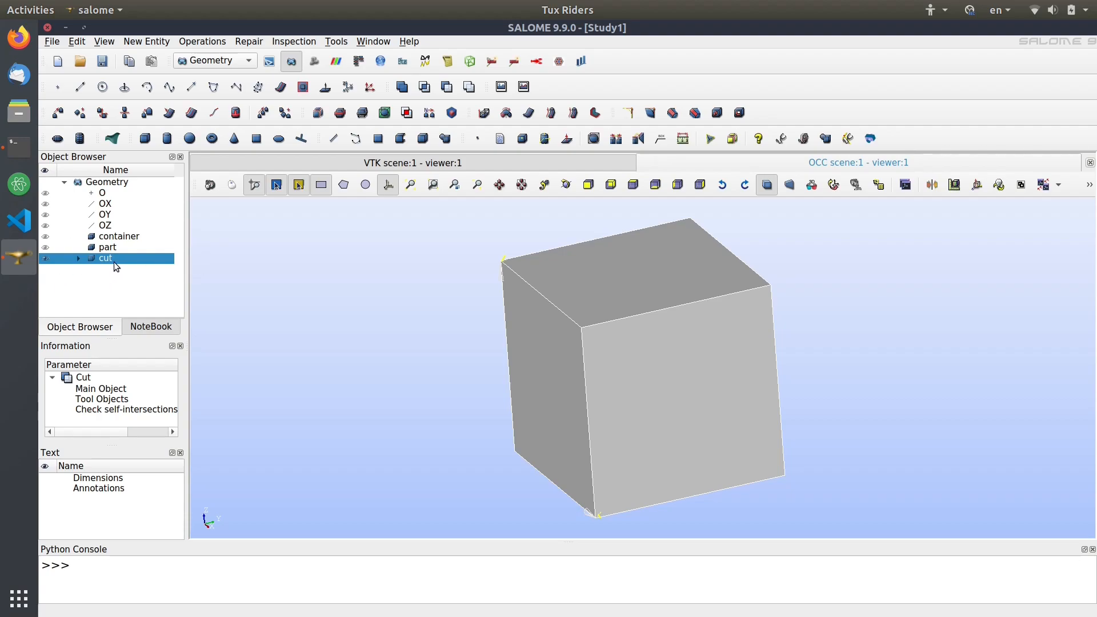
Partition cut and part with Resulting Type Solid, then expand and select Partition_1.
left_click(108, 247)
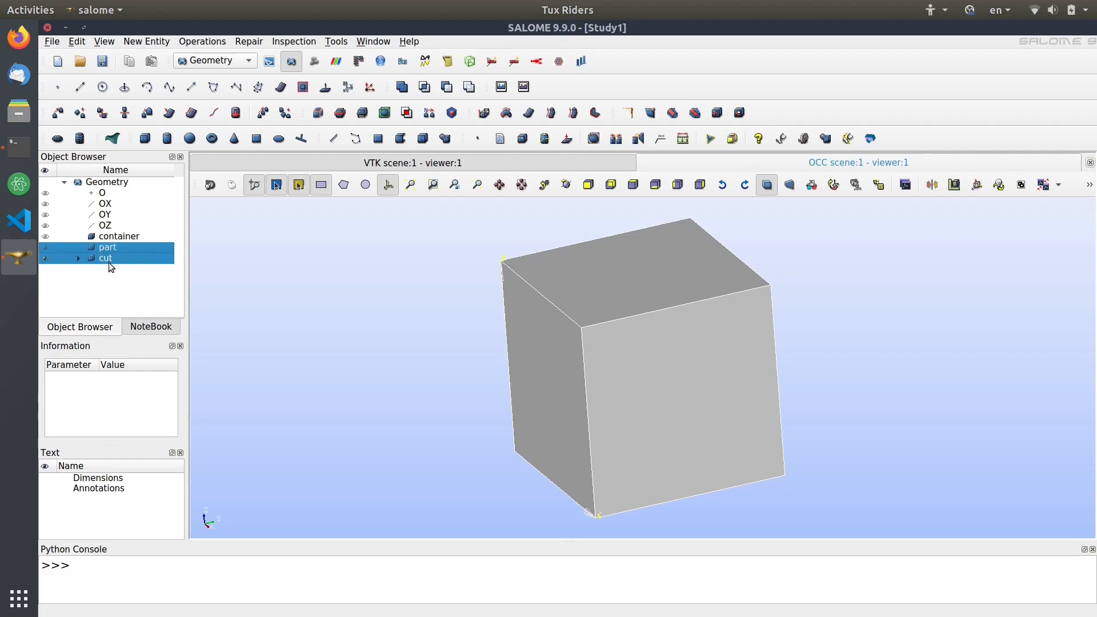
mouse_move(140, 273)
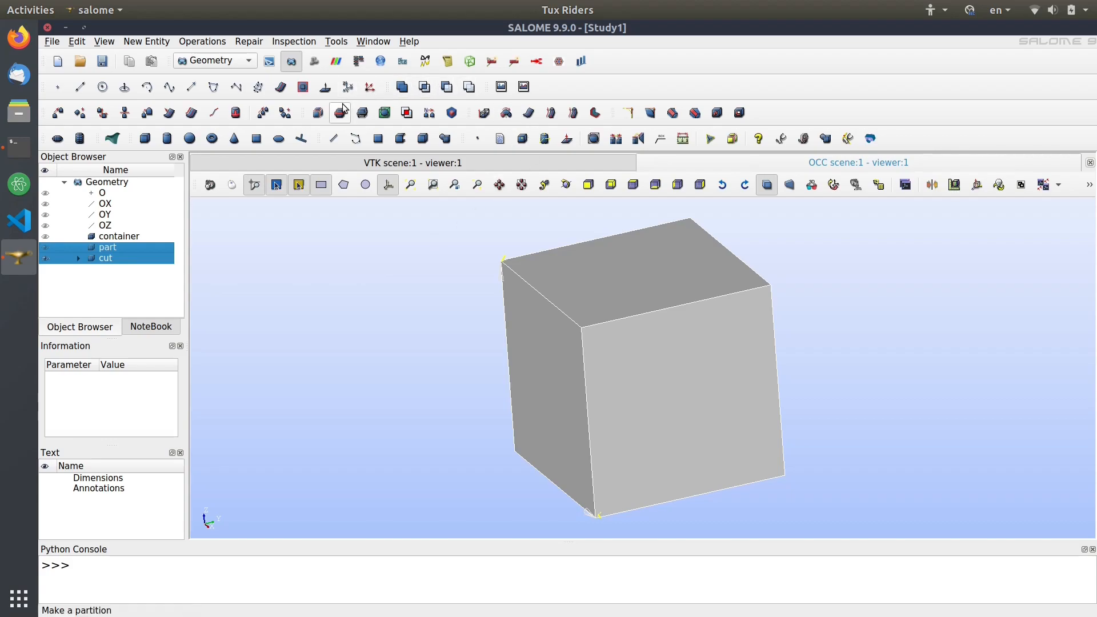
mouse_move(340, 113)
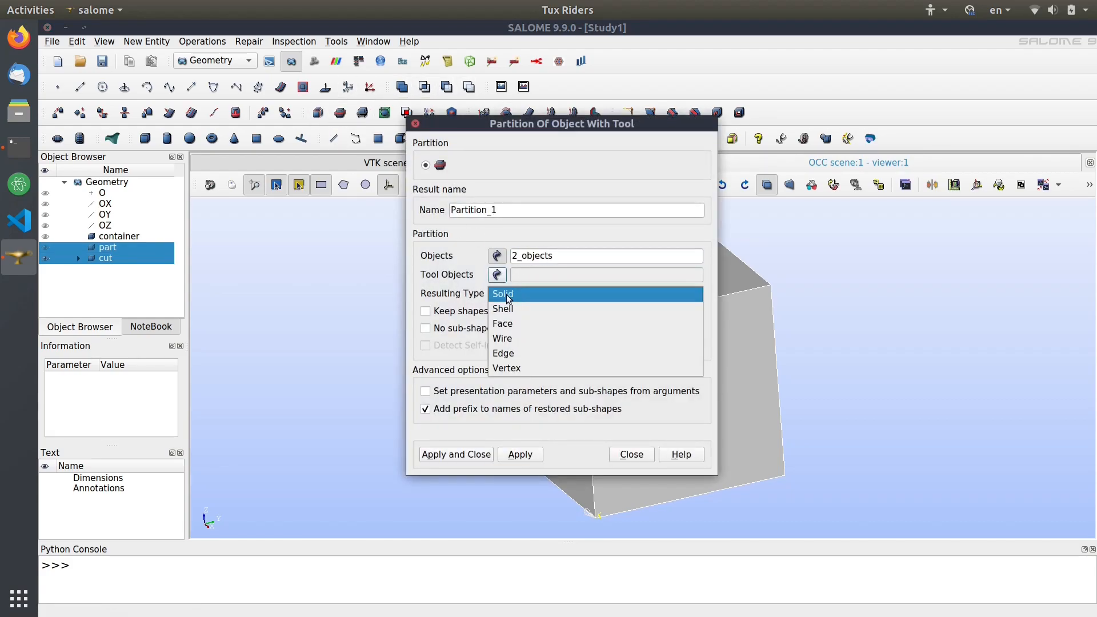
left_click(502, 293)
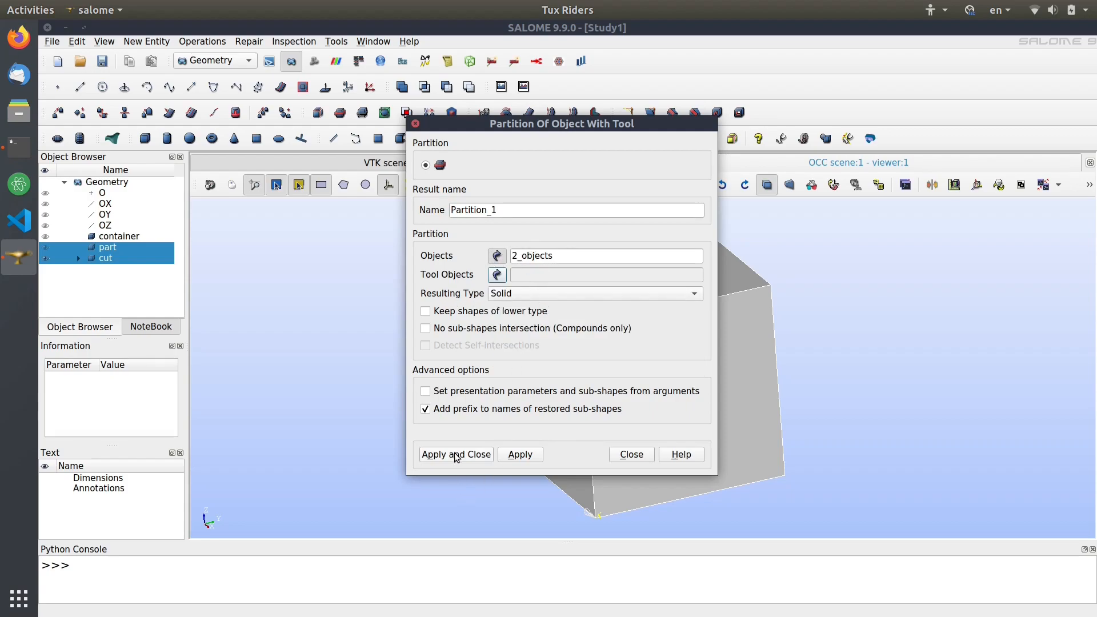
left_click(455, 454)
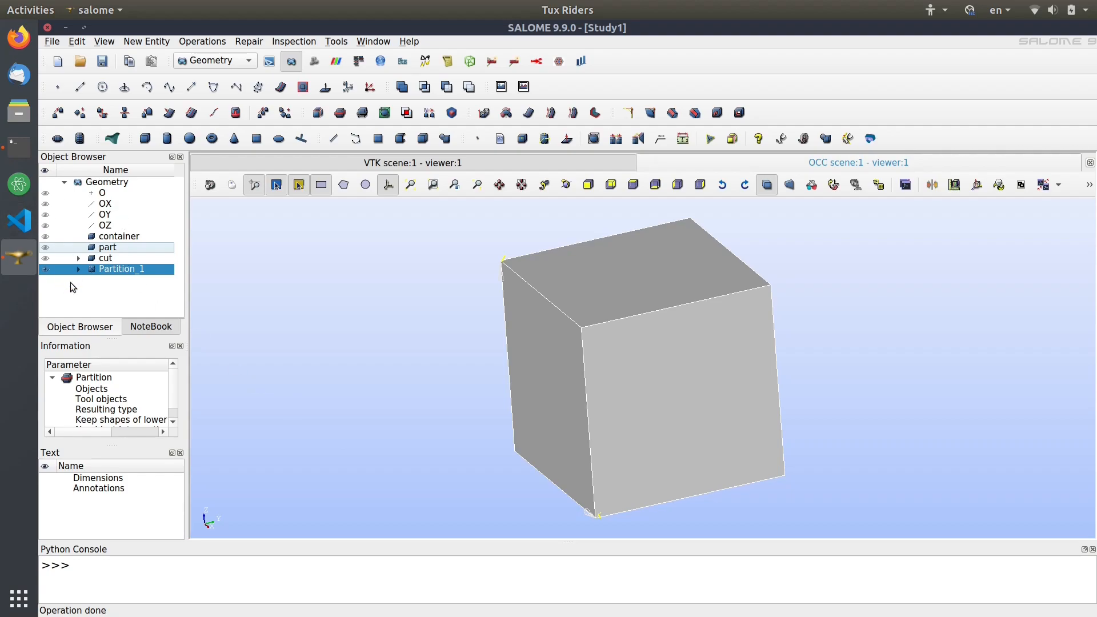
left_click(108, 247)
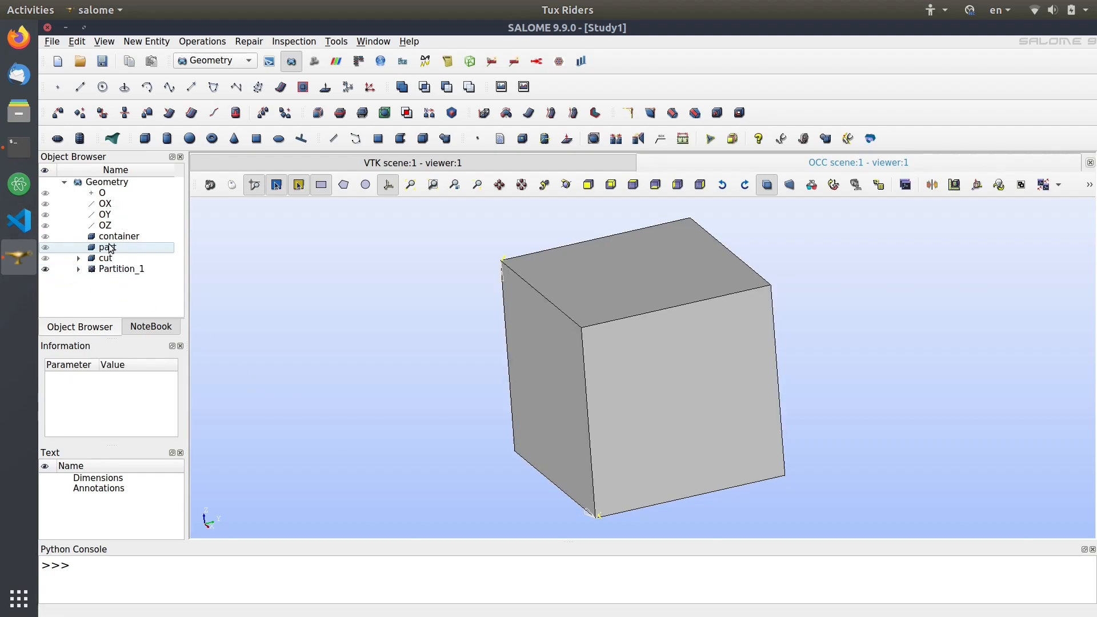
left_click(105, 258)
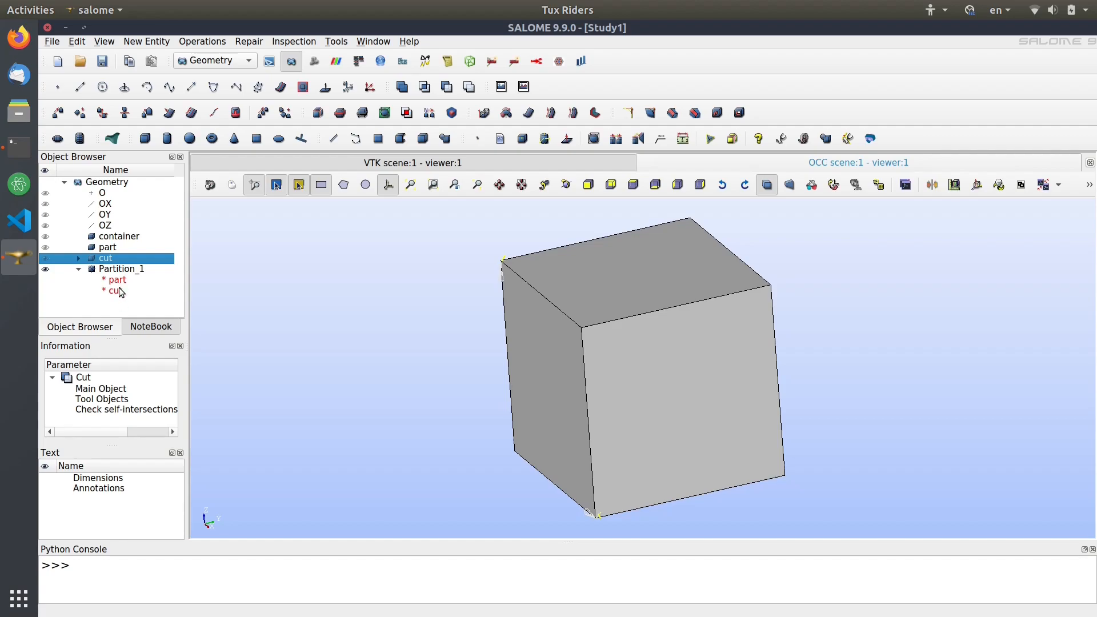
left_click(121, 269)
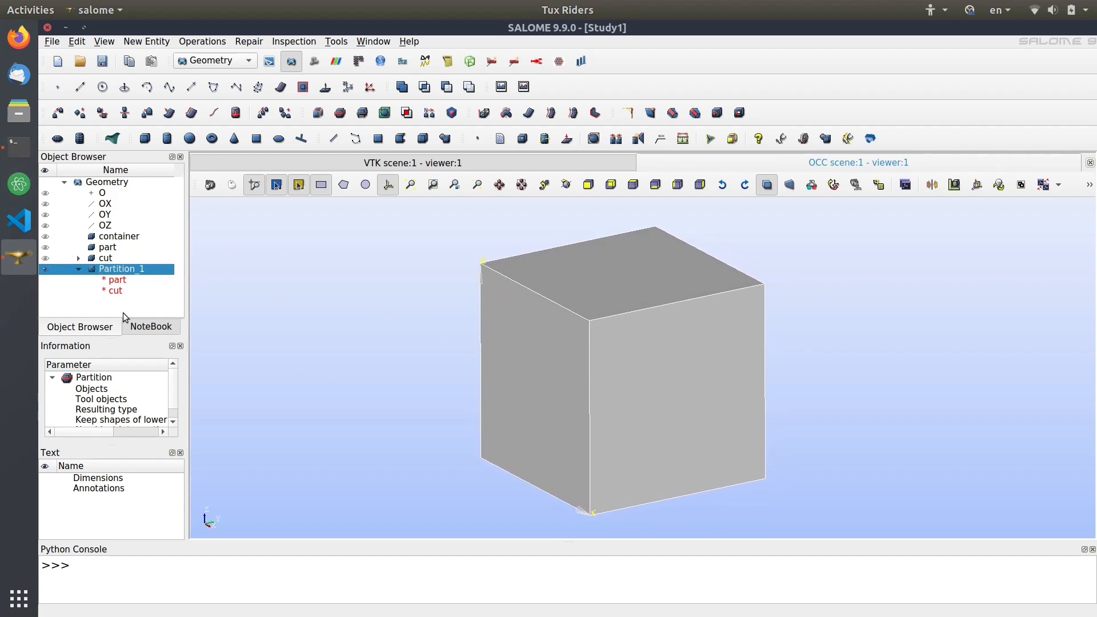
mouse_move(317, 112)
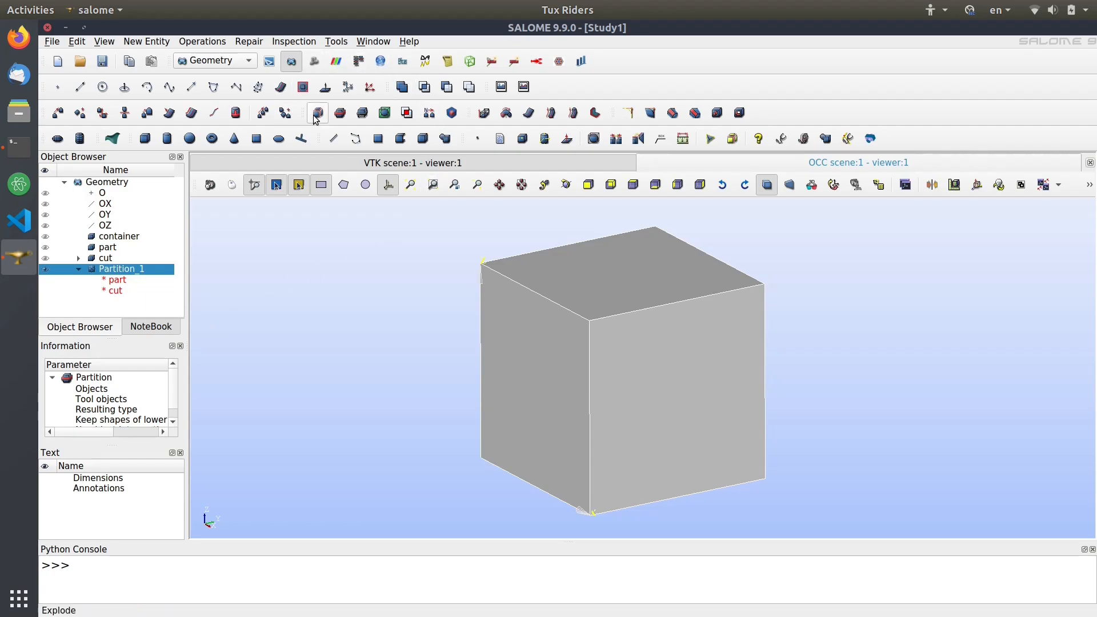
mouse_move(316, 112)
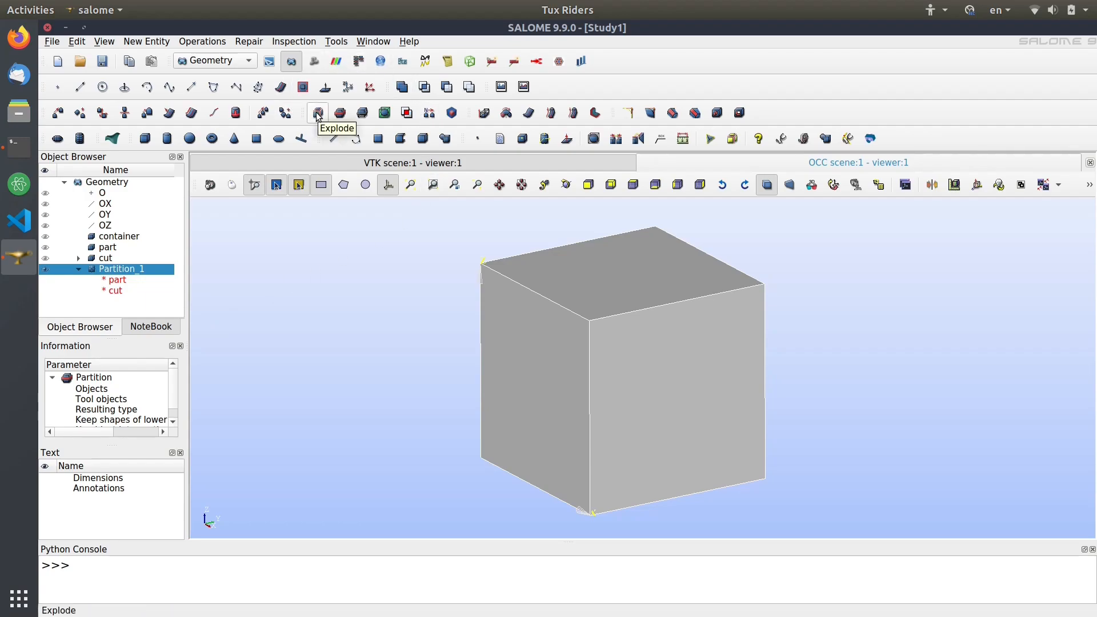
Explode Partition_1 with sub-shape type Solid to produce Solid_1 and Solid_2.
left_click(317, 112)
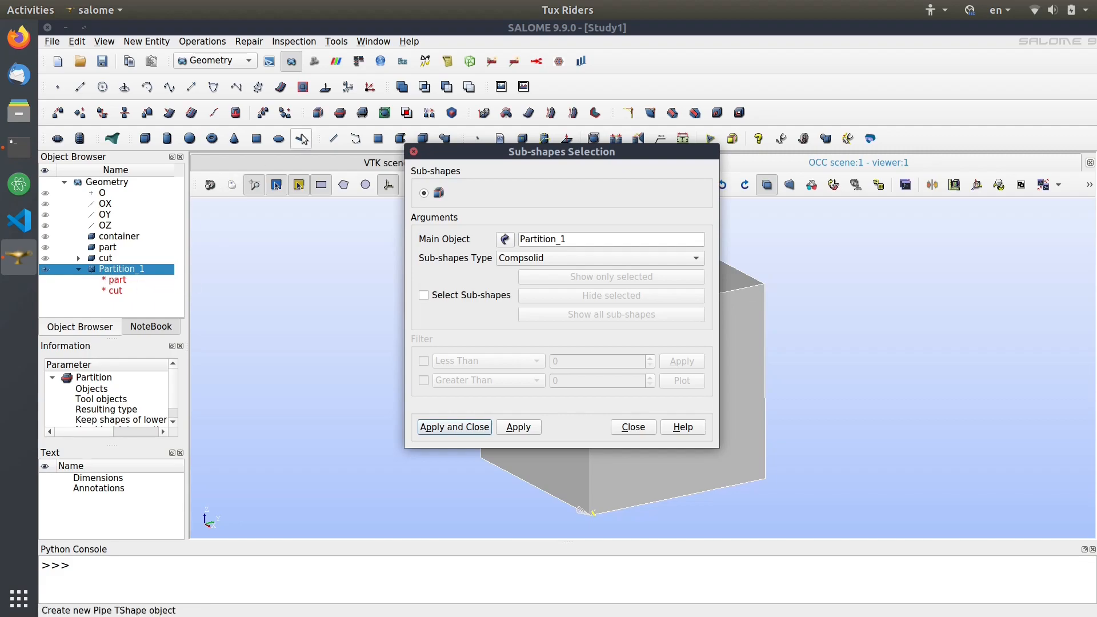
mouse_move(115, 280)
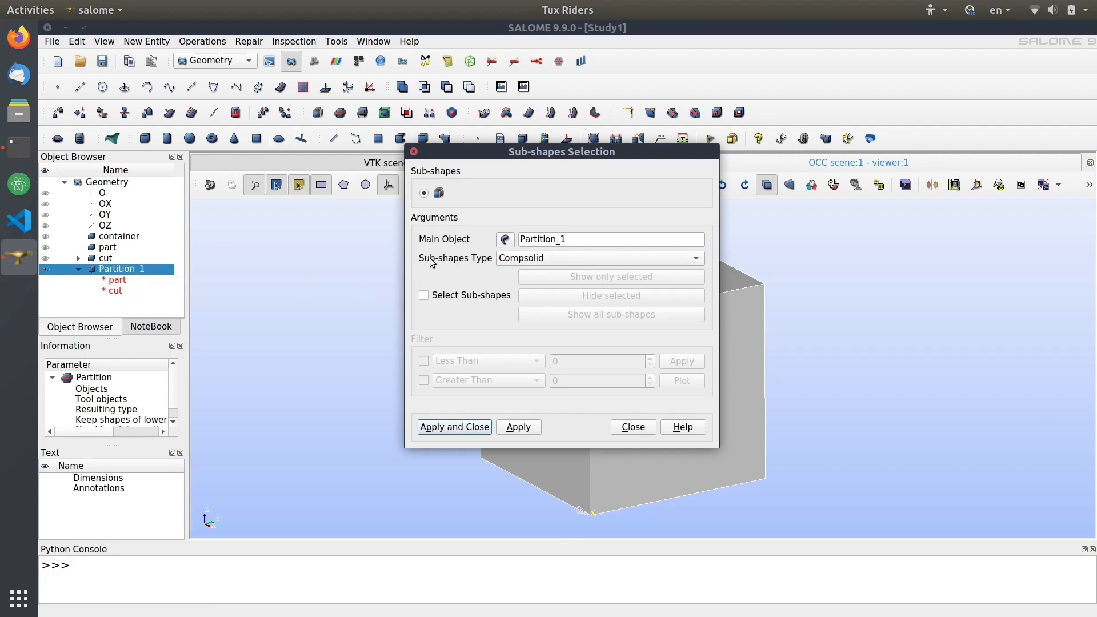
left_click(695, 257)
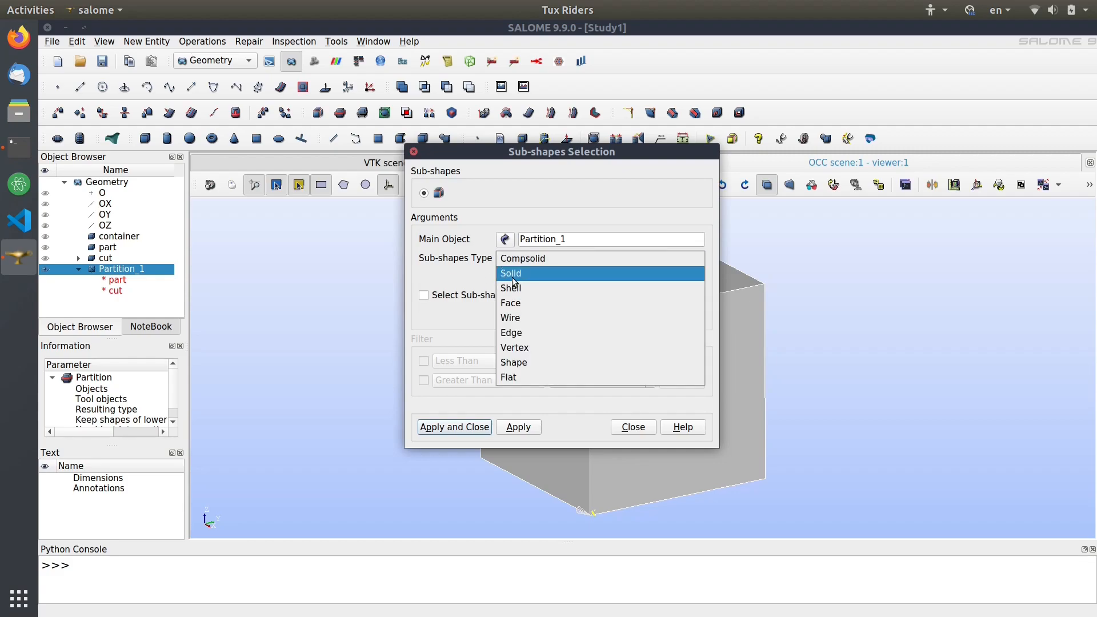
left_click(510, 273)
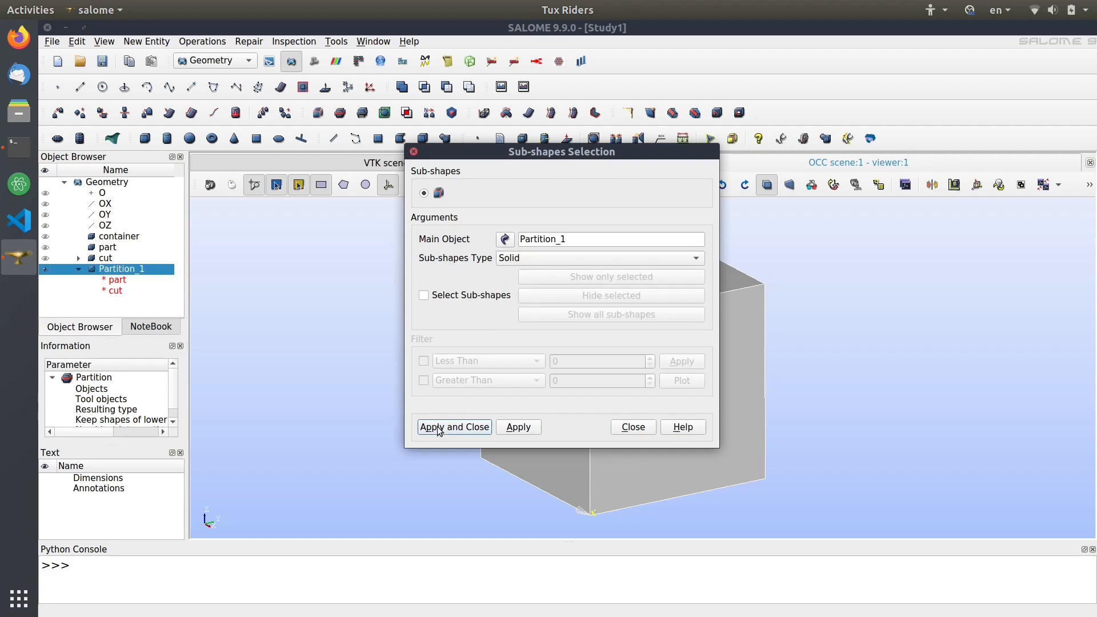
left_click(452, 426)
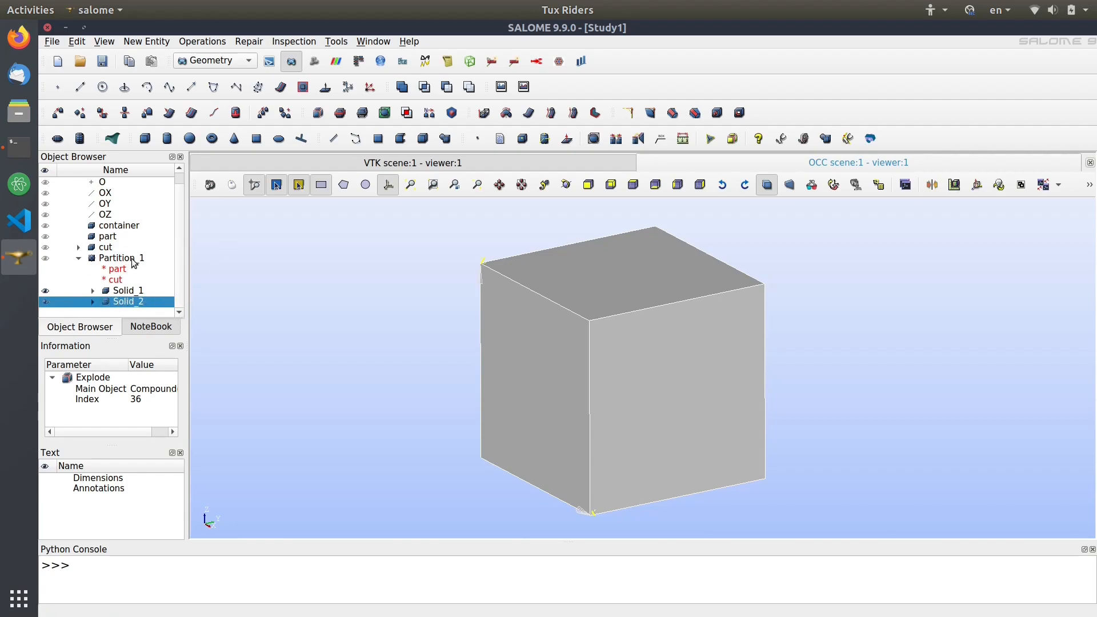
mouse_move(122, 269)
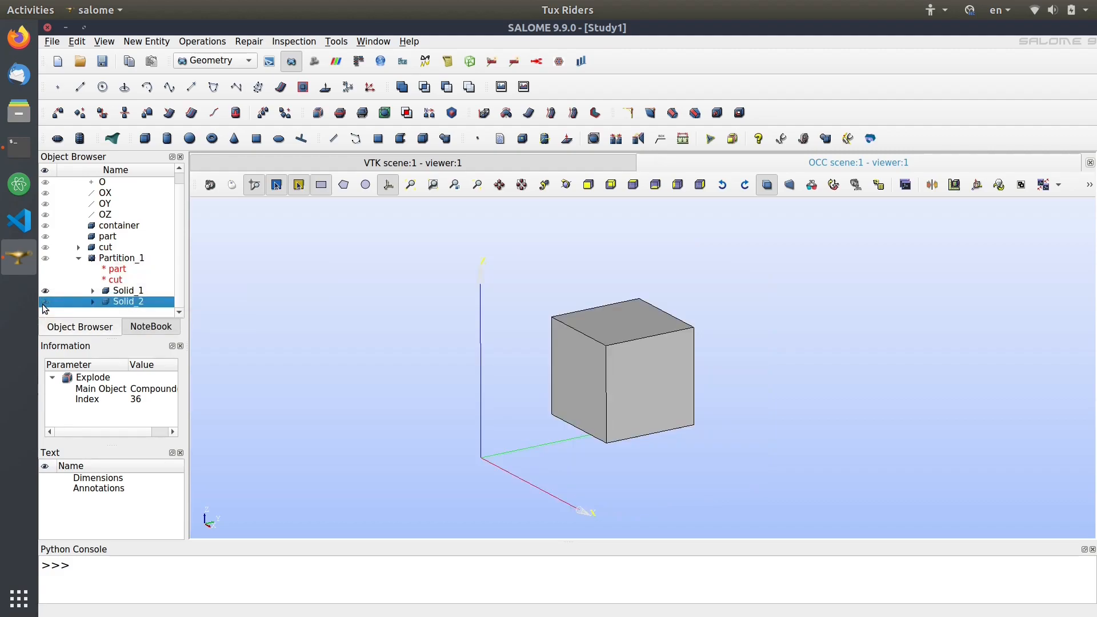
Rename Solid_1 to 'part' and Solid_2 to 'container' in the Object Browser.
left_click(128, 290)
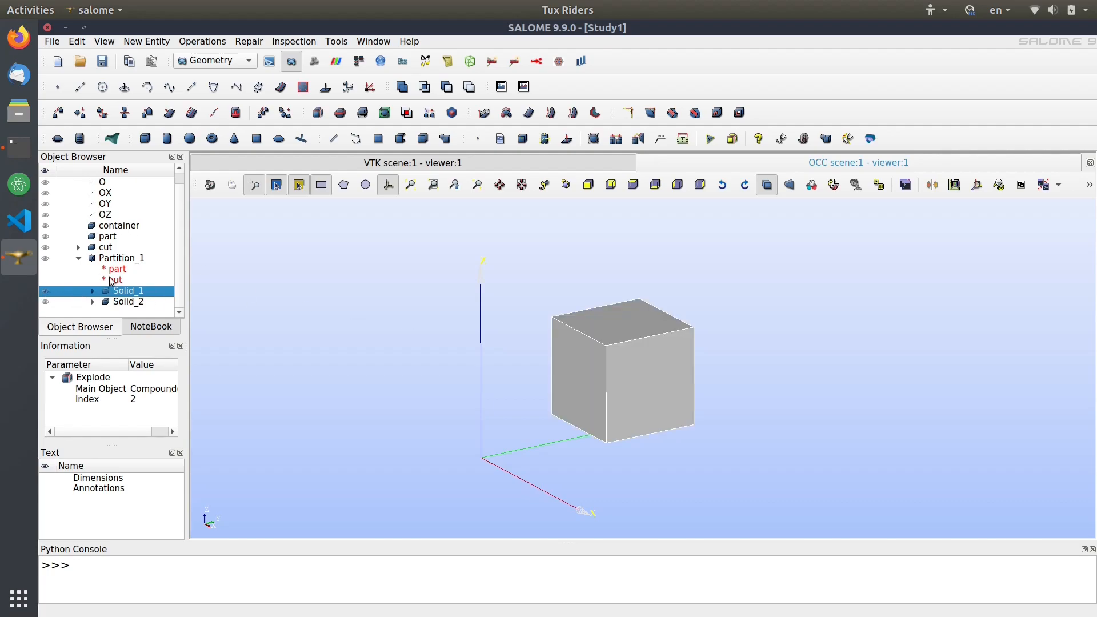
double_click(127, 290)
type("part")
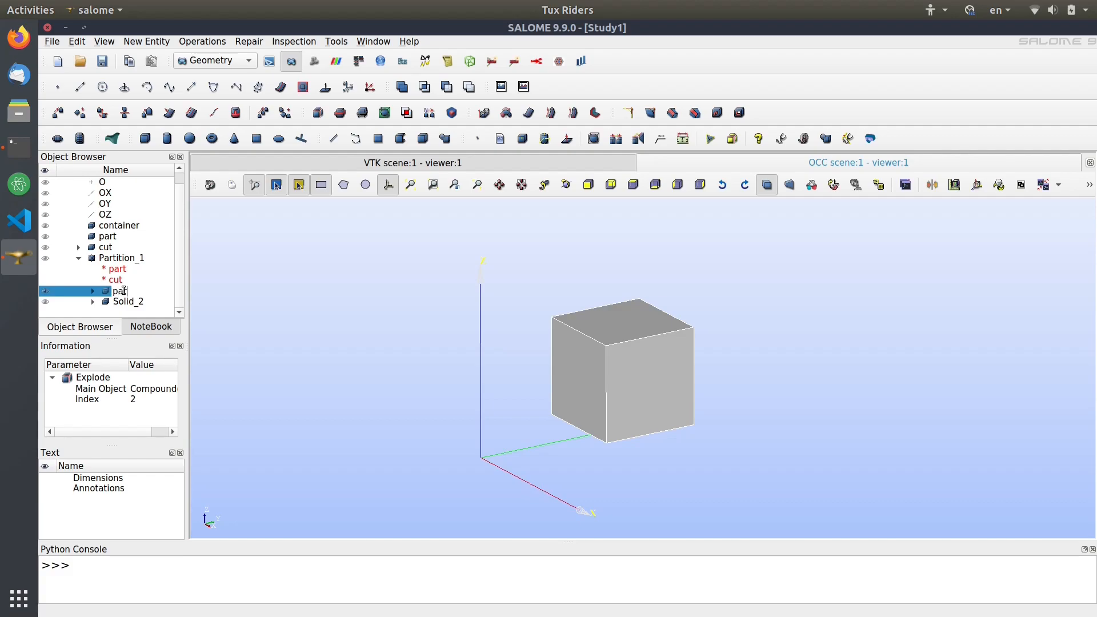
left_click(128, 302)
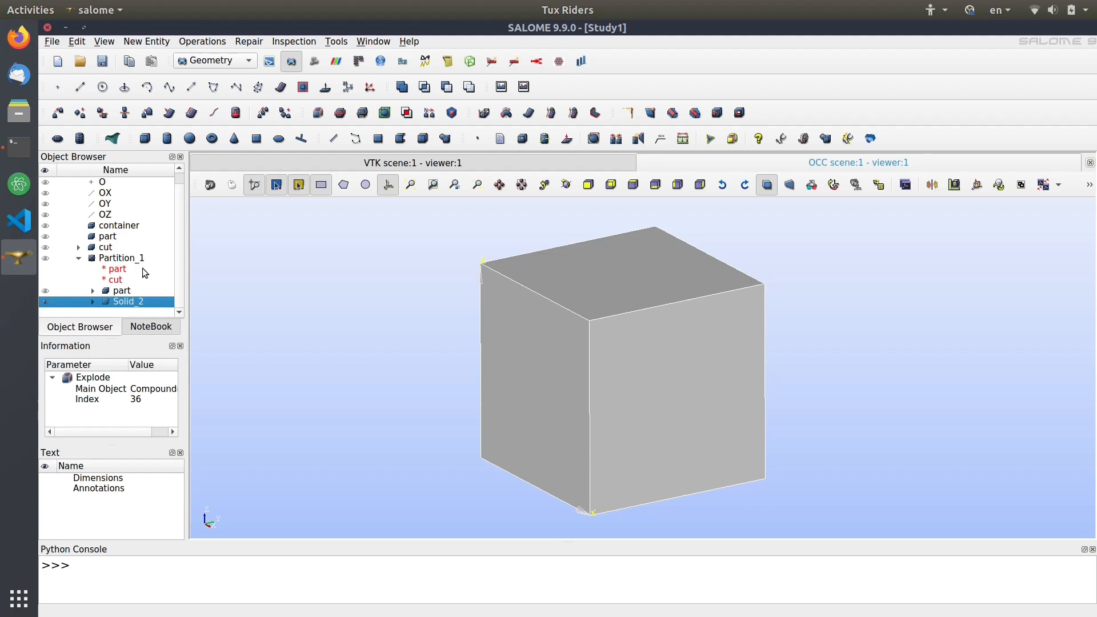
double_click(128, 302)
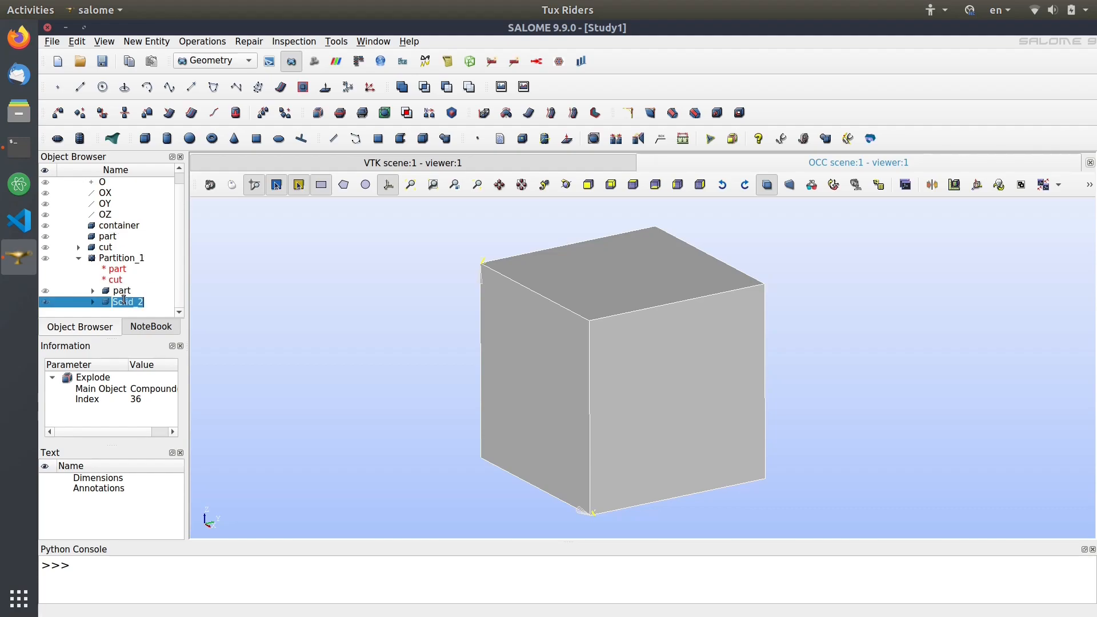
type("container")
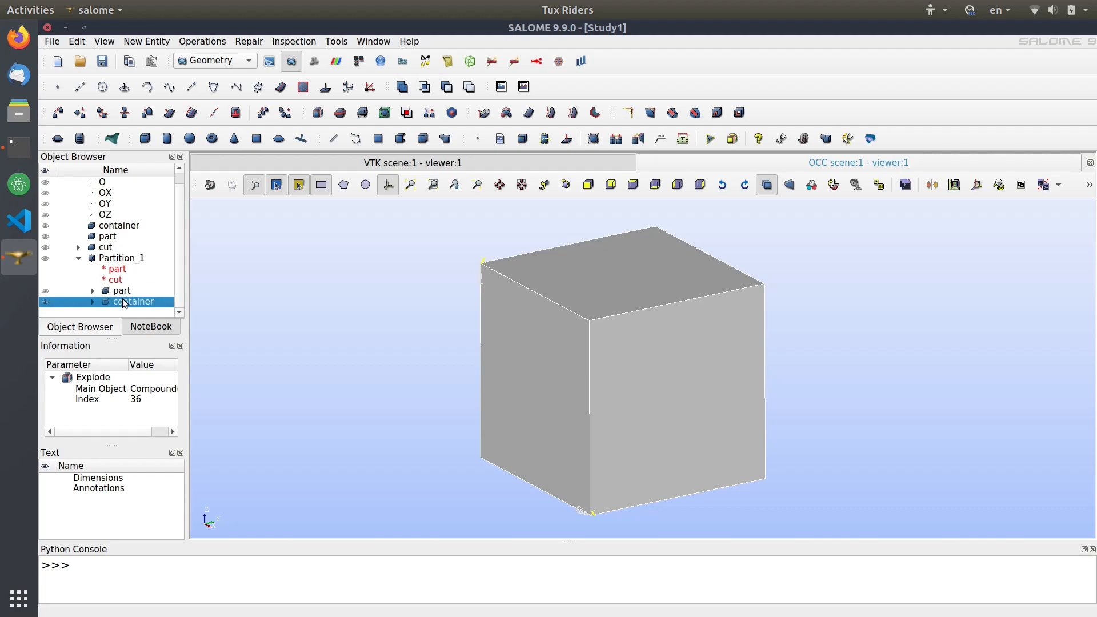
left_click(122, 290)
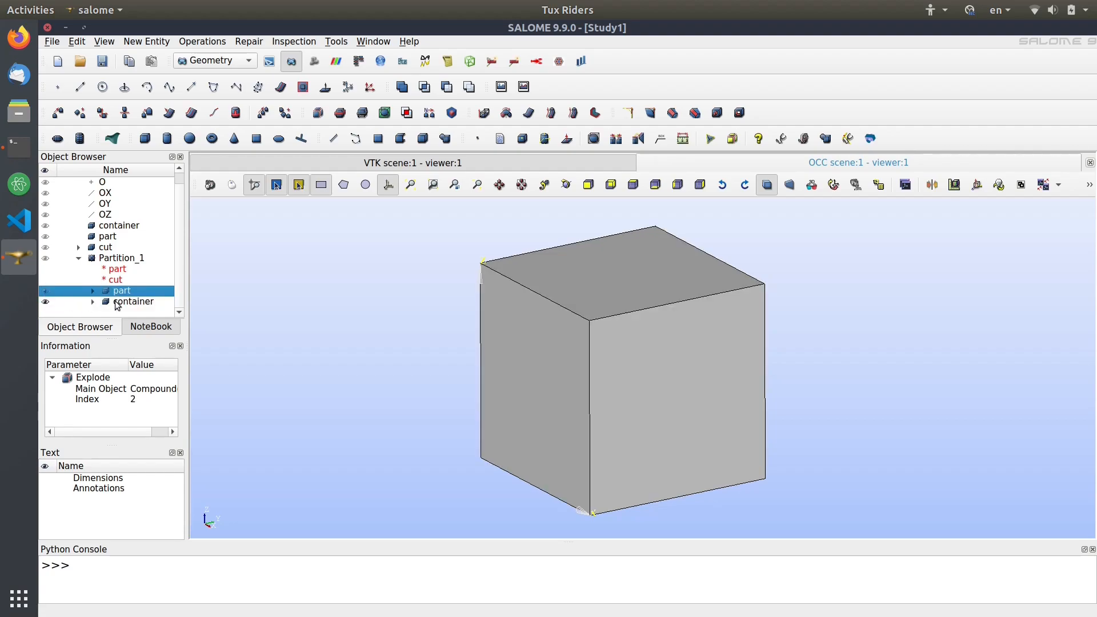
left_click(133, 301)
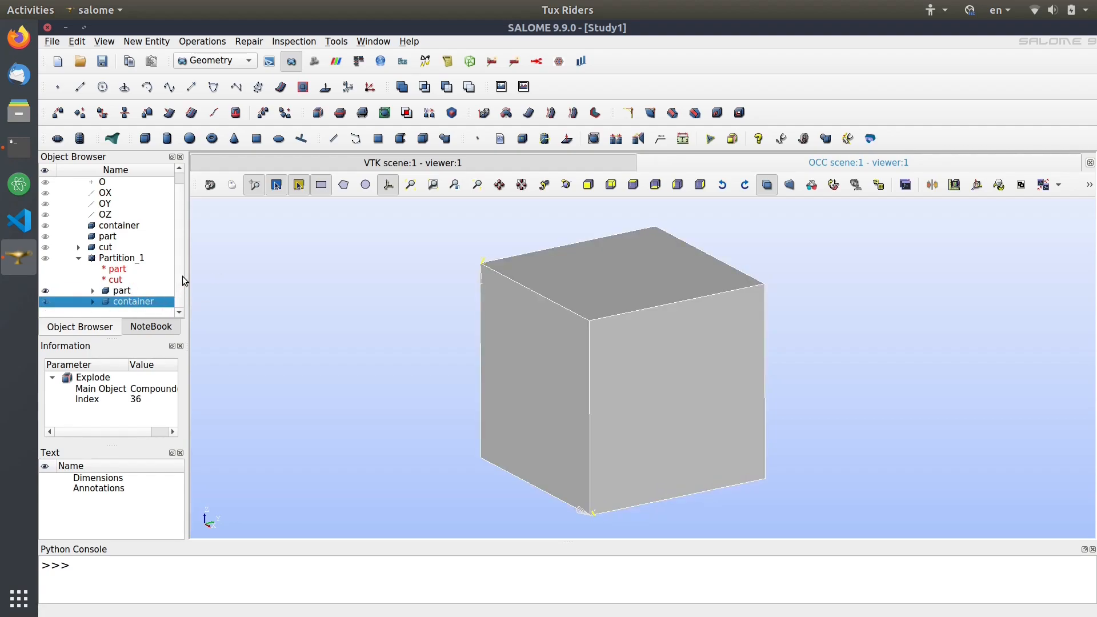
mouse_move(221, 390)
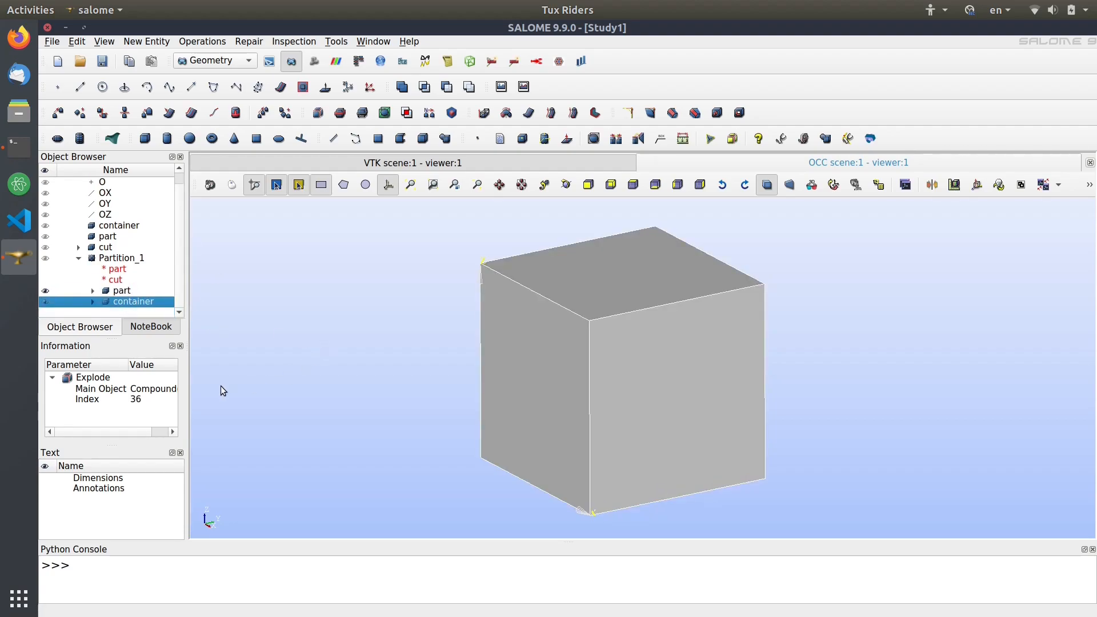
mouse_move(273, 346)
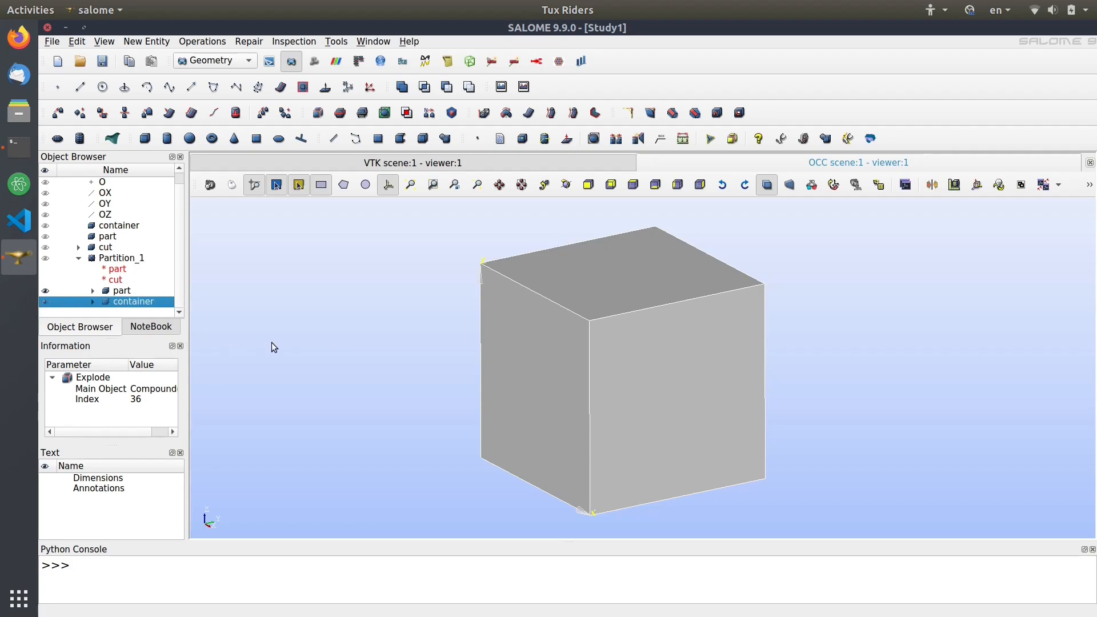
mouse_move(85, 300)
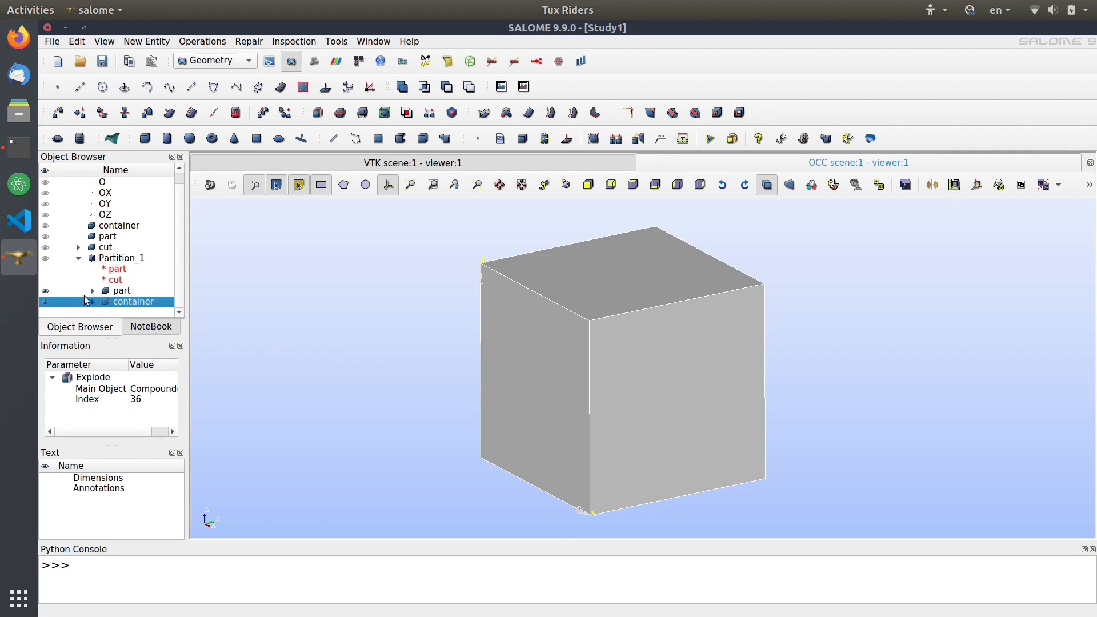
left_click(122, 290)
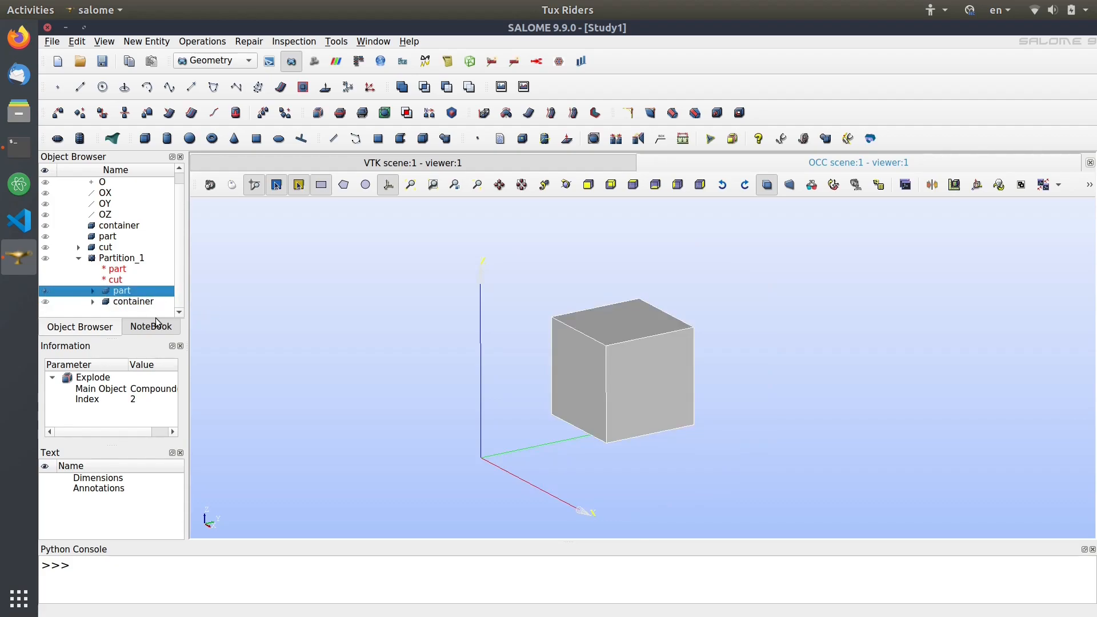
Add a Face group named 'surface' to the part solid, holding all six faces.
right_click(121, 290)
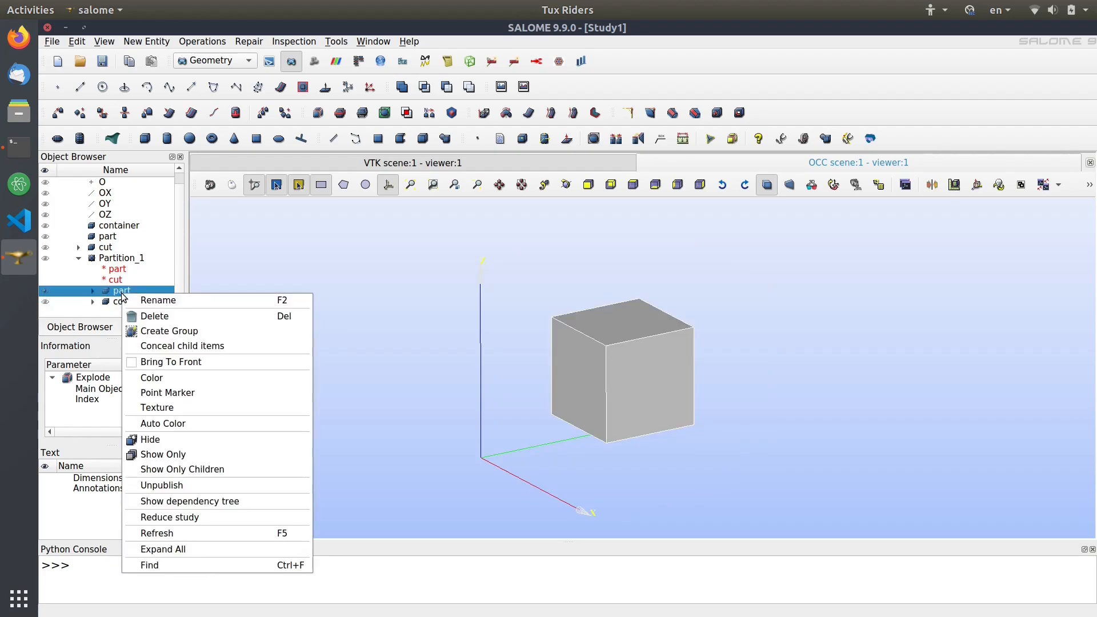
left_click(170, 331)
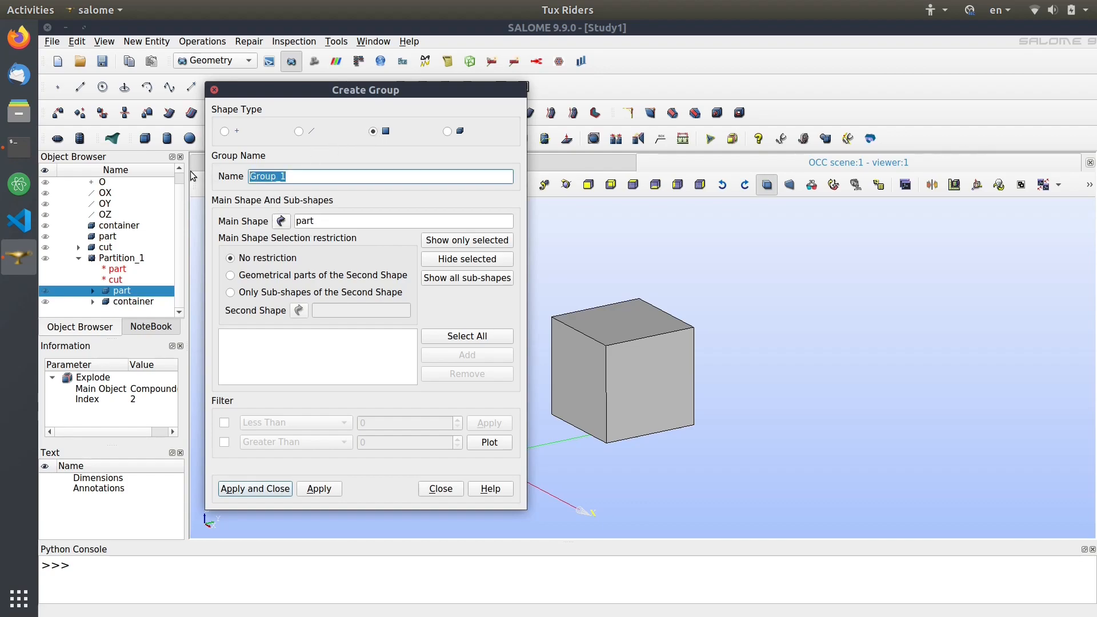
type("surface")
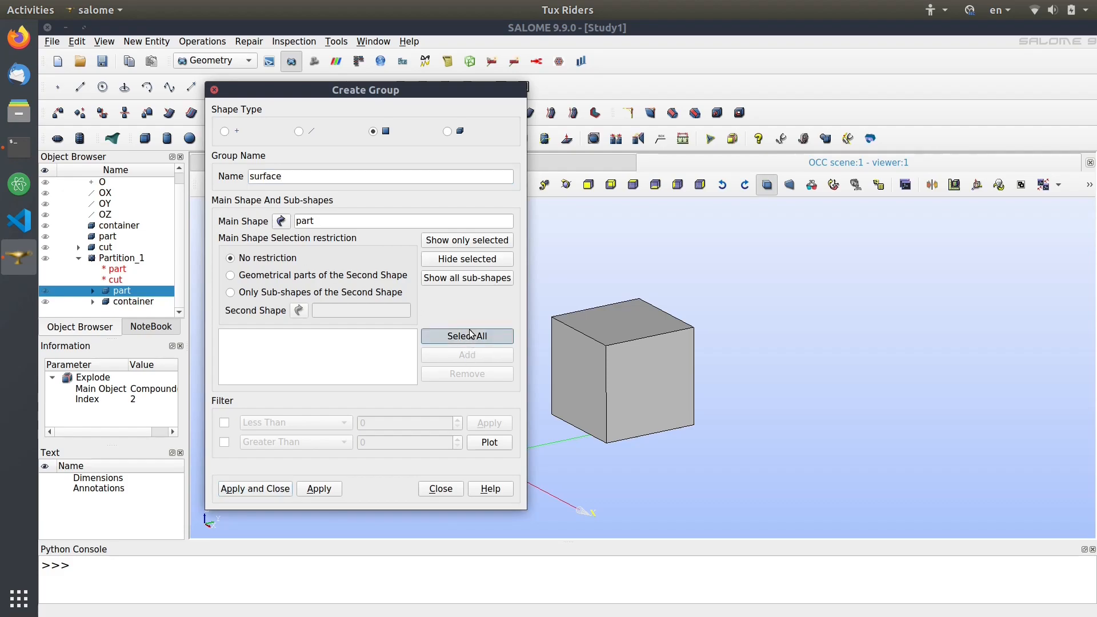
left_click(467, 336)
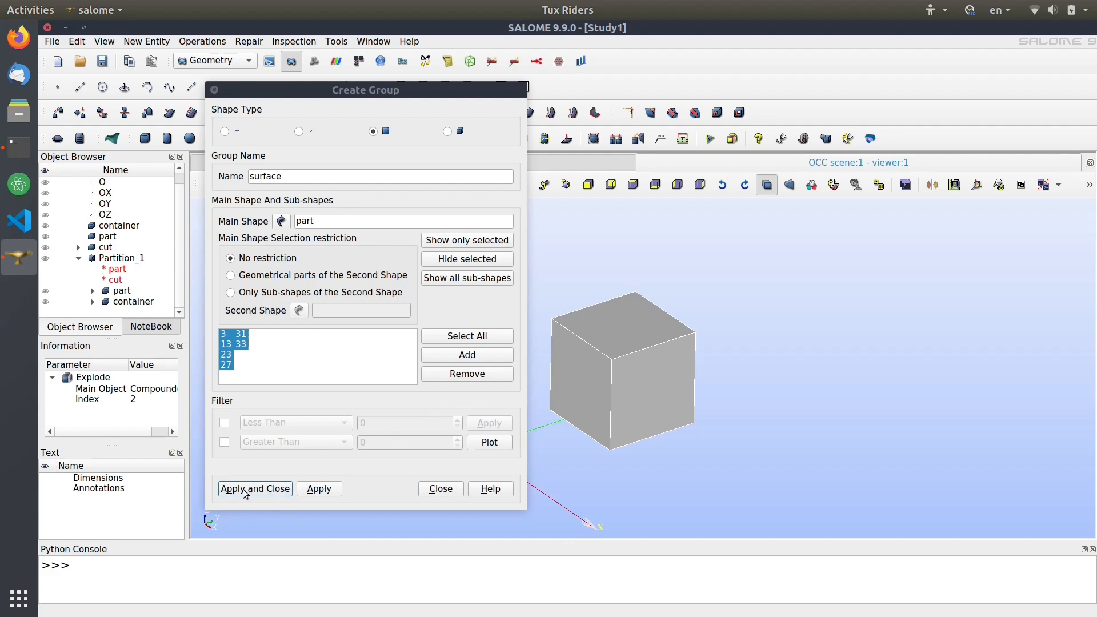
left_click(254, 488)
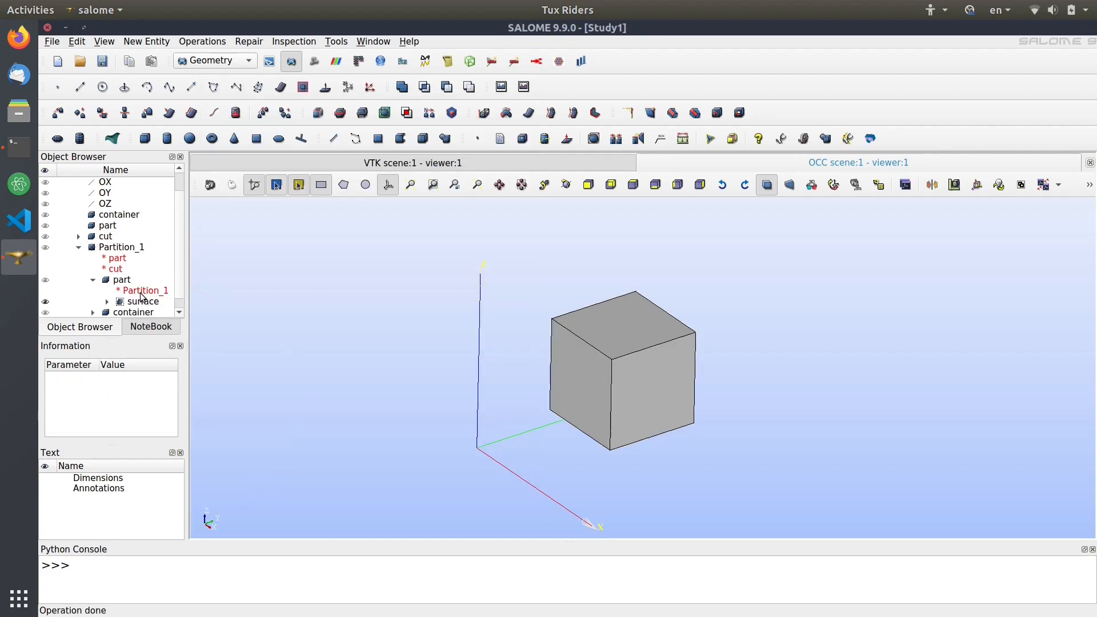
left_click(142, 290)
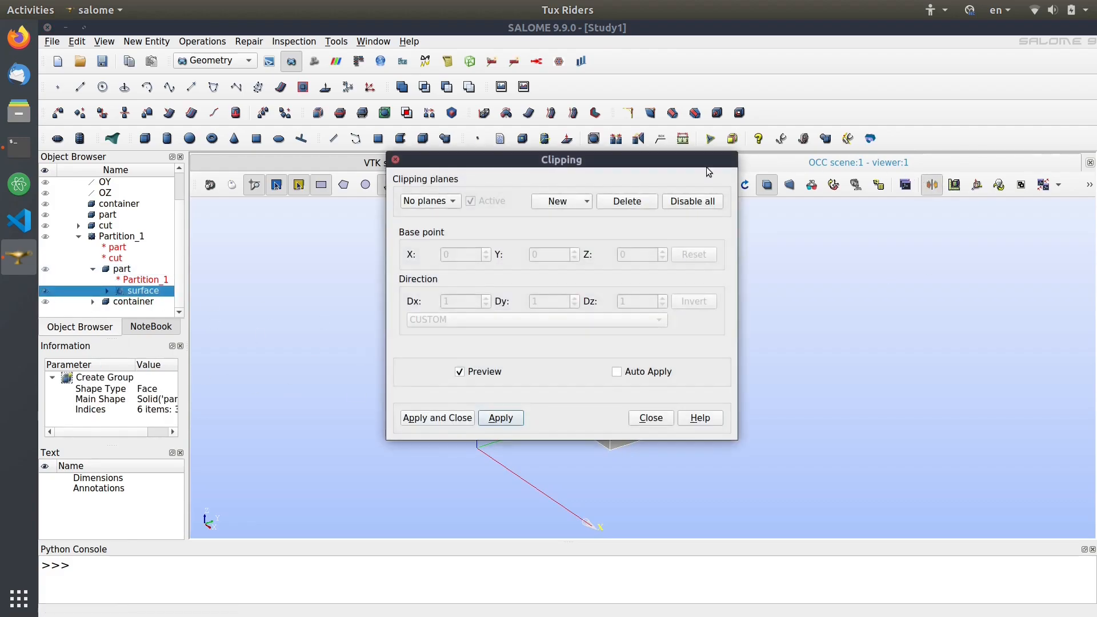
left_click(556, 202)
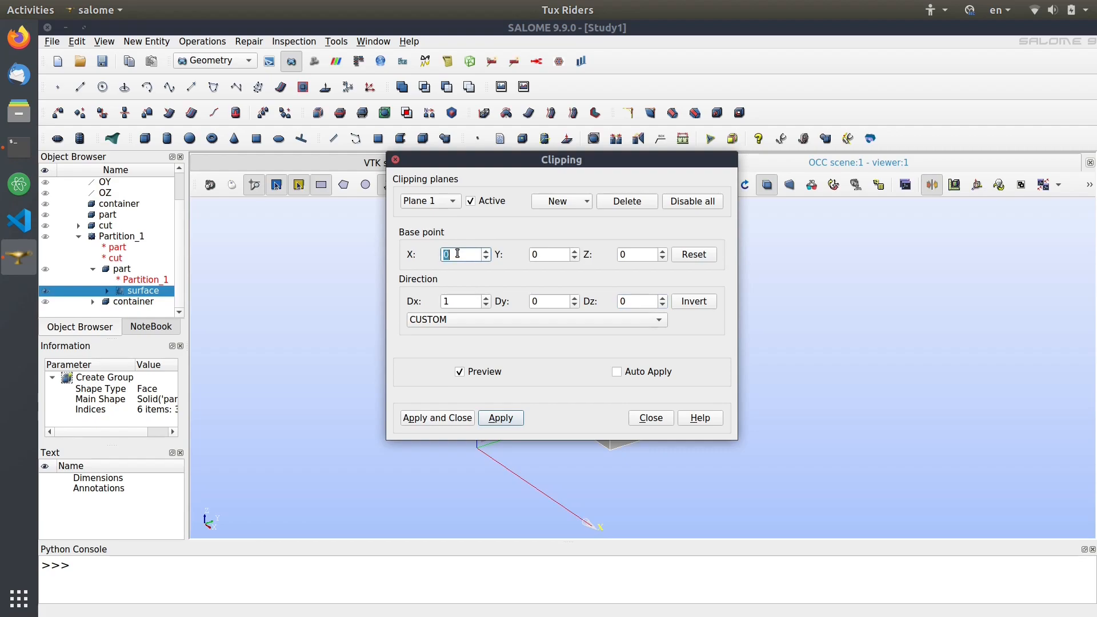
left_click(648, 417)
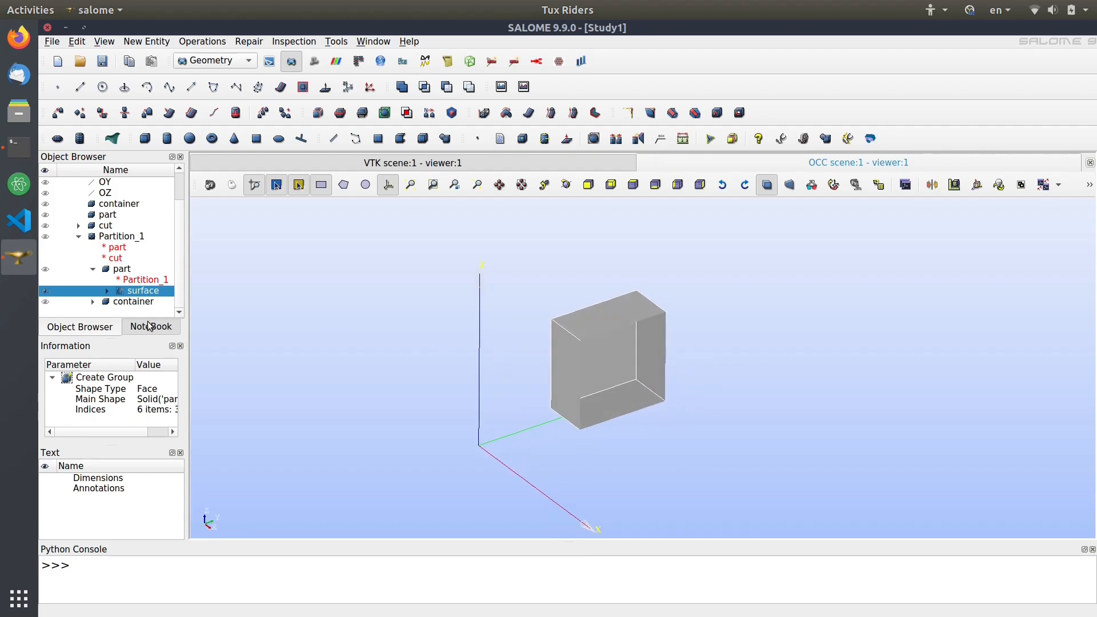
mouse_move(318, 292)
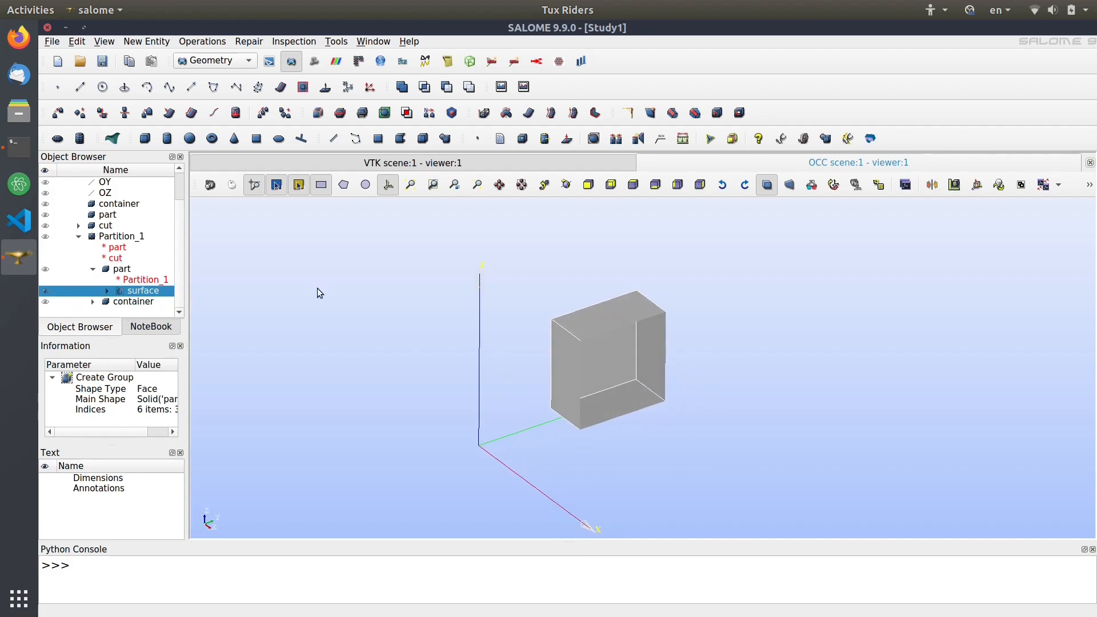
left_click(931, 185)
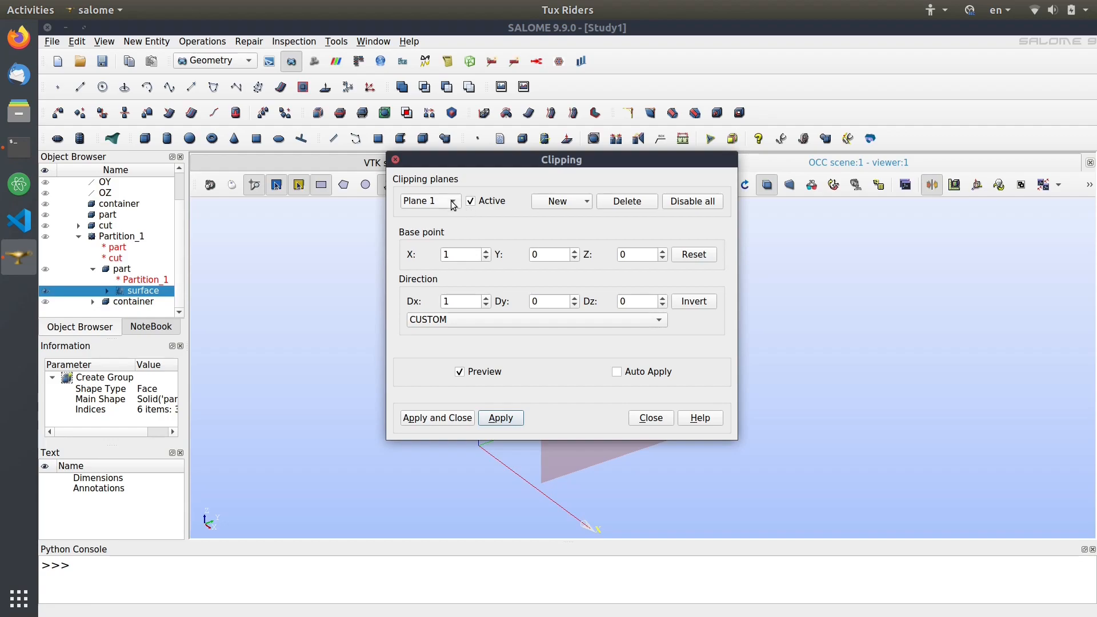
left_click(649, 418)
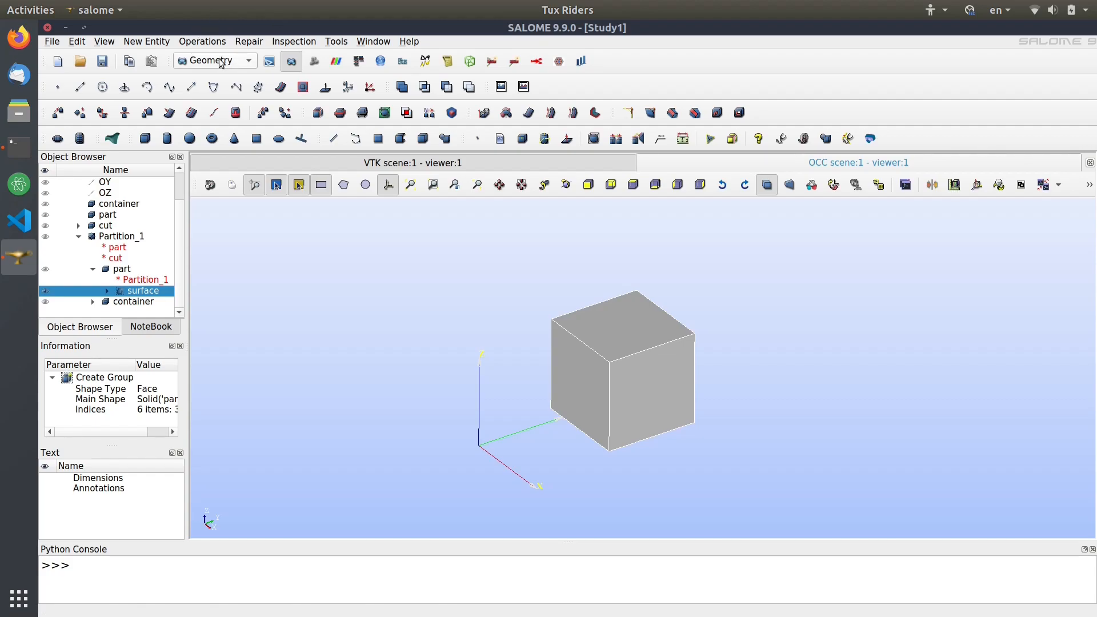
Switch to the Mesh module and select Partition_1 in the Object Browser.
left_click(213, 60)
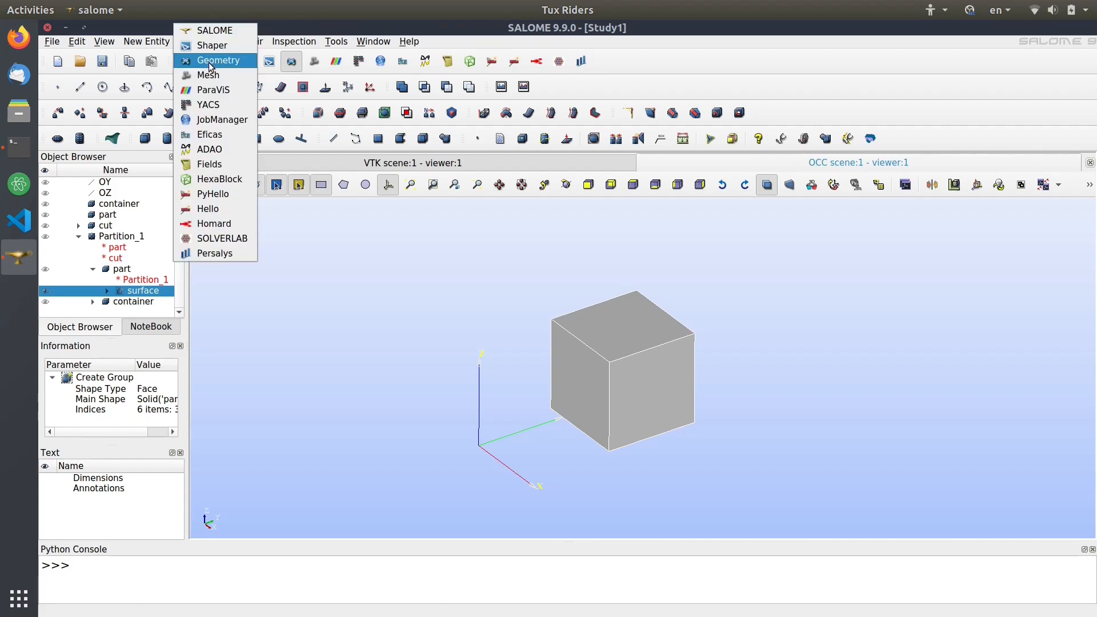
left_click(209, 75)
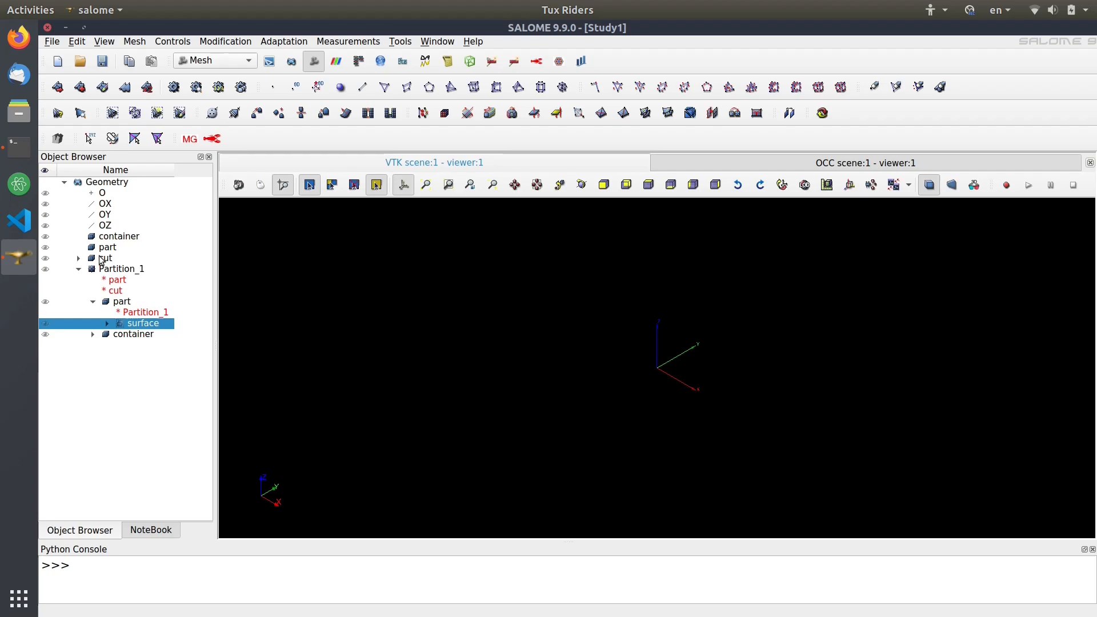
left_click(121, 268)
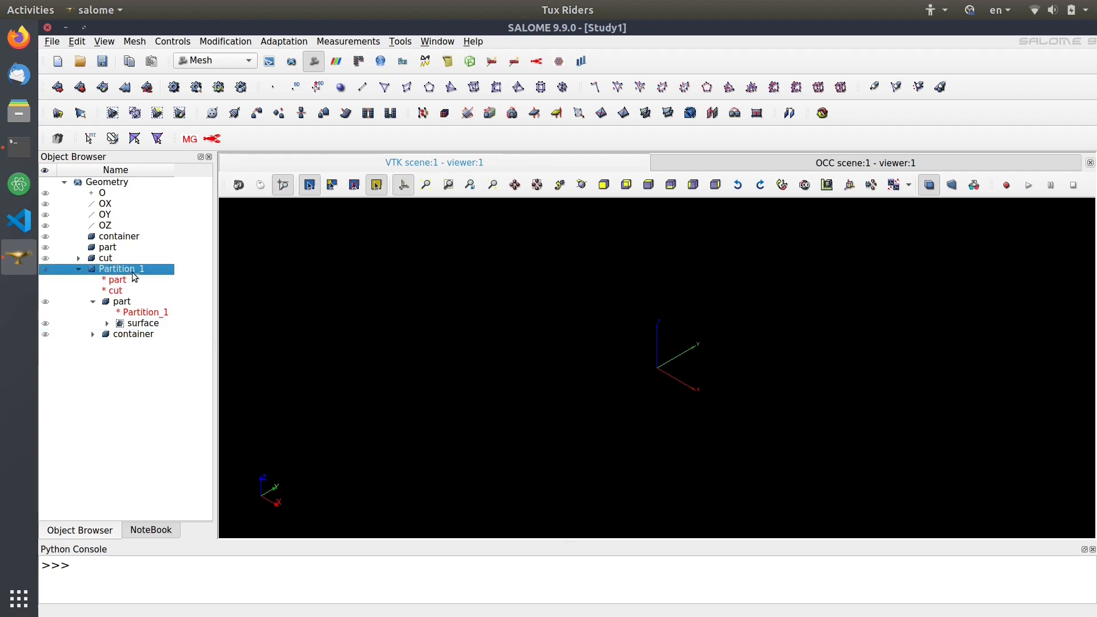
mouse_move(266, 389)
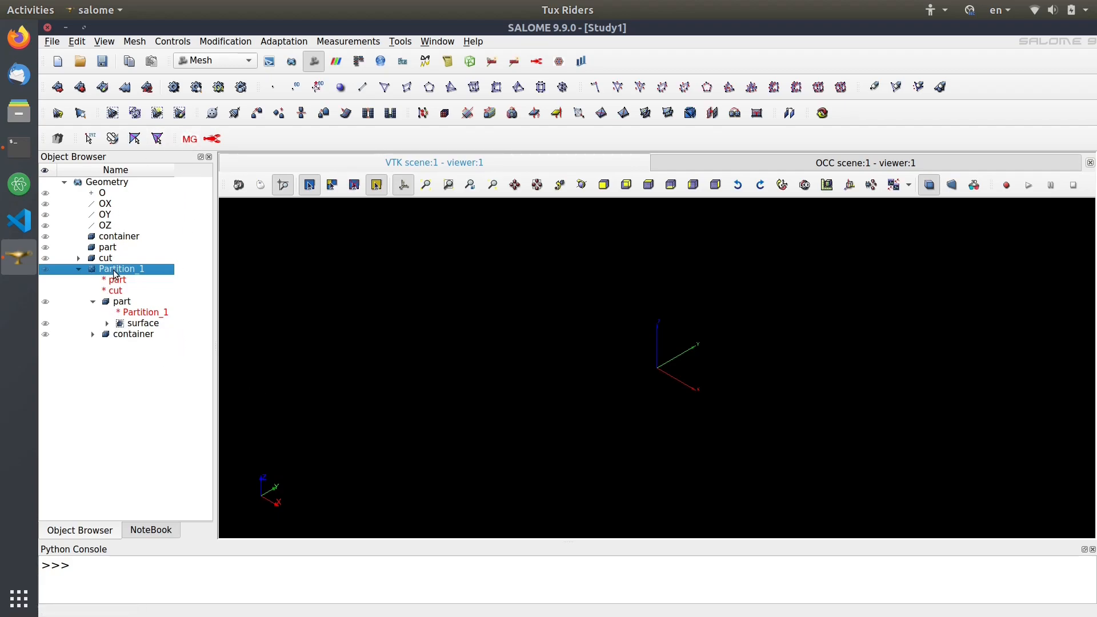
left_click(58, 87)
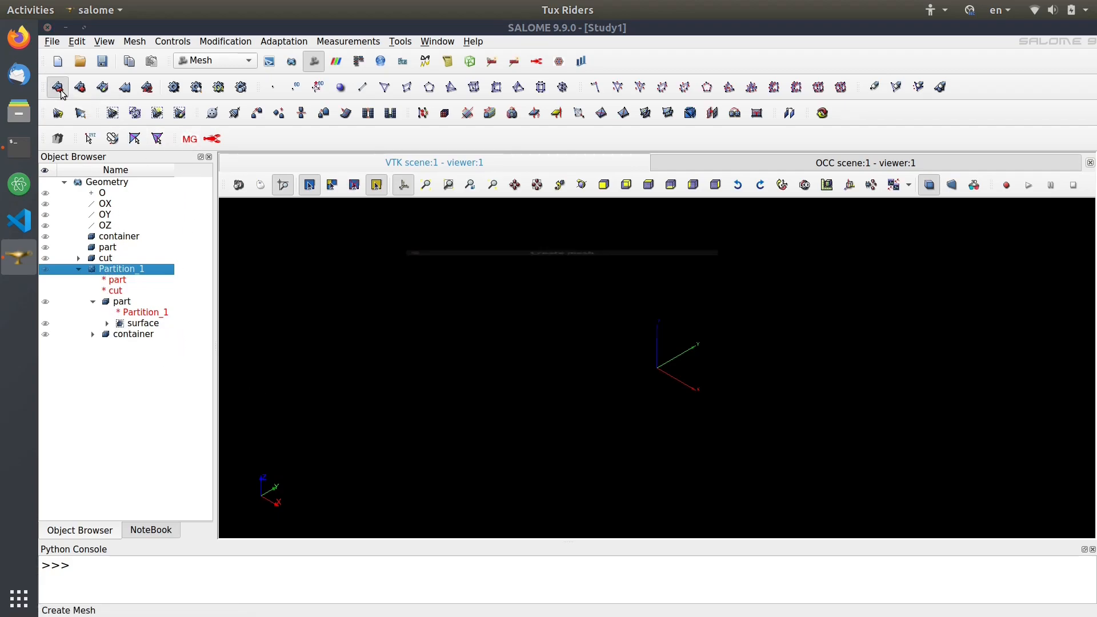
Start a tetrahedral Partition_1 mesh using NETGEN 1D-2D-3D and add NETGEN 3D Parameters.
left_click(57, 87)
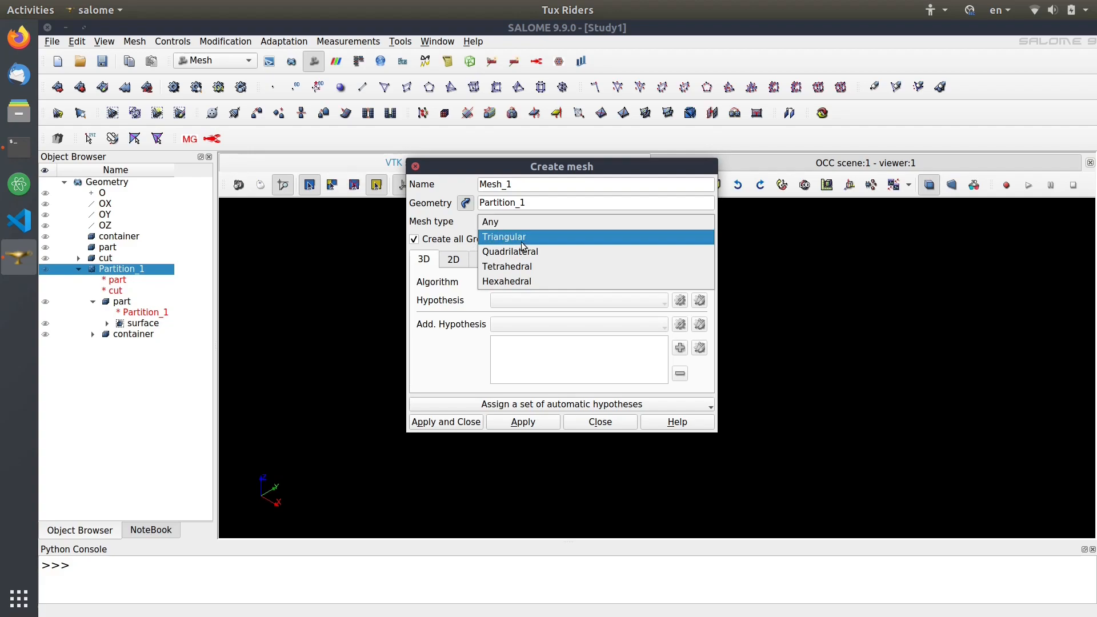
left_click(507, 267)
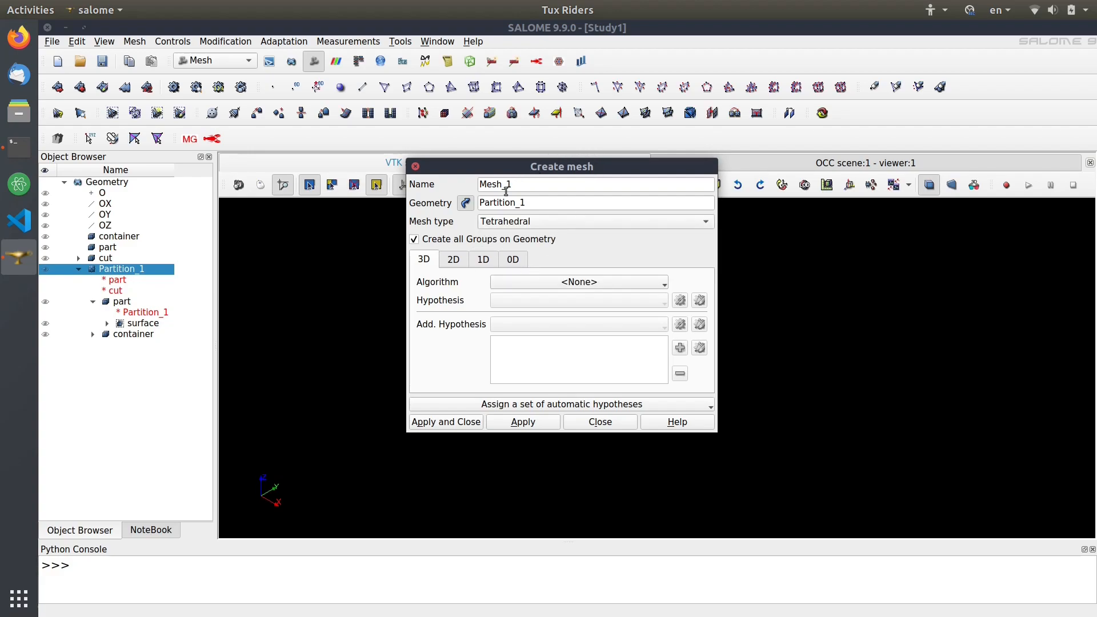
mouse_move(509, 225)
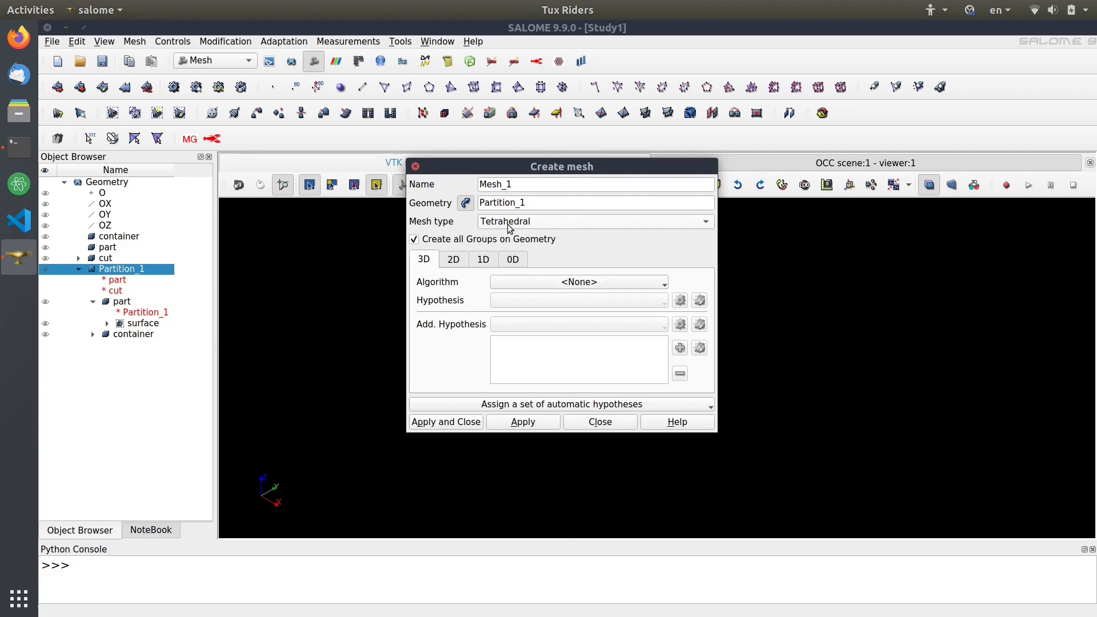
mouse_move(547, 227)
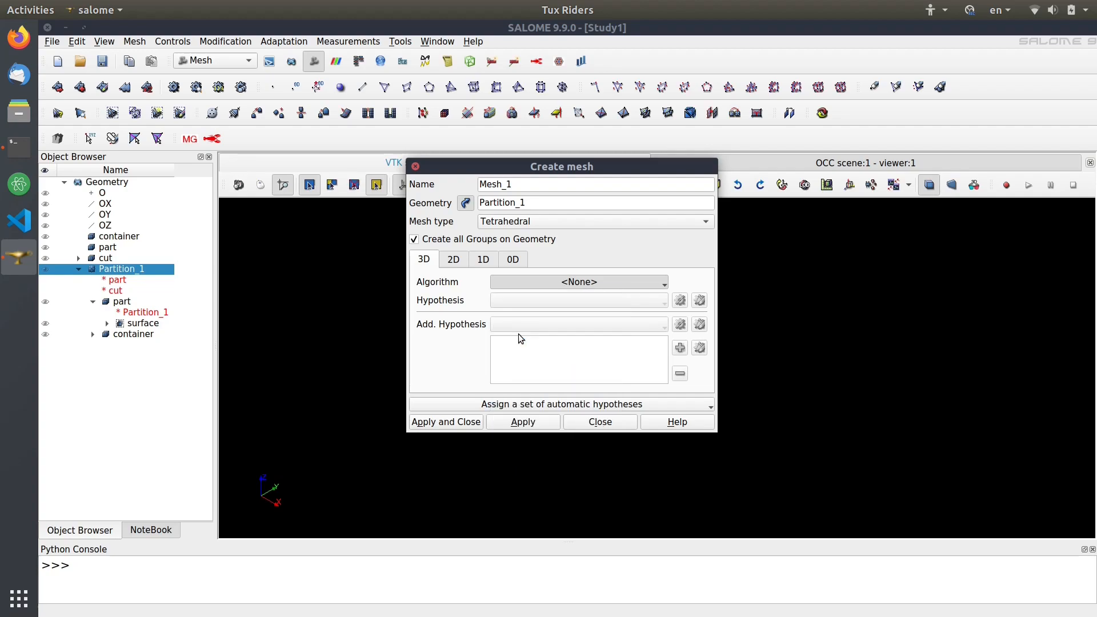
left_click(578, 282)
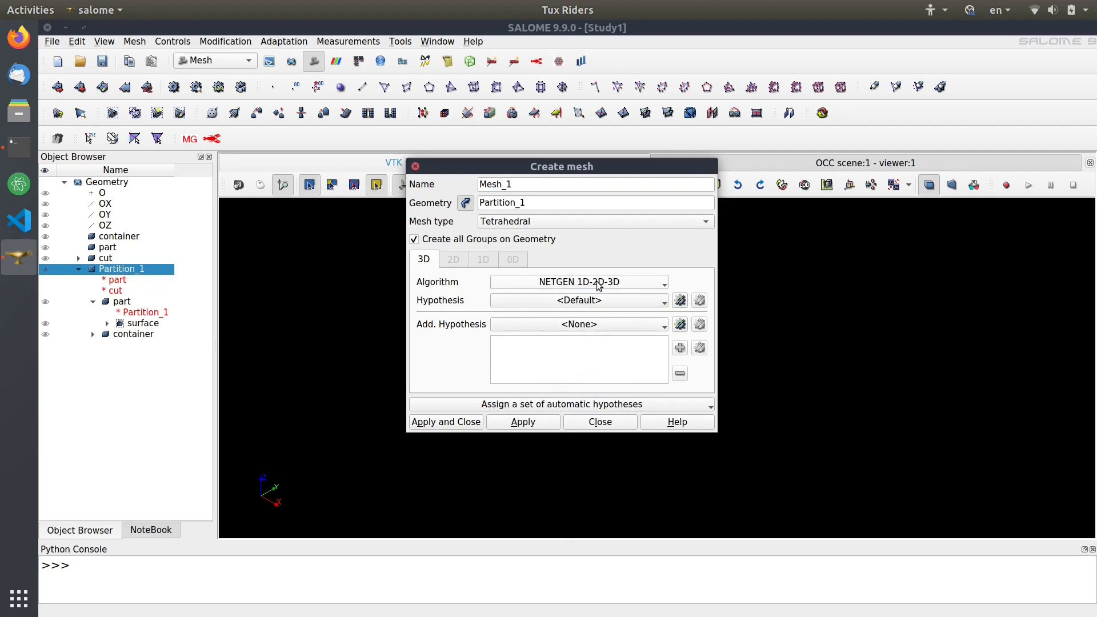
left_click(678, 299)
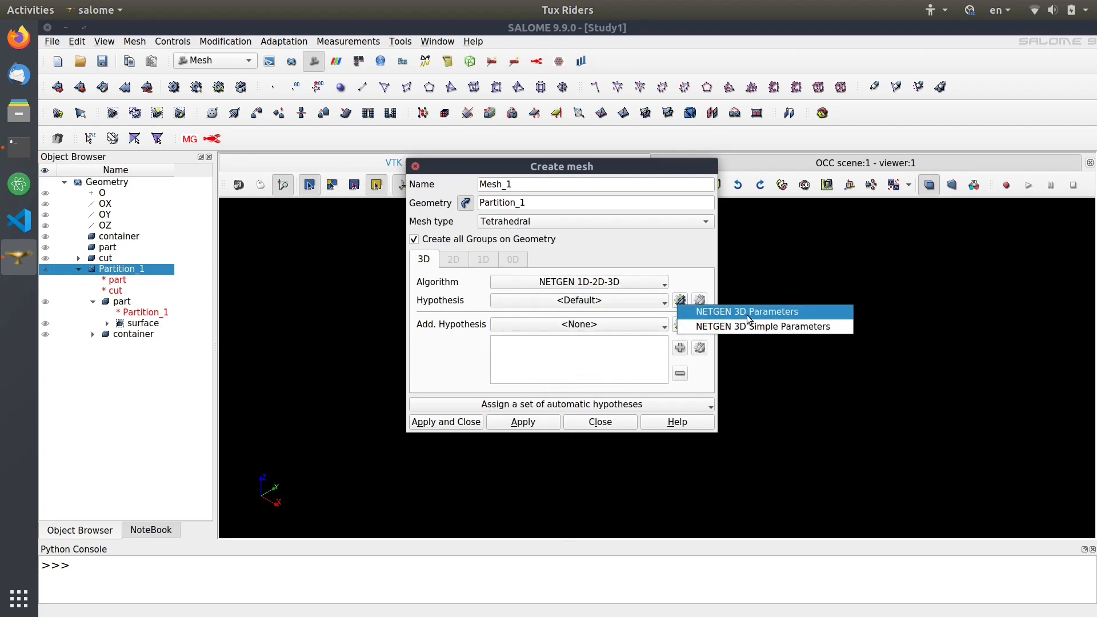
left_click(745, 312)
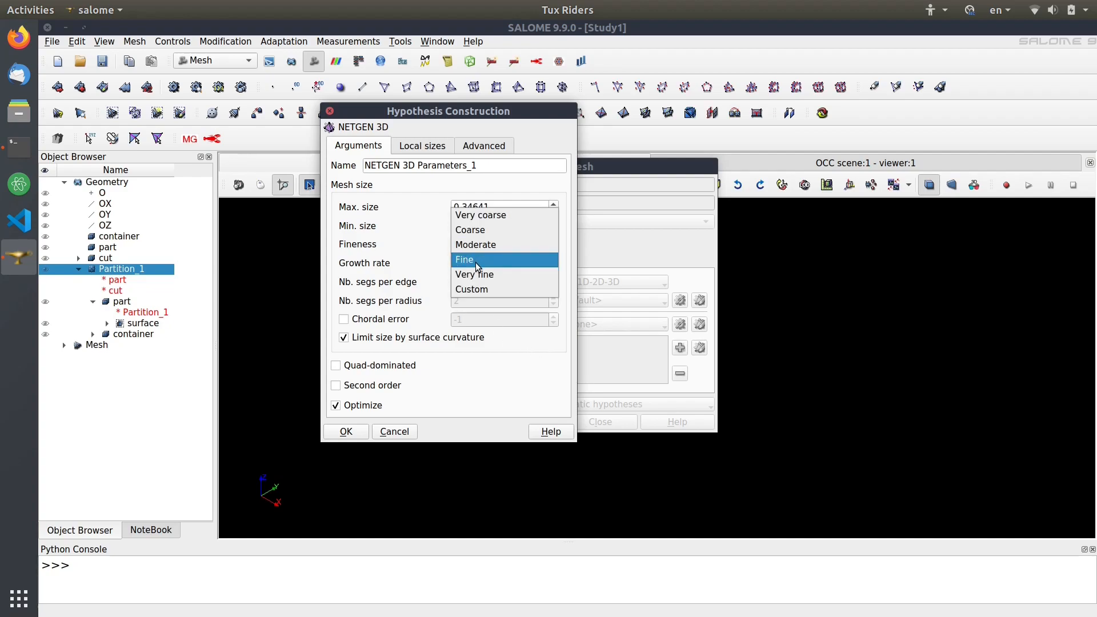
Set NETGEN 3D Parameters to Fine fineness with a 0.03 local size on the surface group.
left_click(464, 259)
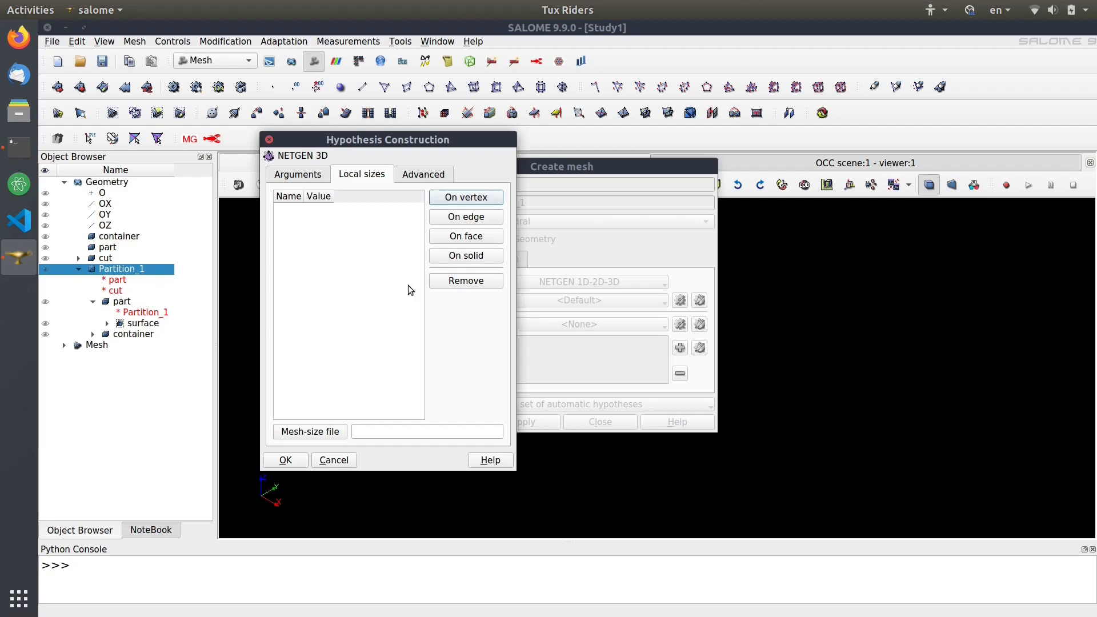
mouse_move(306, 224)
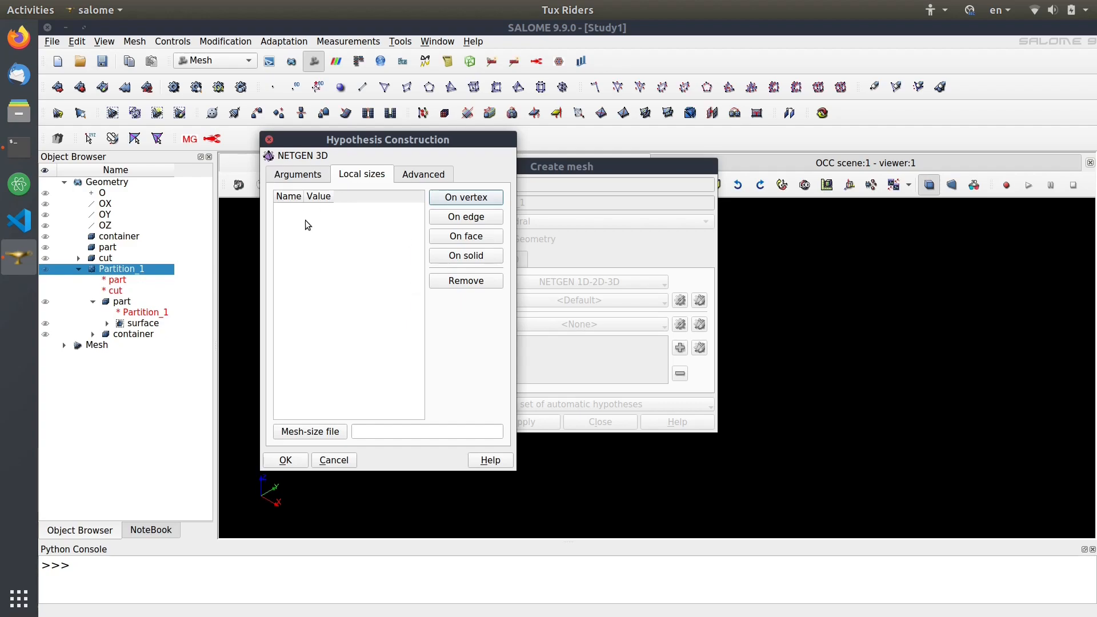
mouse_move(465, 236)
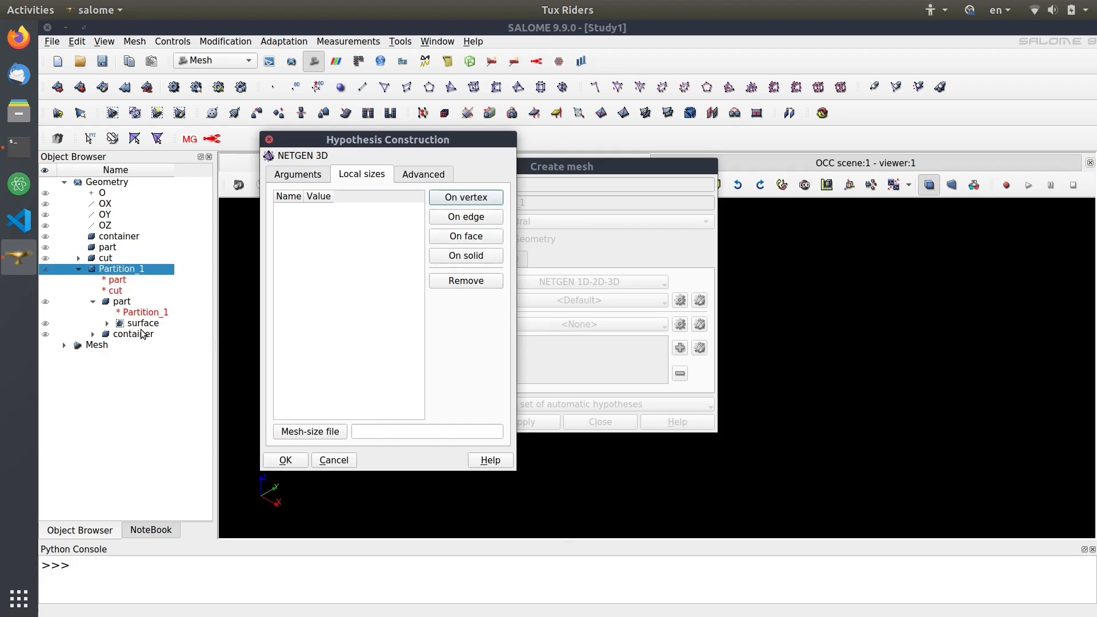
left_click(143, 322)
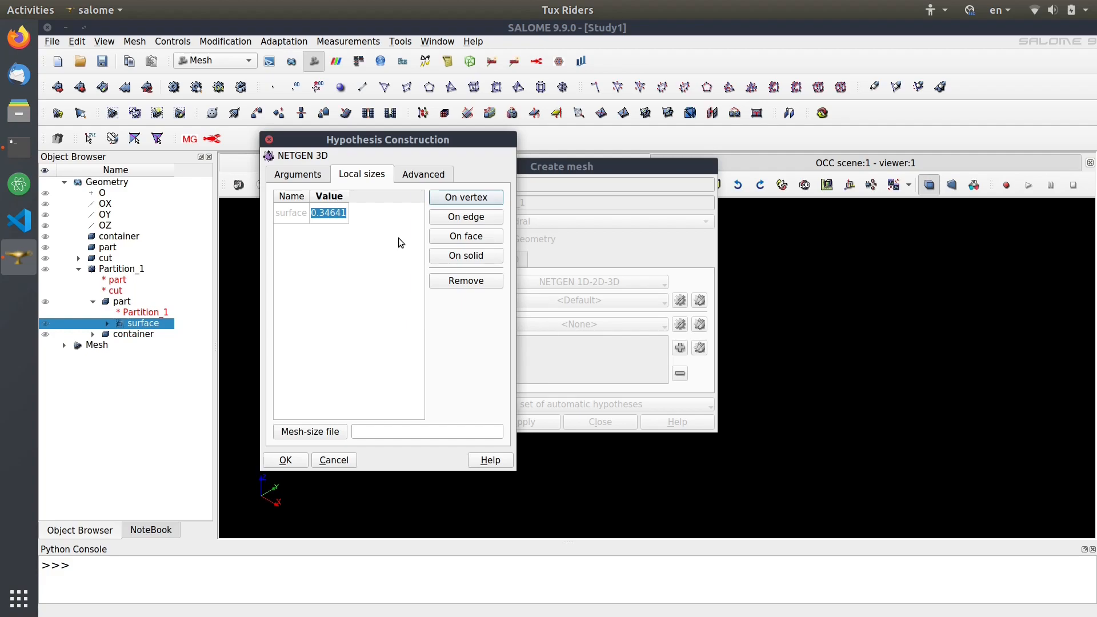
type("0.03")
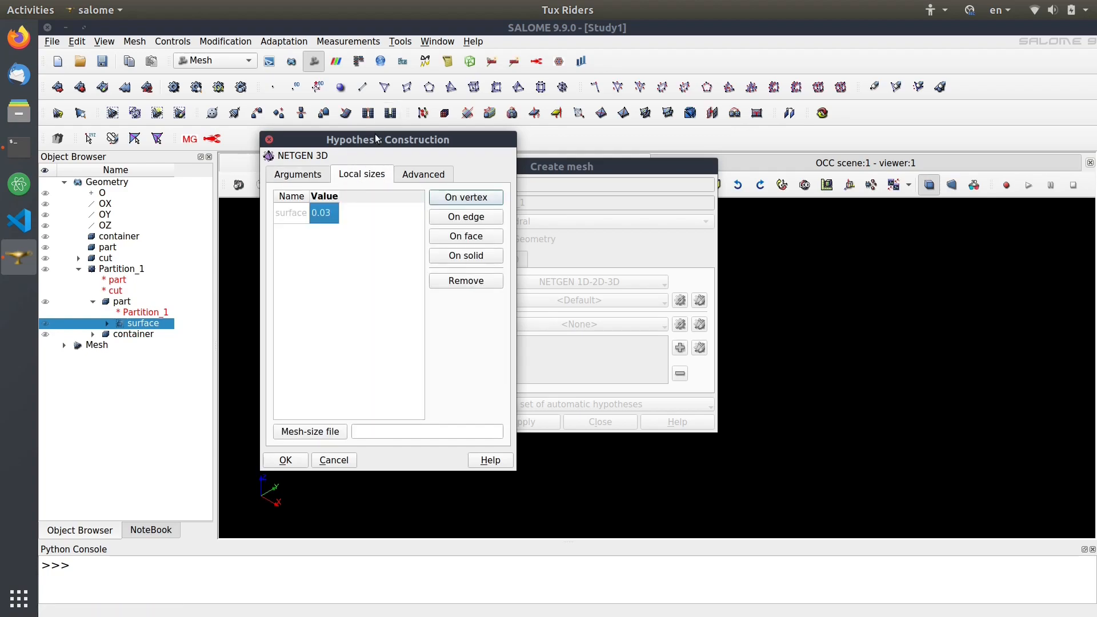
mouse_move(364, 212)
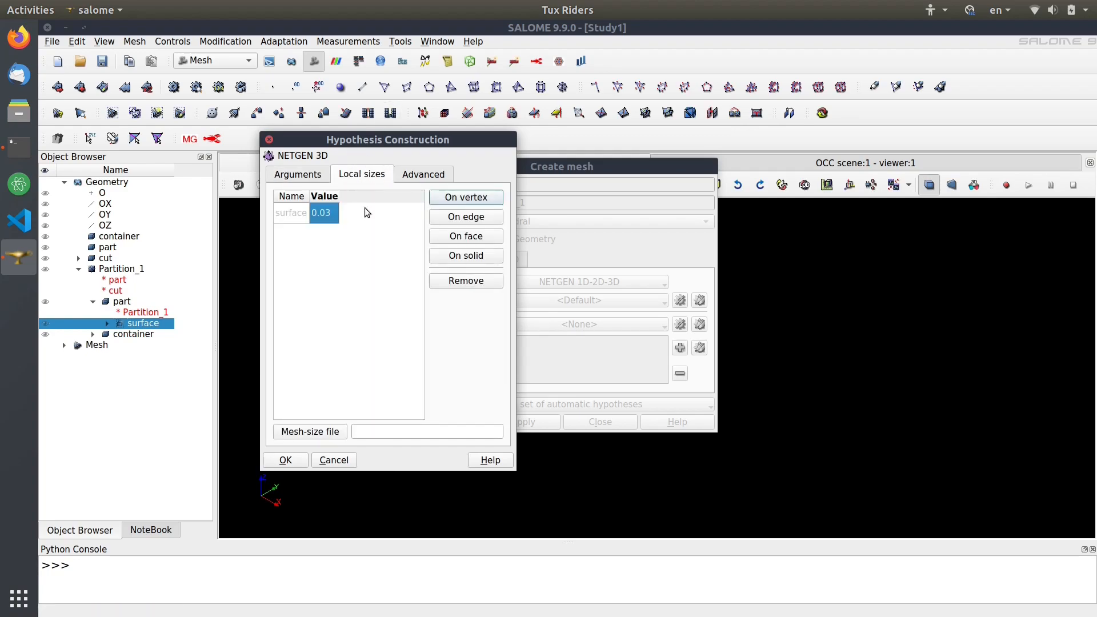
mouse_move(430, 345)
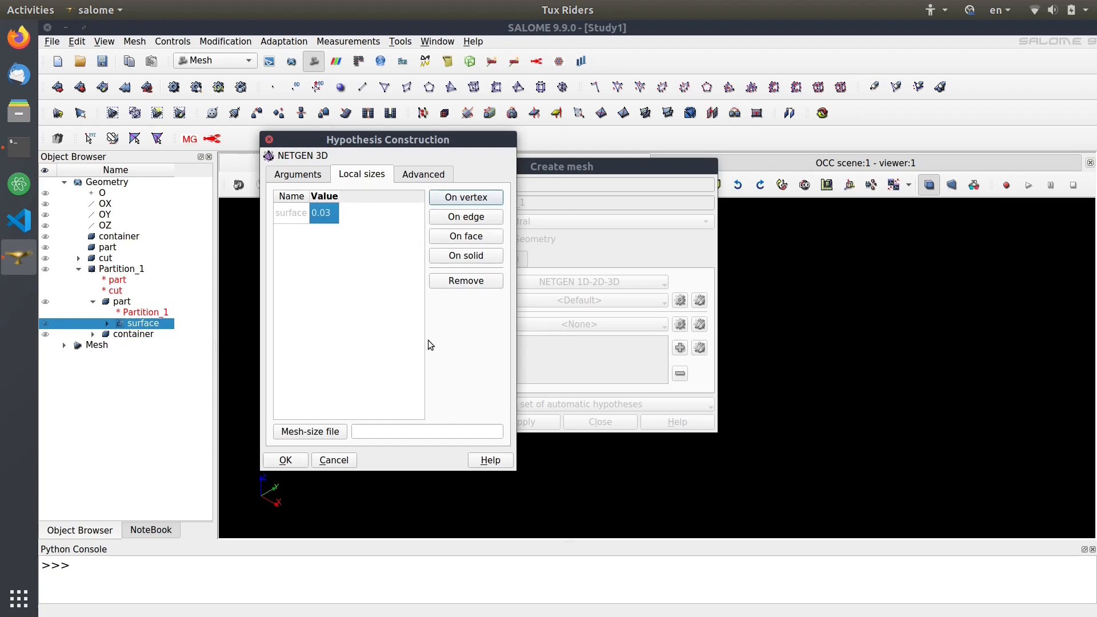
mouse_move(333, 370)
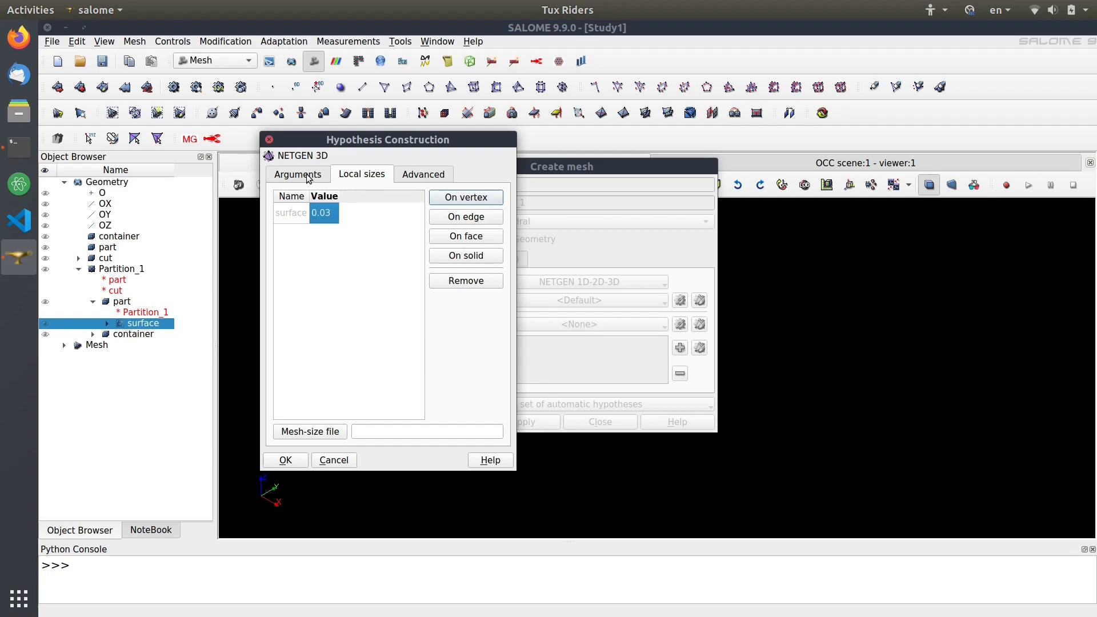
left_click(297, 174)
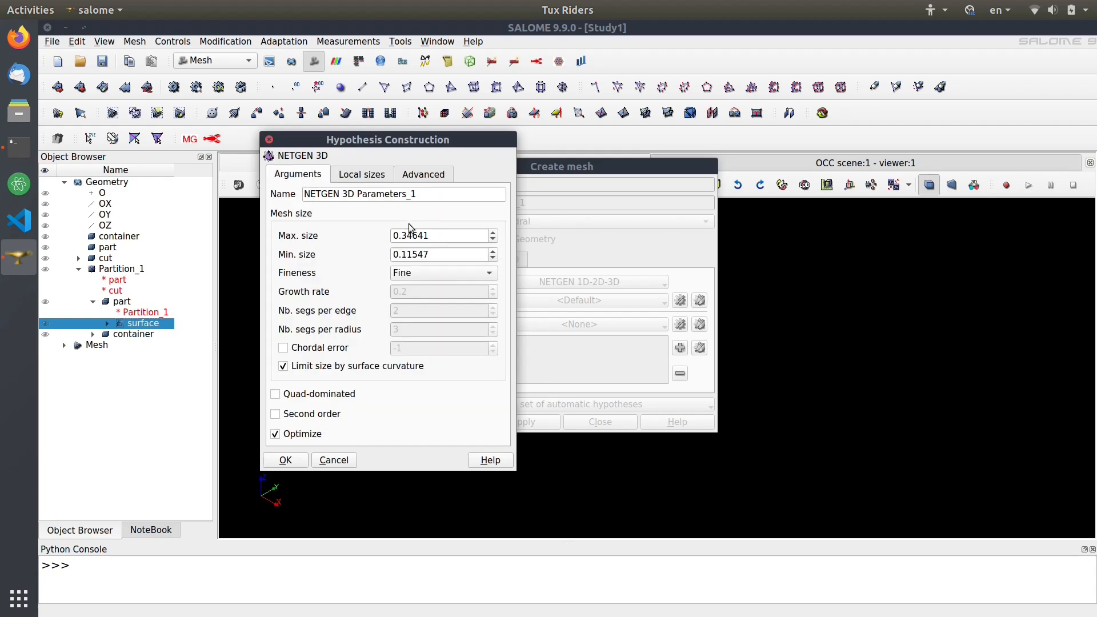
left_click(284, 460)
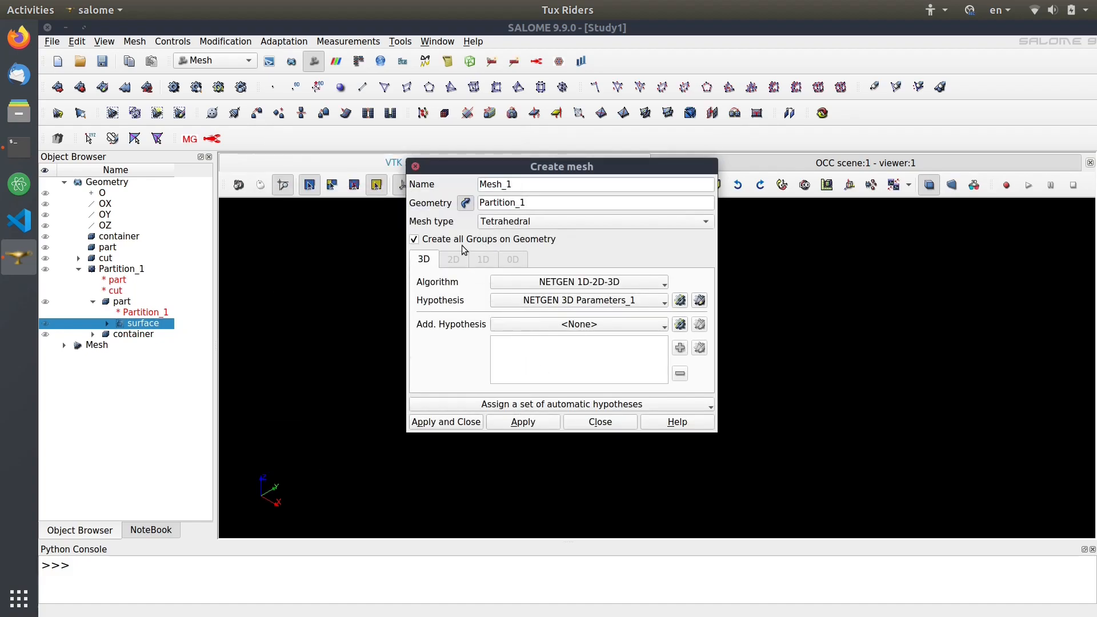
mouse_move(459, 425)
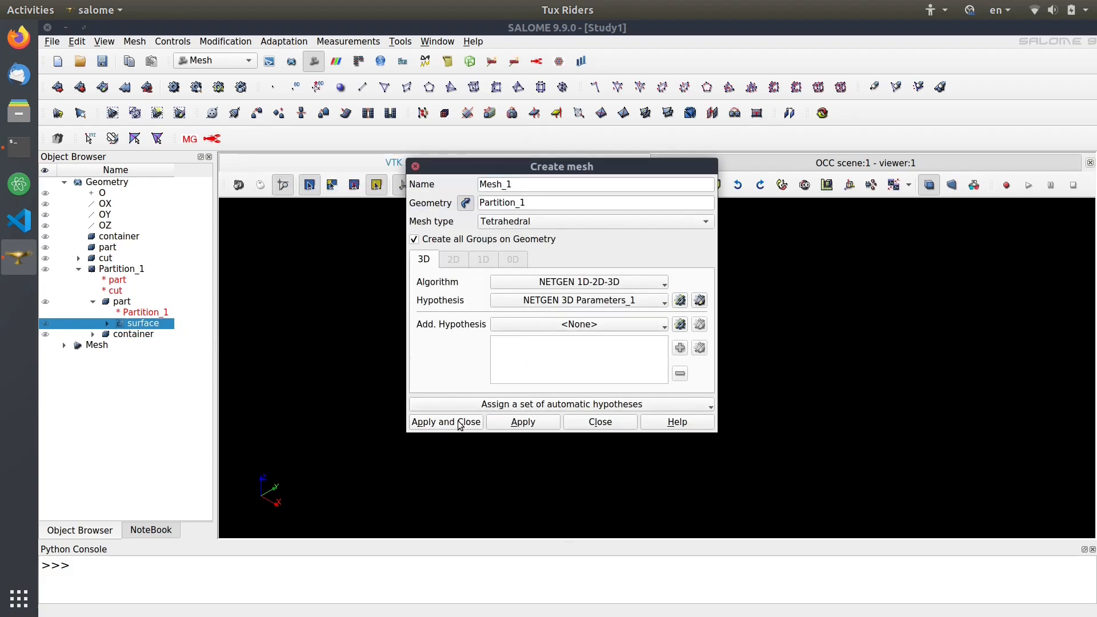
Create and compute Mesh_1, giving 50,221 nodes and 292,484 tetrahedra.
left_click(445, 421)
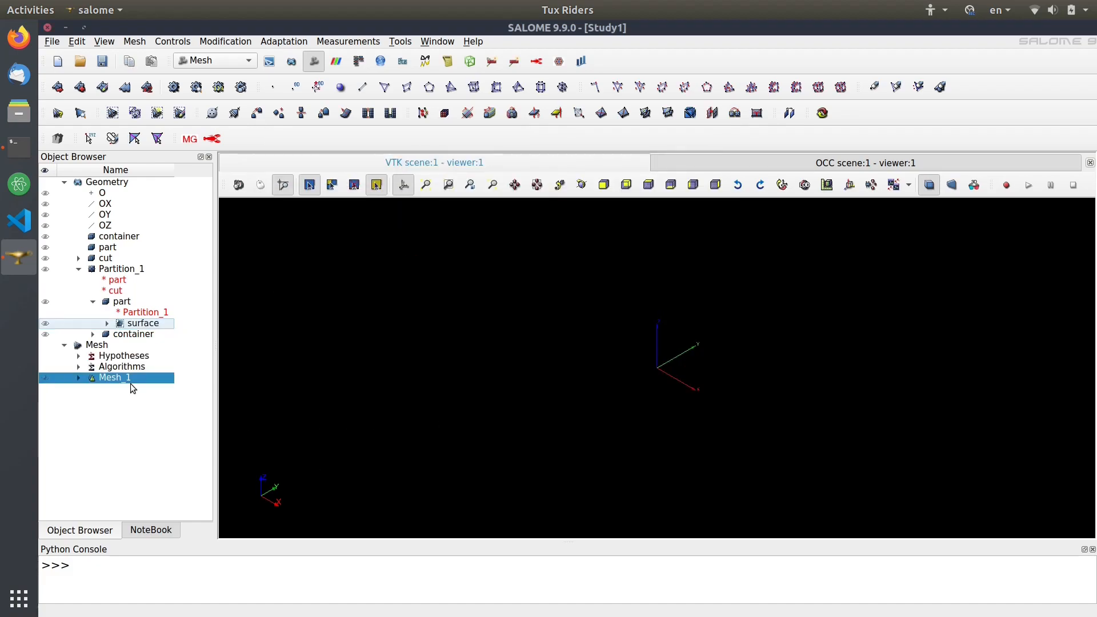
right_click(114, 377)
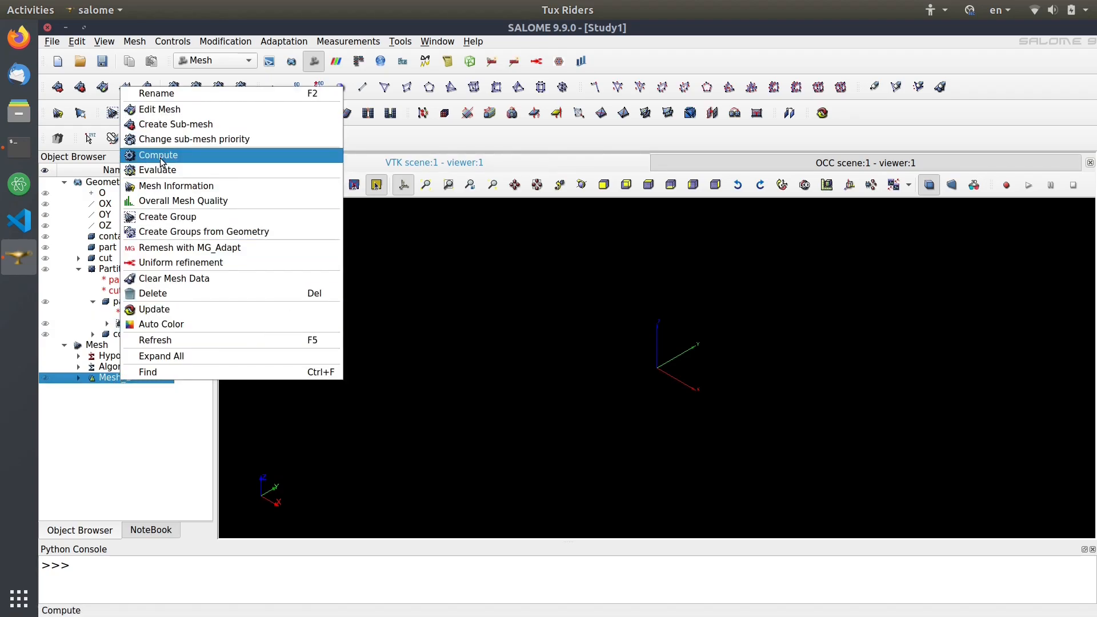
left_click(159, 155)
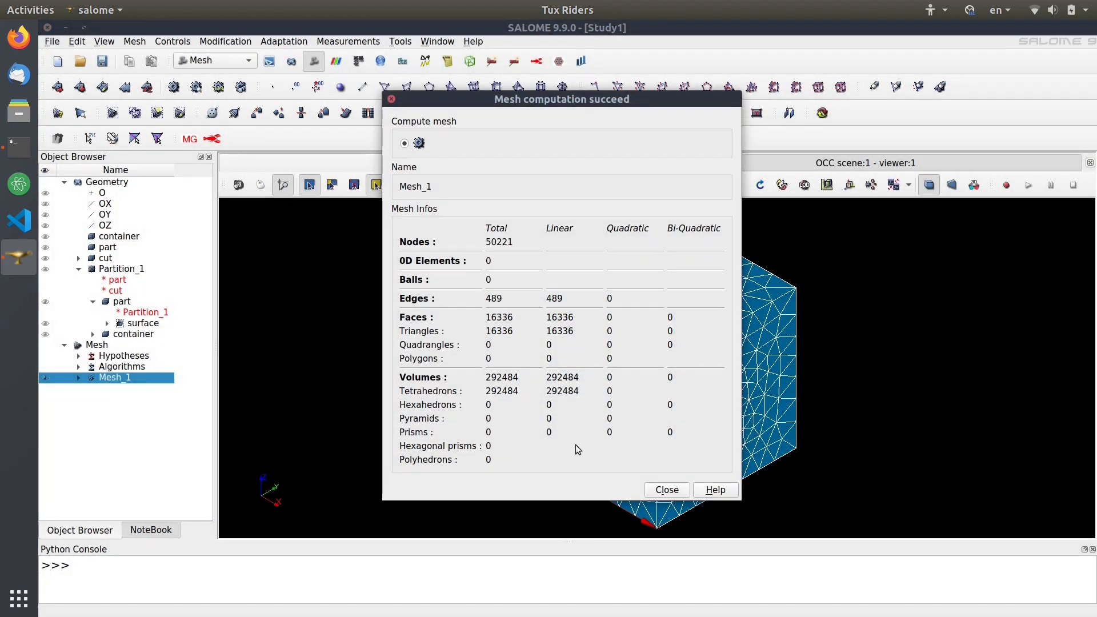
mouse_move(709, 478)
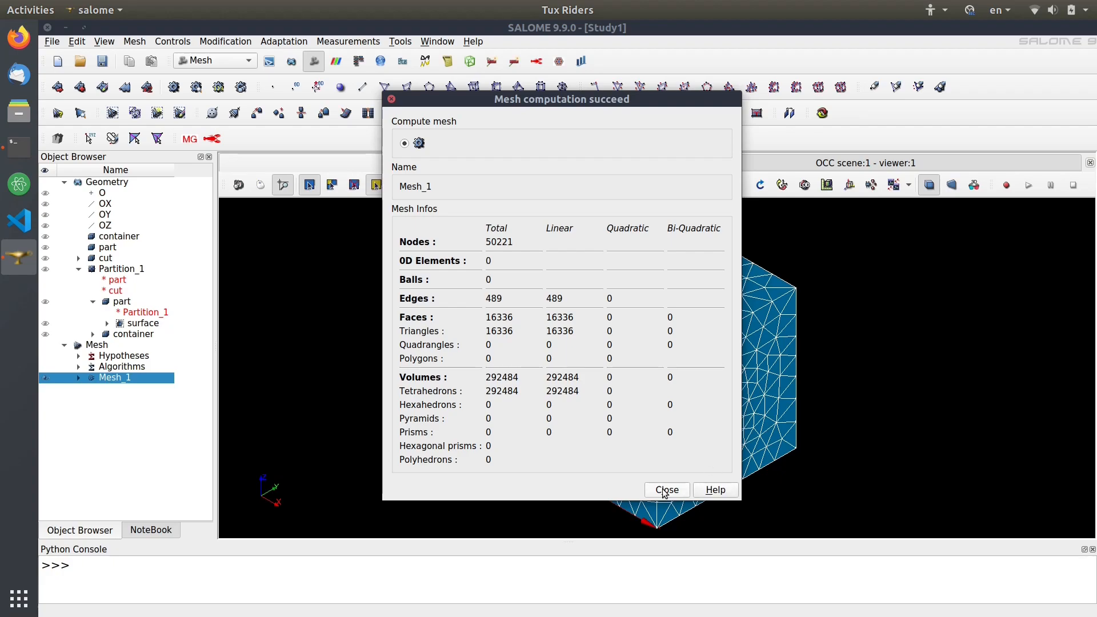
left_click(665, 489)
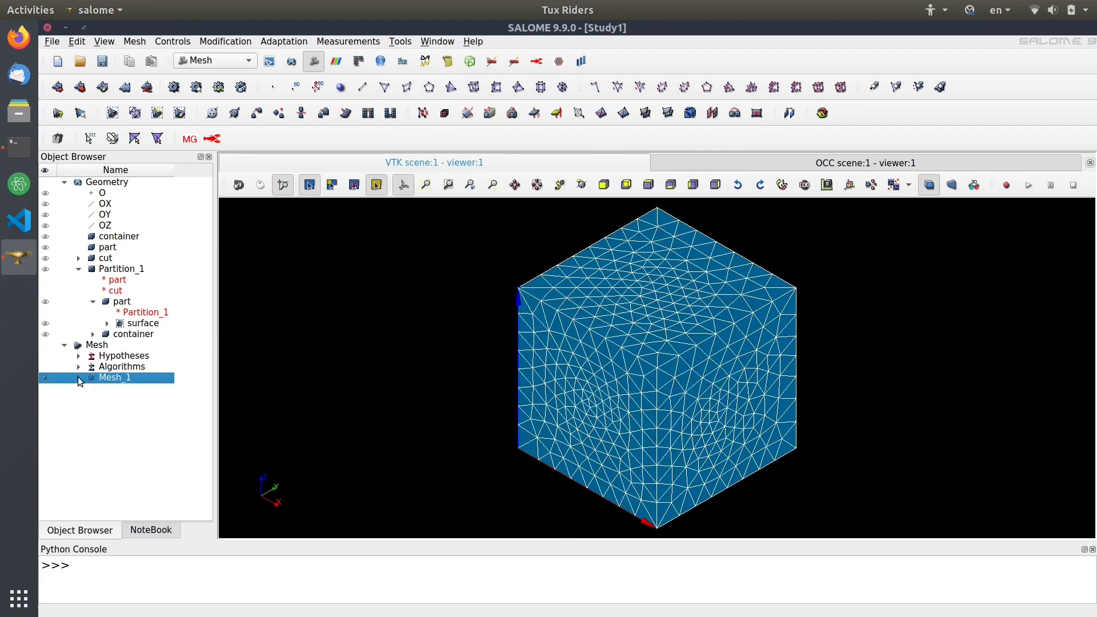
Hide Mesh_1 and display only its part and container volume groups.
left_click(78, 377)
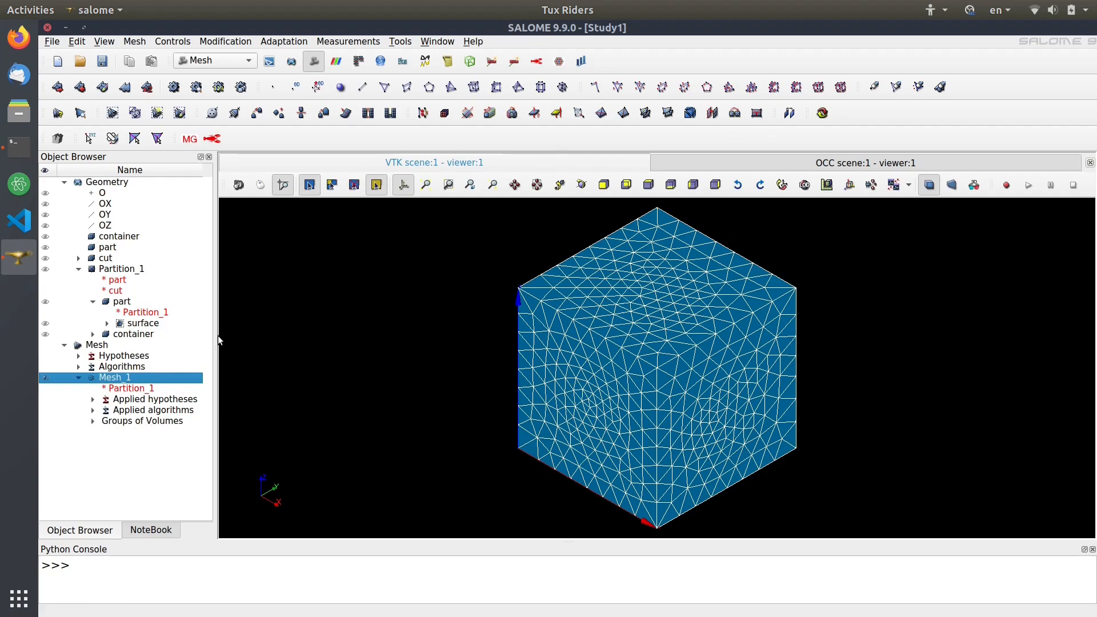
mouse_move(94, 426)
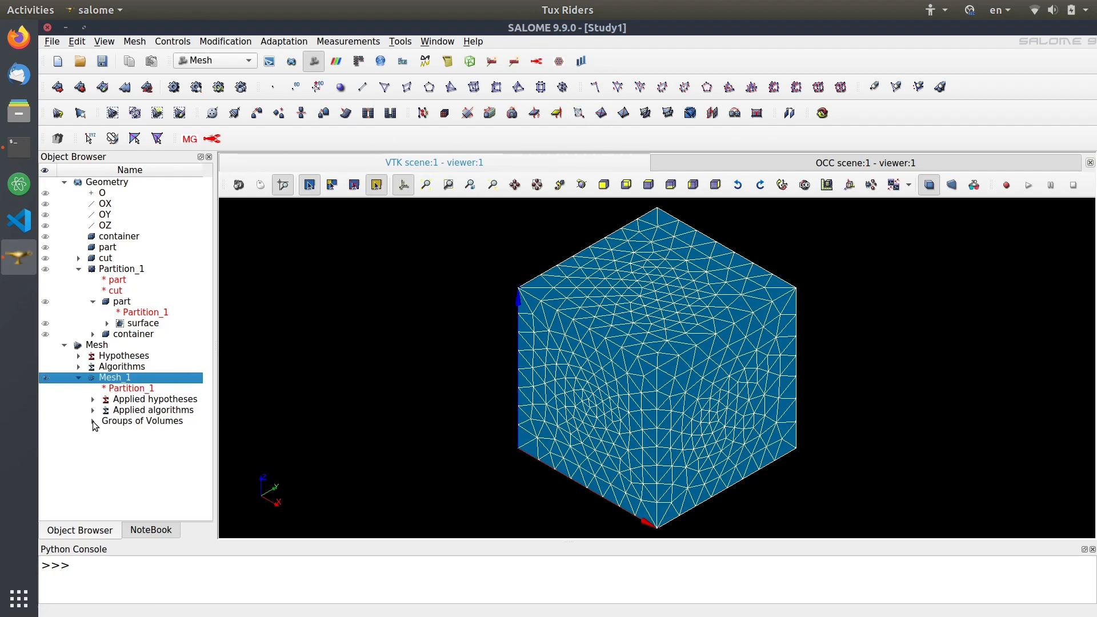
left_click(93, 420)
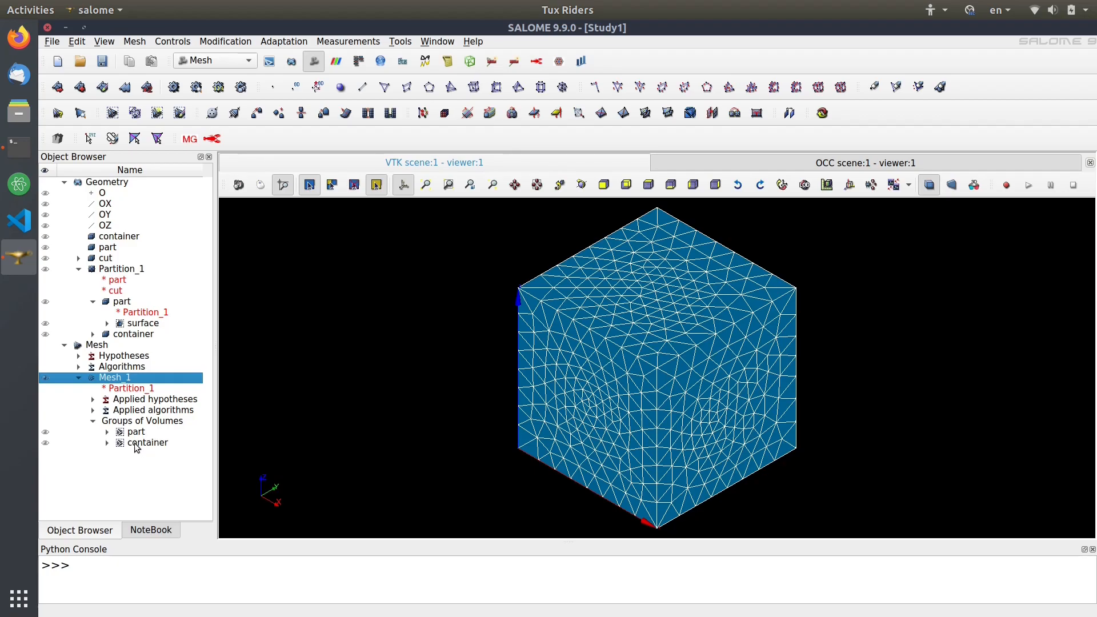
mouse_move(635, 408)
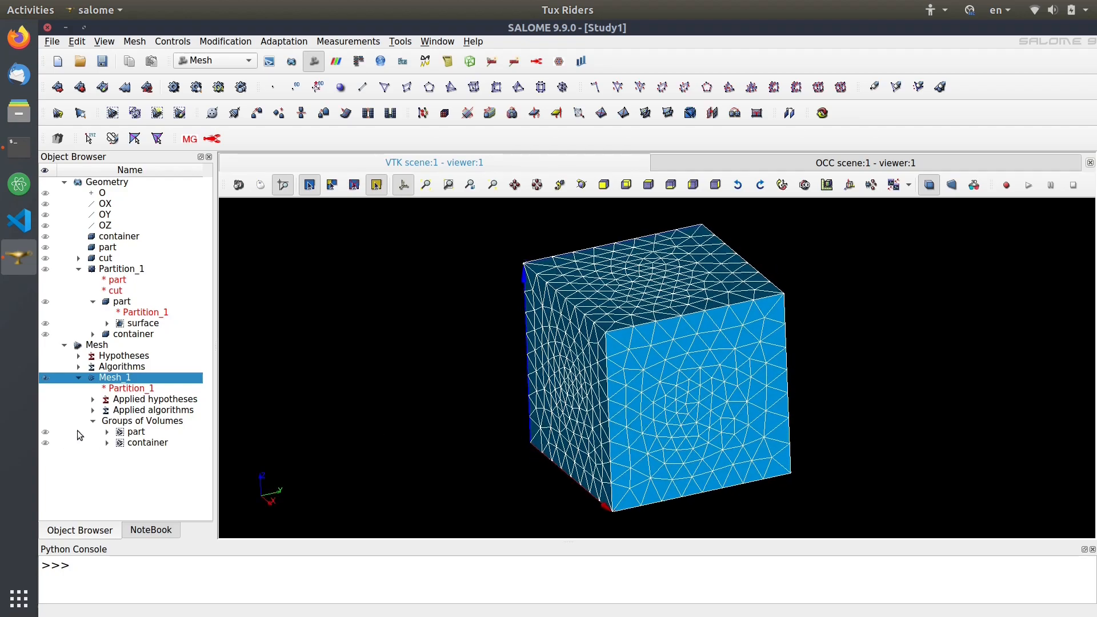
left_click(45, 432)
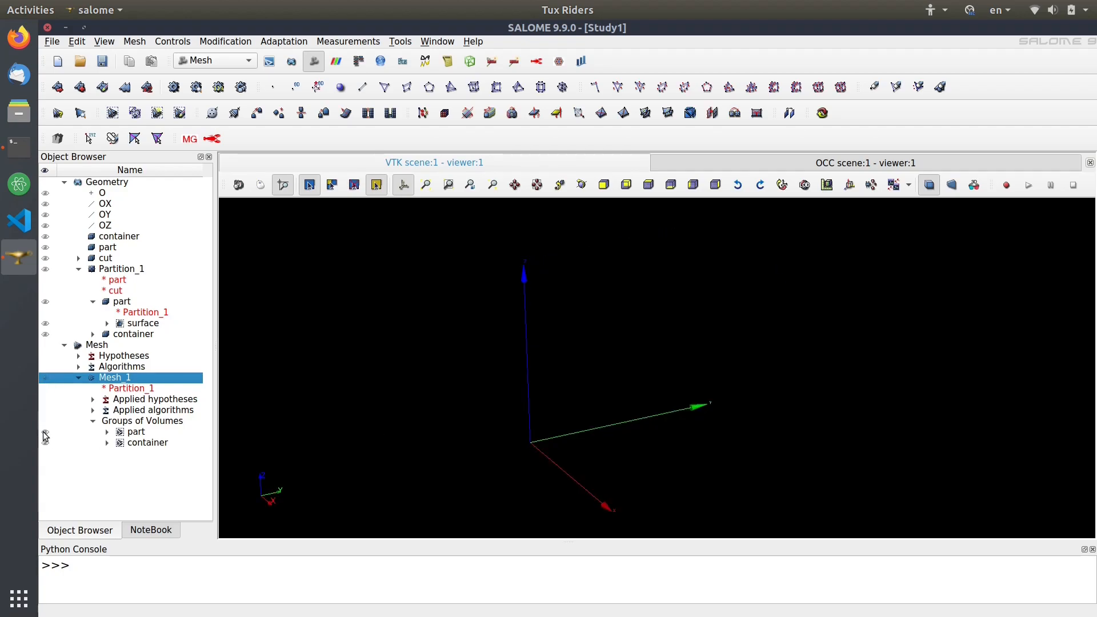
left_click(136, 432)
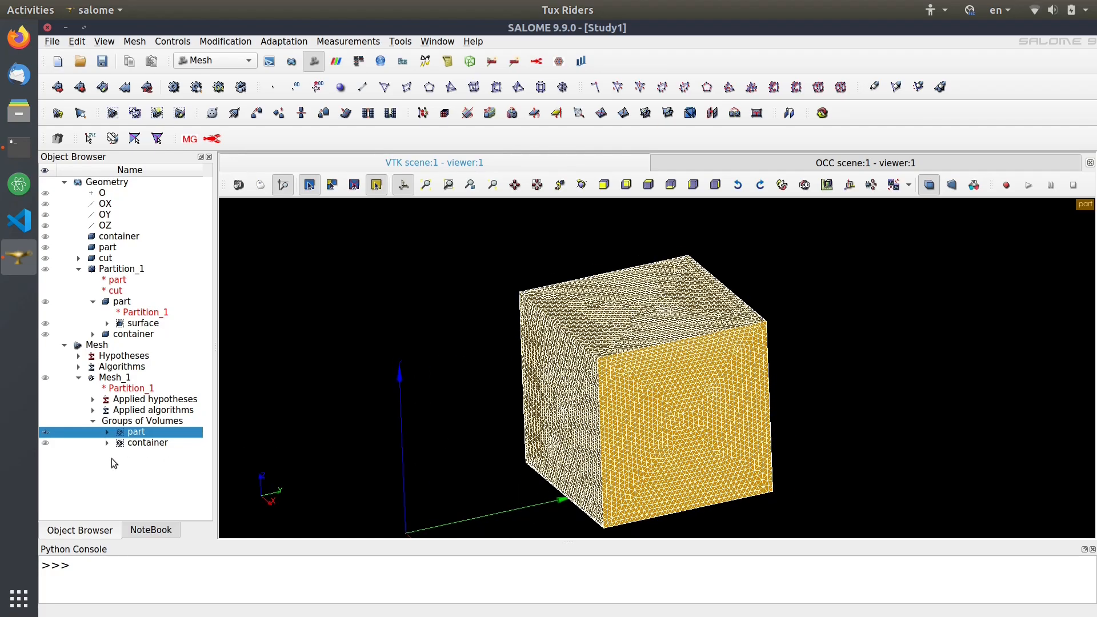
left_click(147, 442)
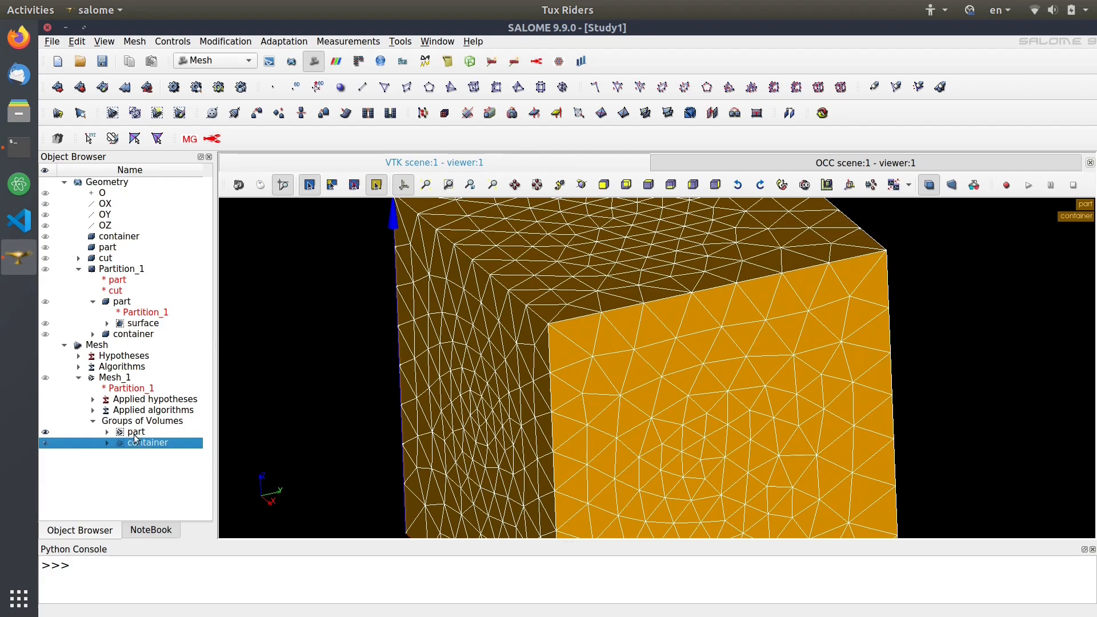
right_click(148, 443)
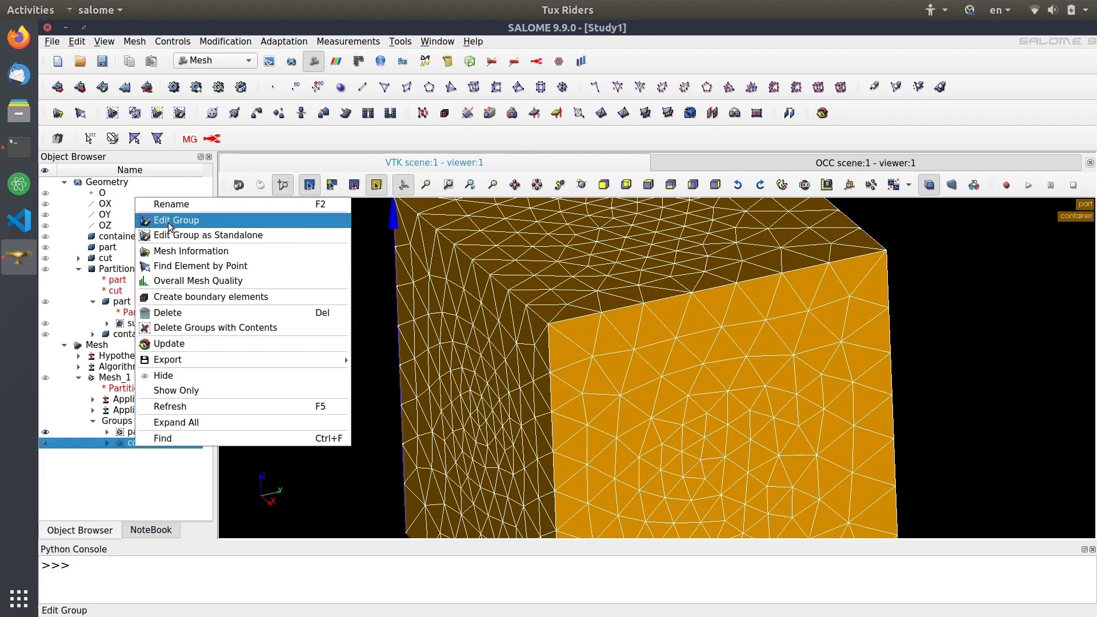
mouse_move(181, 224)
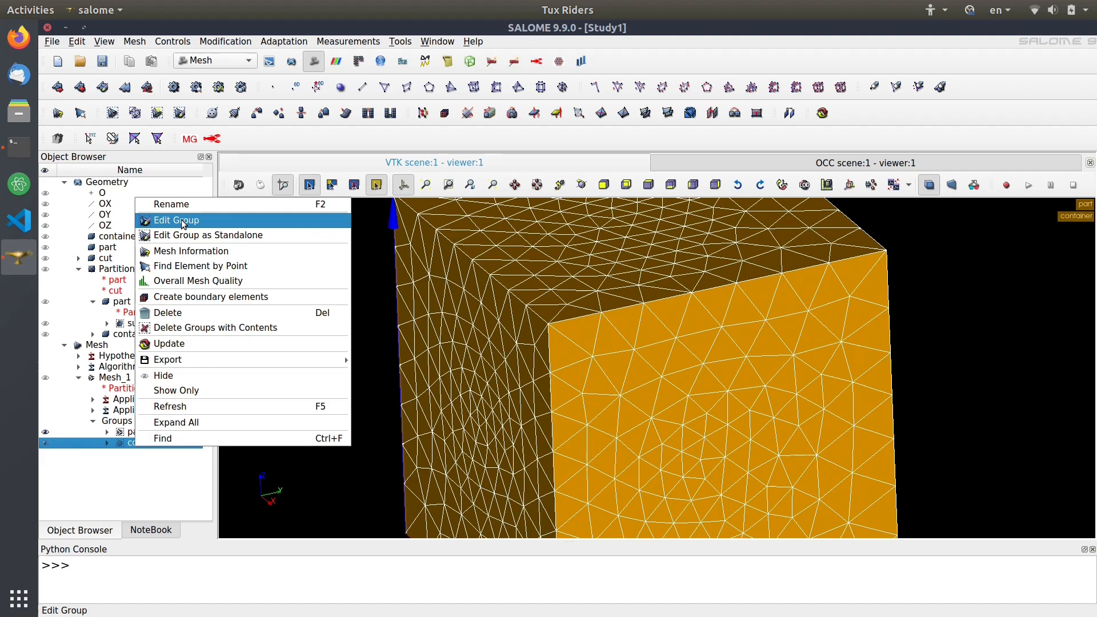
Edit the container volume group's colour to green.
left_click(177, 220)
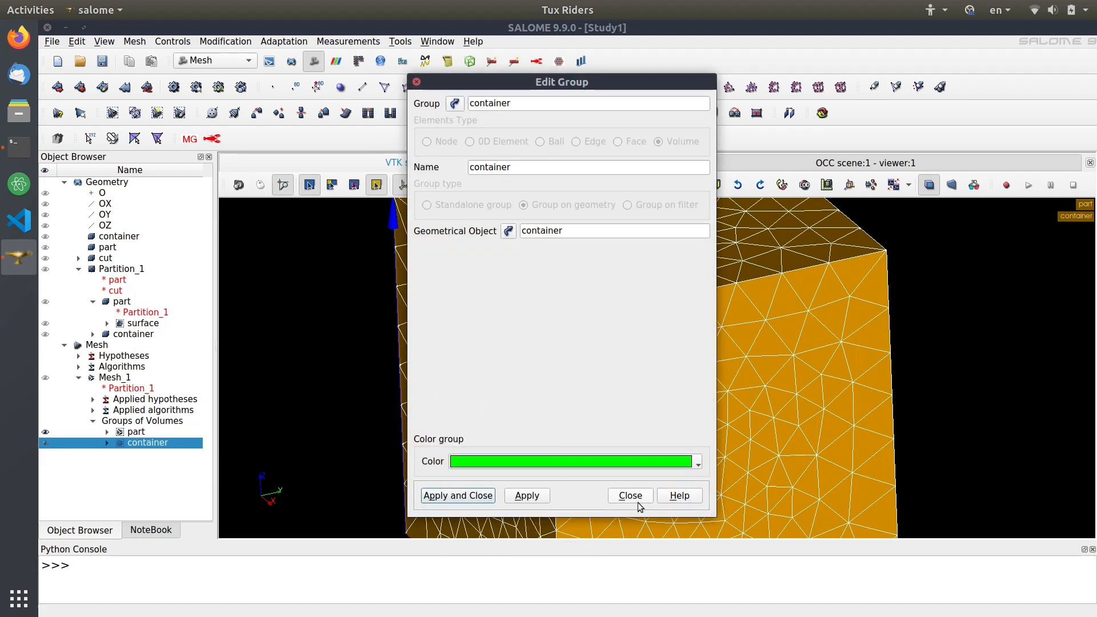
left_click(628, 495)
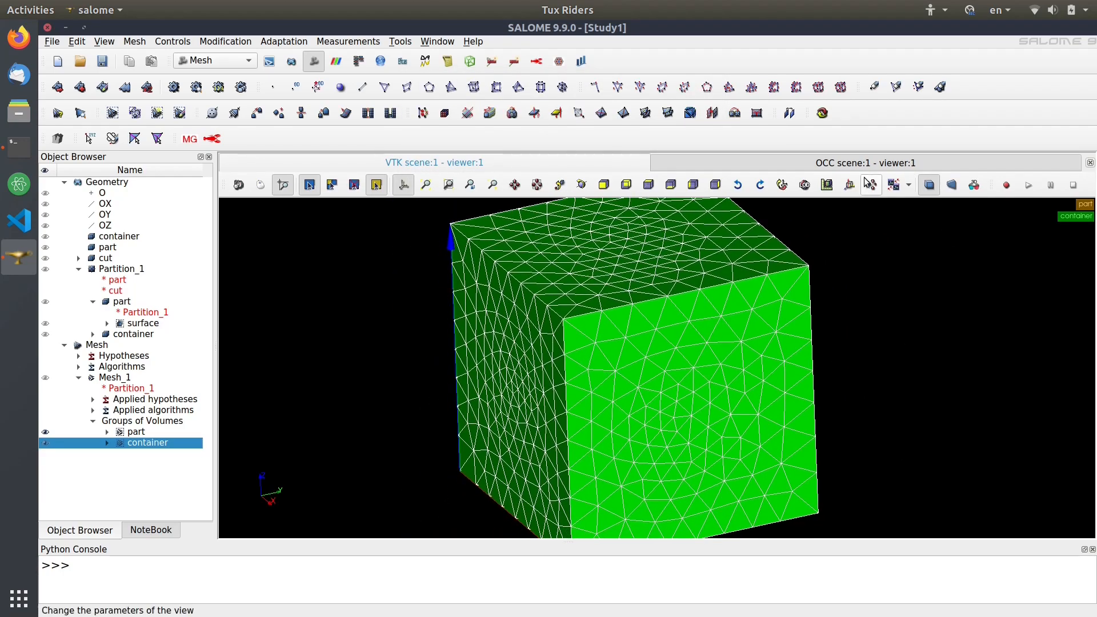
Add a clipping plane with direction Dx 1, Dy 0, Dz 0 slicing both groups.
right_click(148, 442)
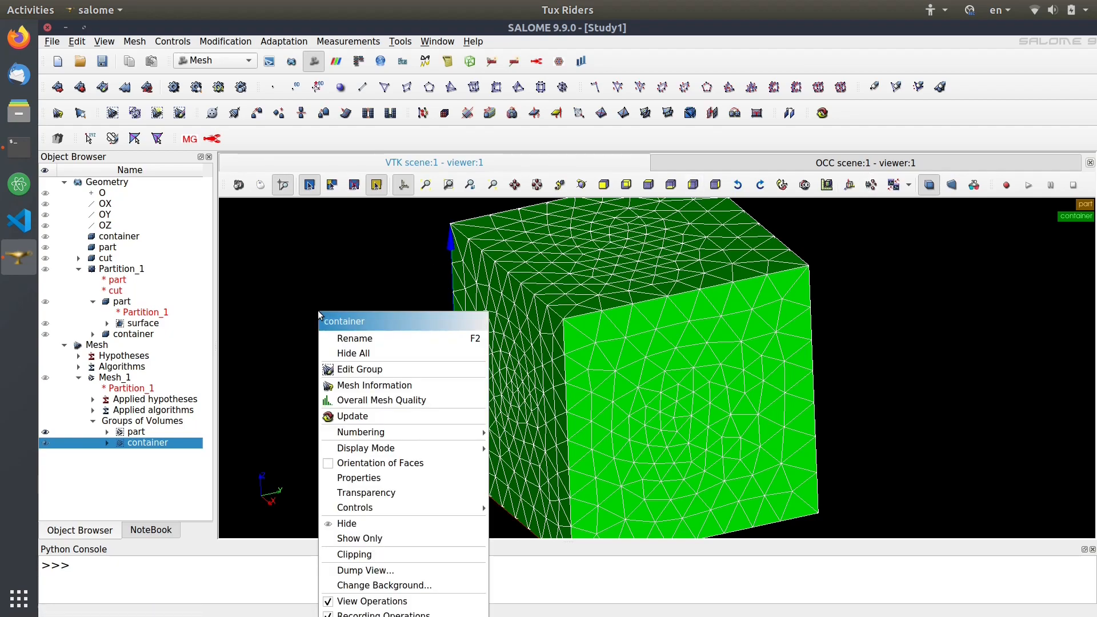
left_click(354, 554)
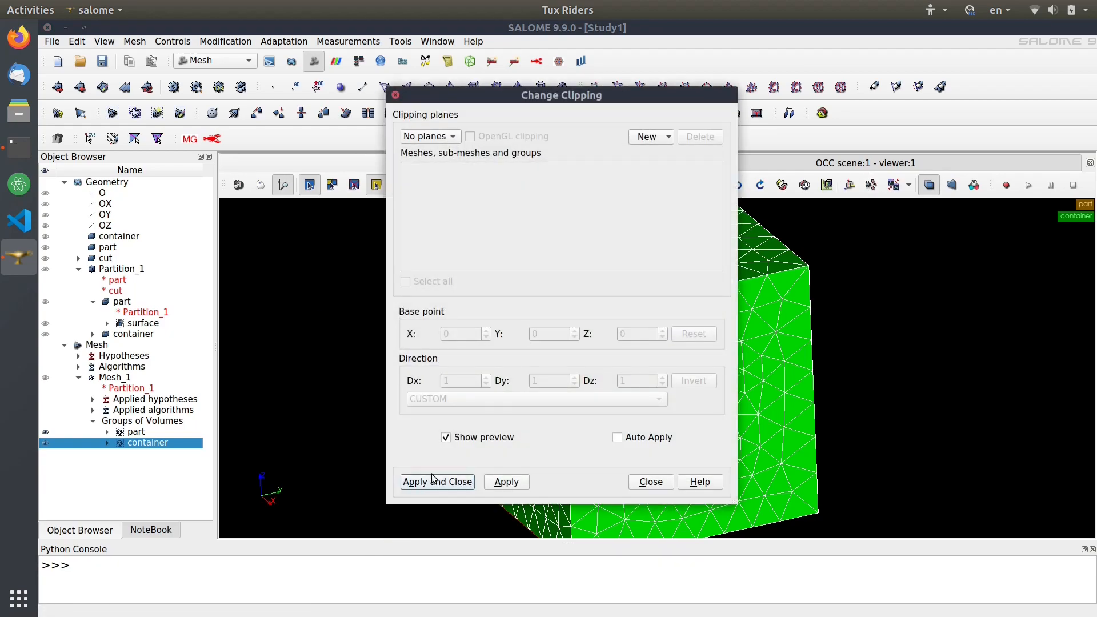
left_click(646, 137)
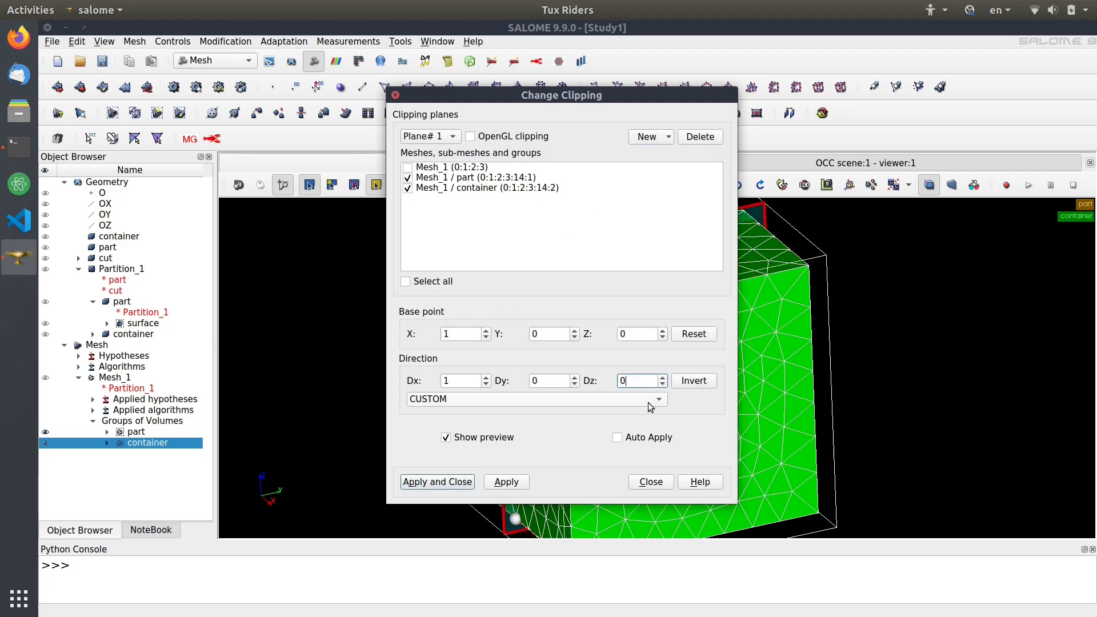
left_click(436, 481)
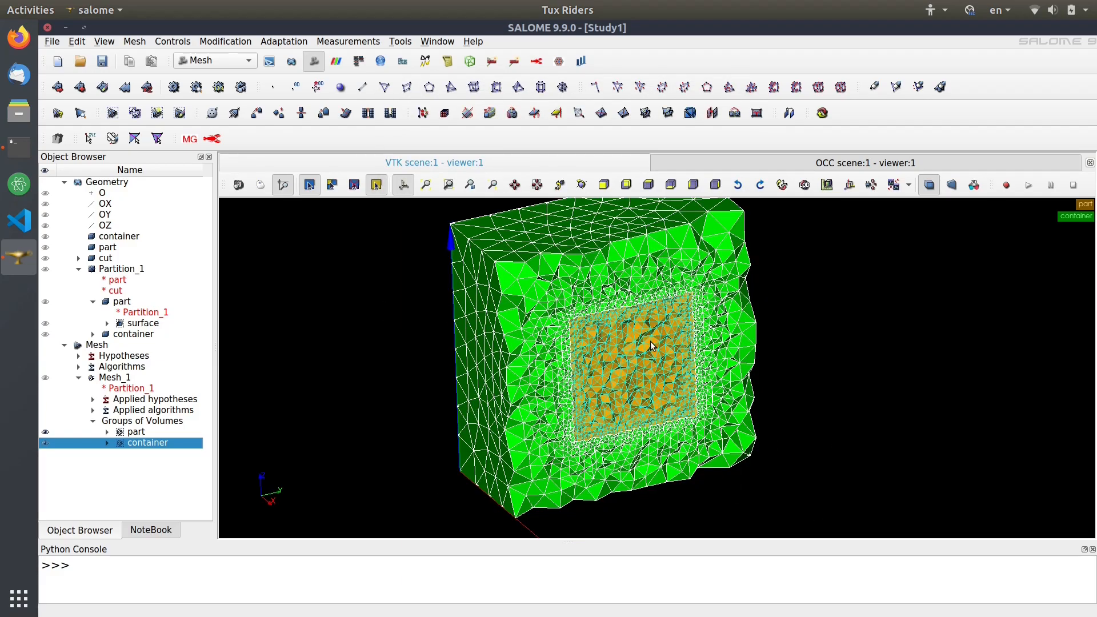
scroll("up", 3)
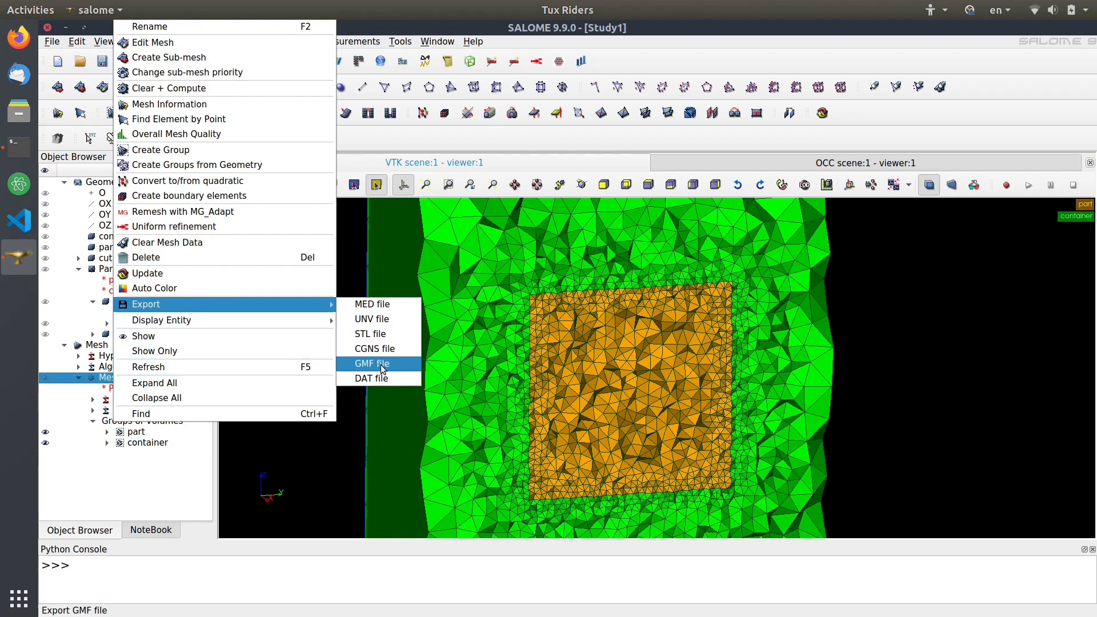
Export Mesh_1 as GMF ASCII file Mesh_1.mesh to the Desktop.
left_click(370, 364)
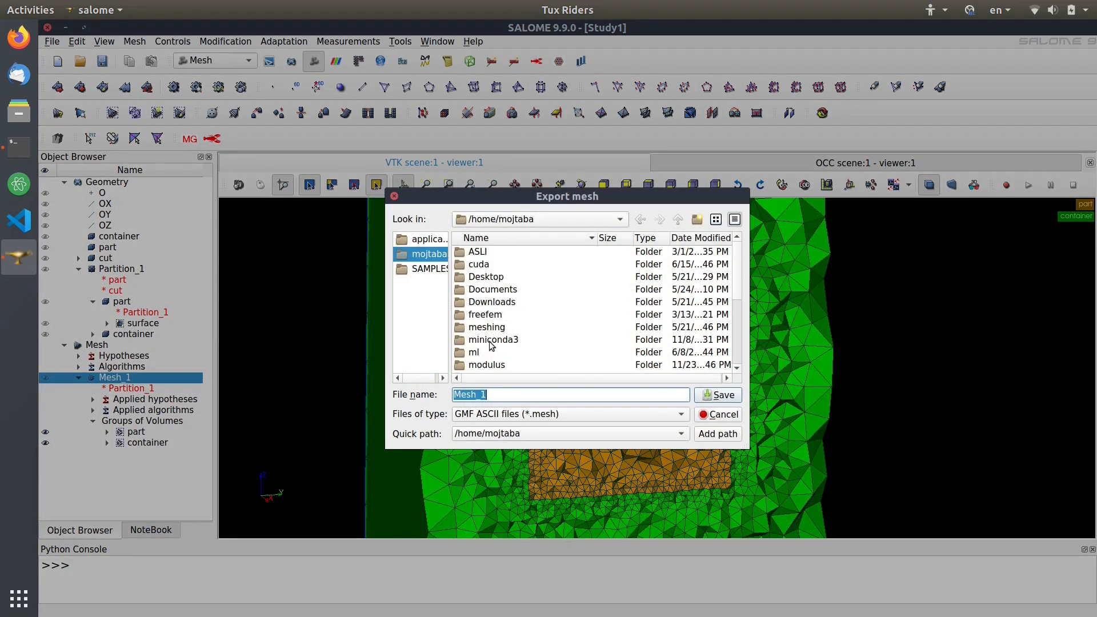
double_click(485, 277)
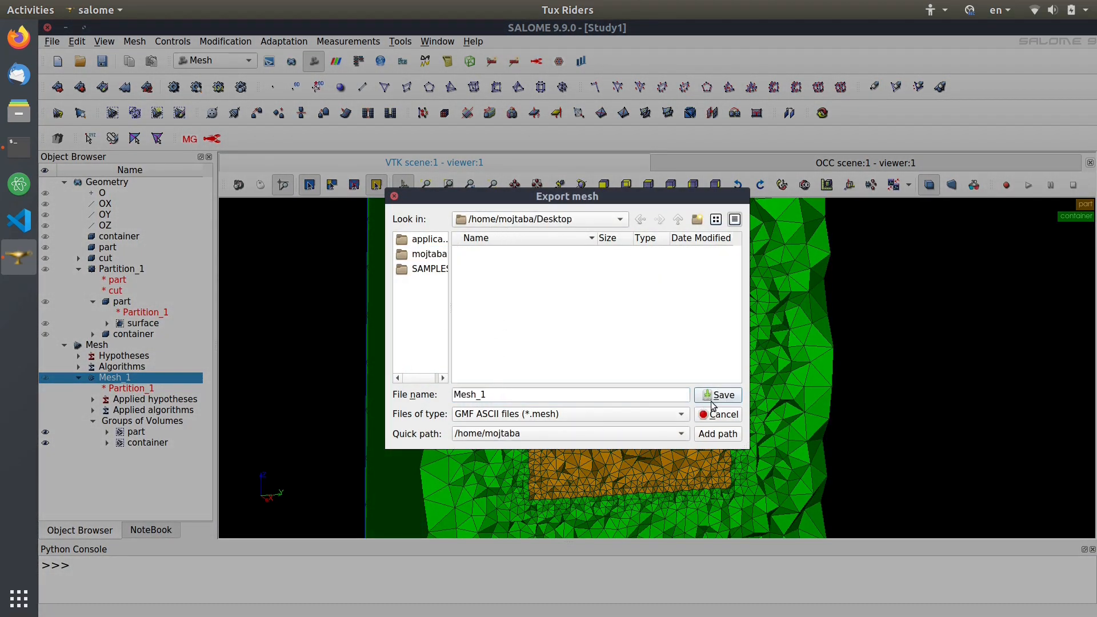
left_click(722, 395)
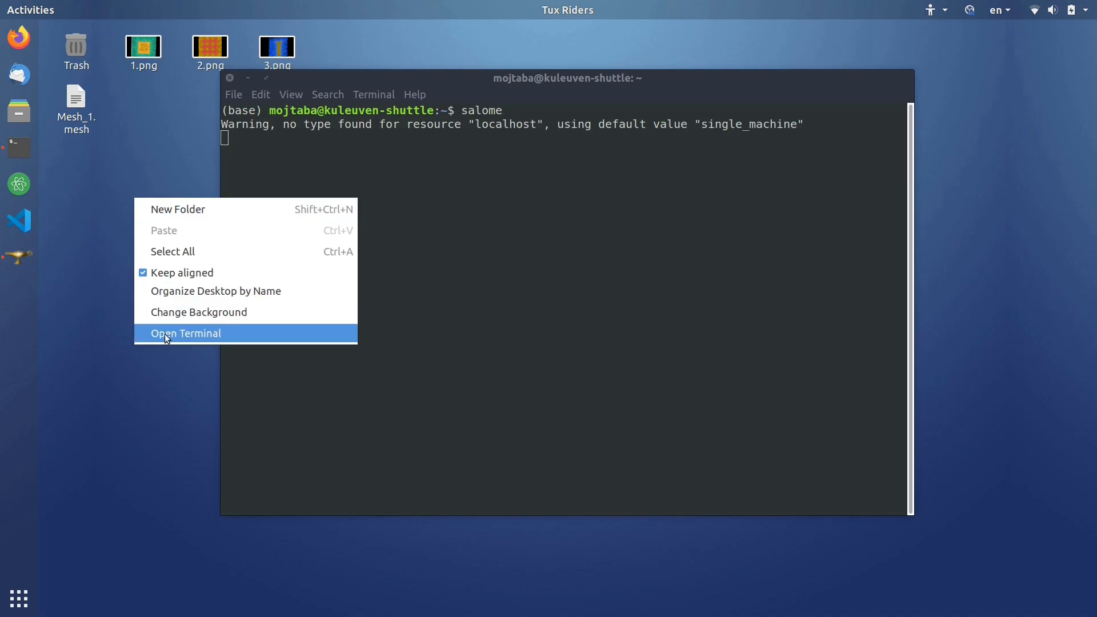
Open a terminal in the Desktop folder and launch gmsh.
left_click(185, 333)
type("cd Desktop/")
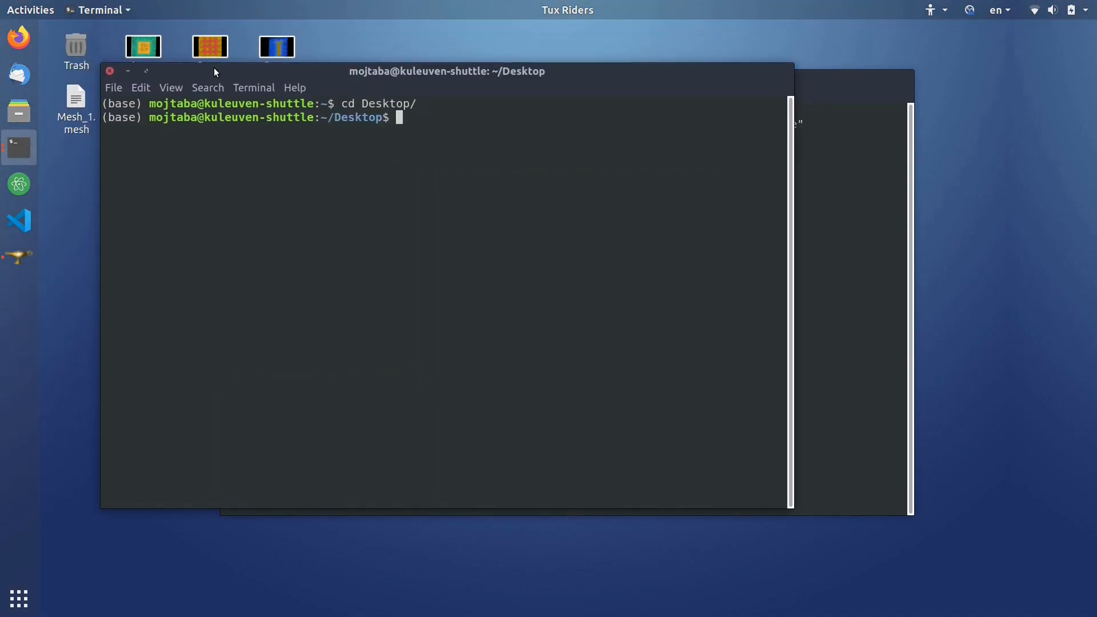
type("gmsh")
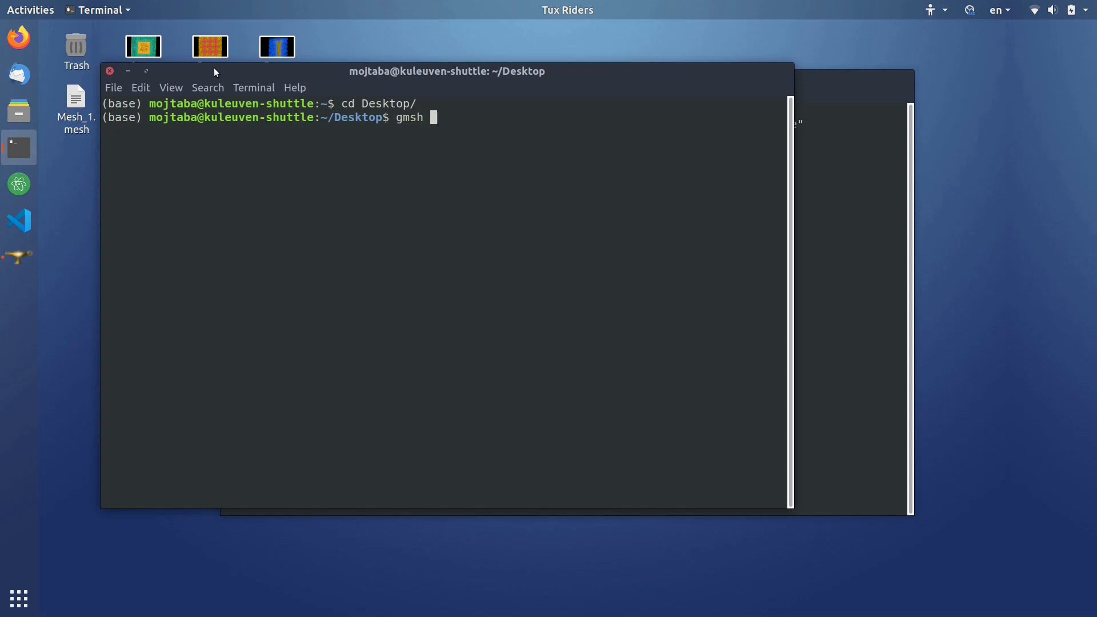
key("Return")
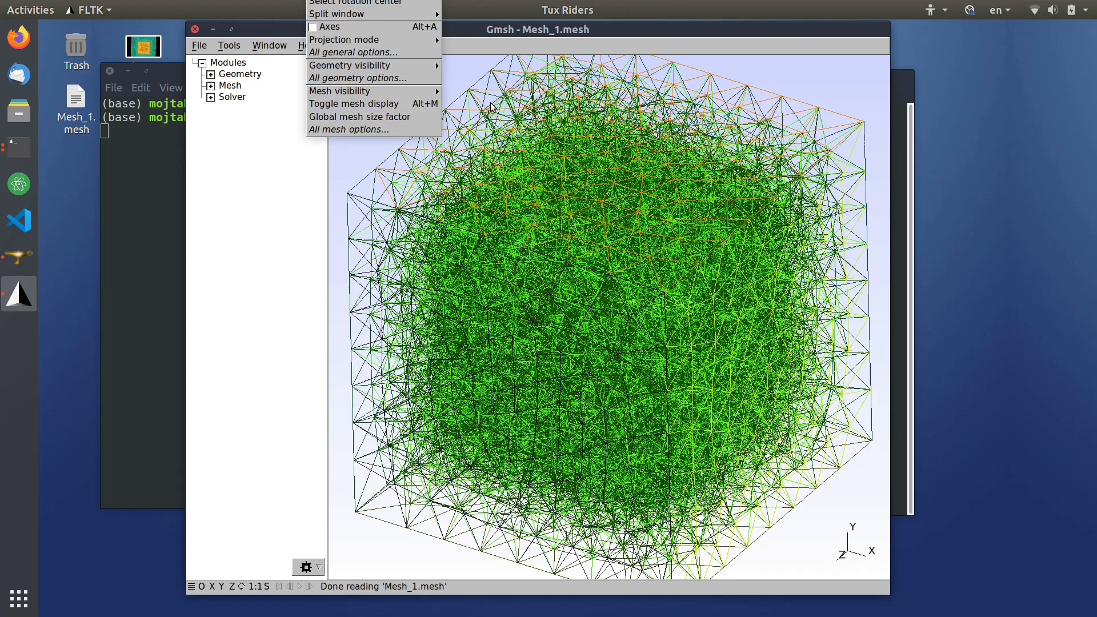
Turn on filled 3D element faces so Mesh_1 shows as a solid green cube.
left_click(339, 90)
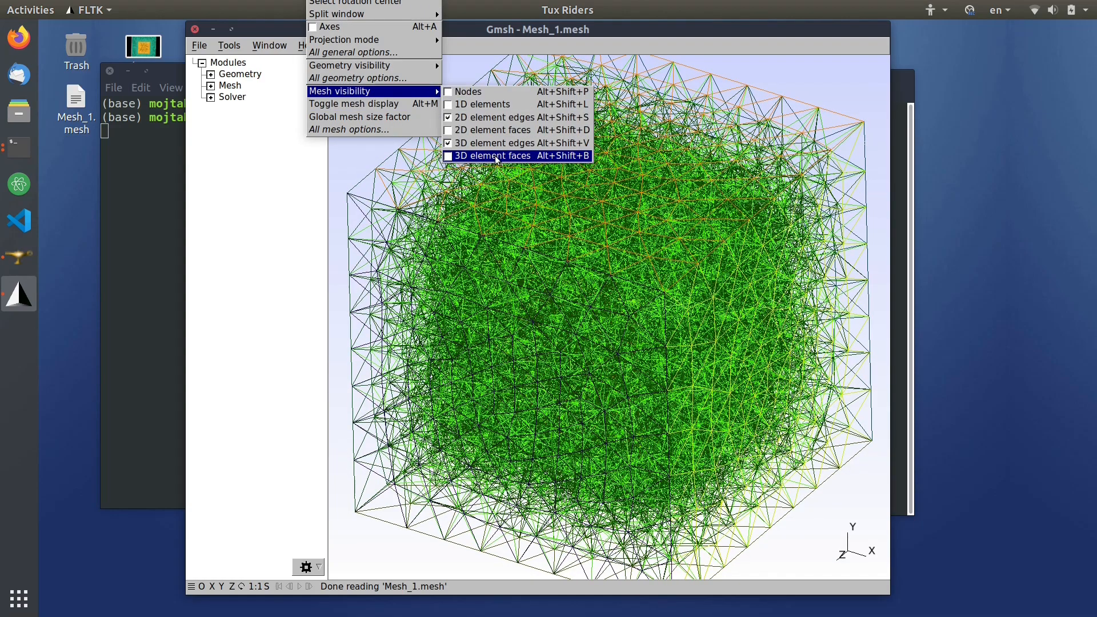
left_click(491, 156)
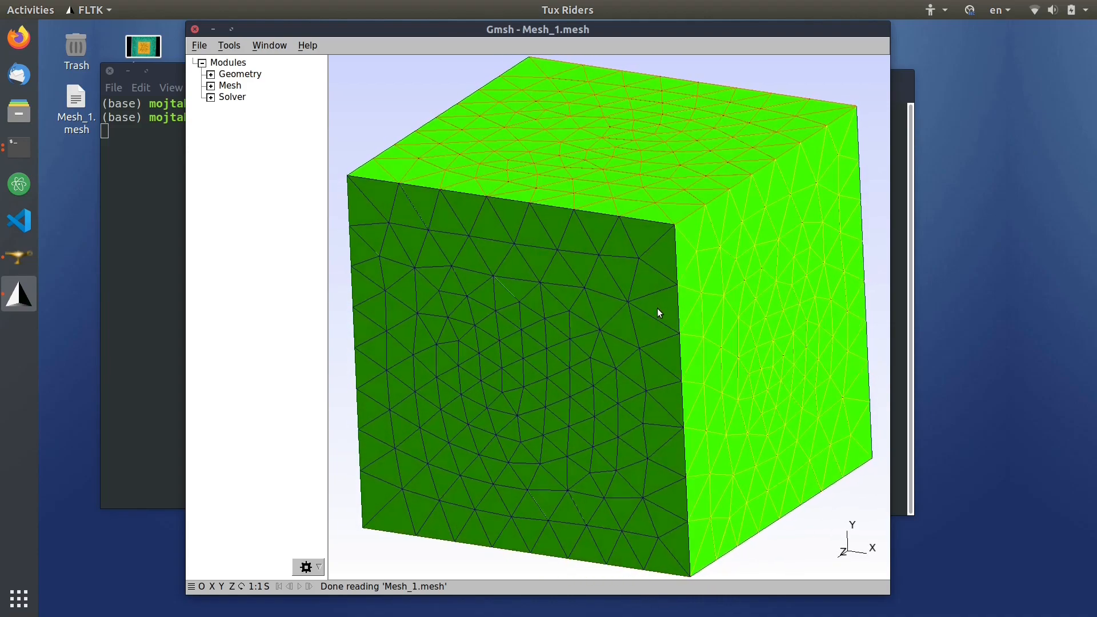
left_click(229, 45)
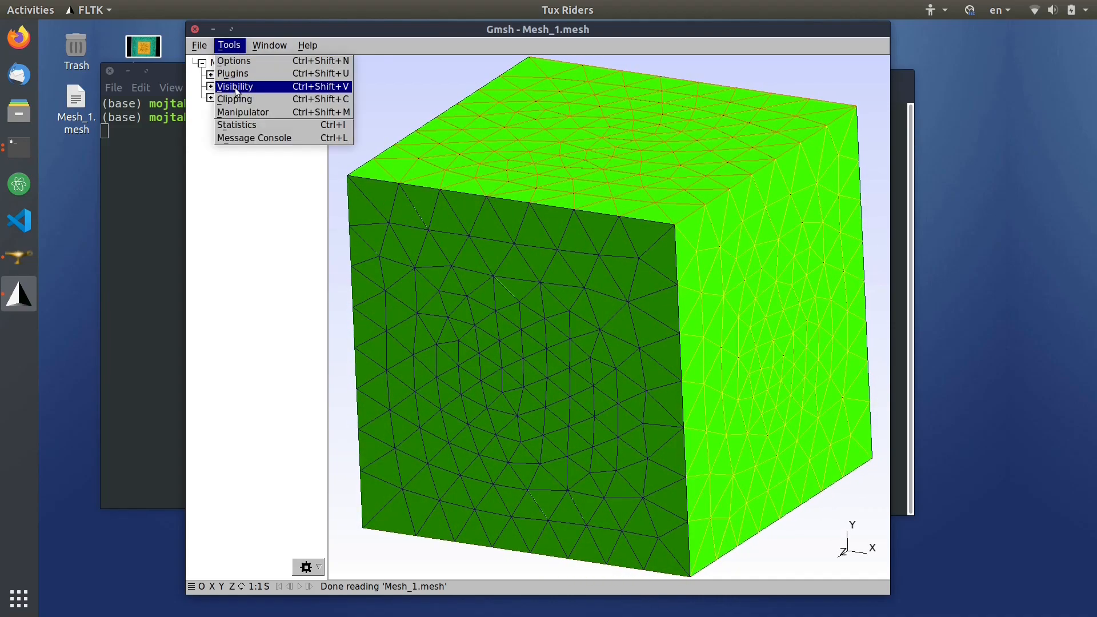
Select Volume 2 in Gmsh's Visibility list, apply, and close the window.
left_click(235, 86)
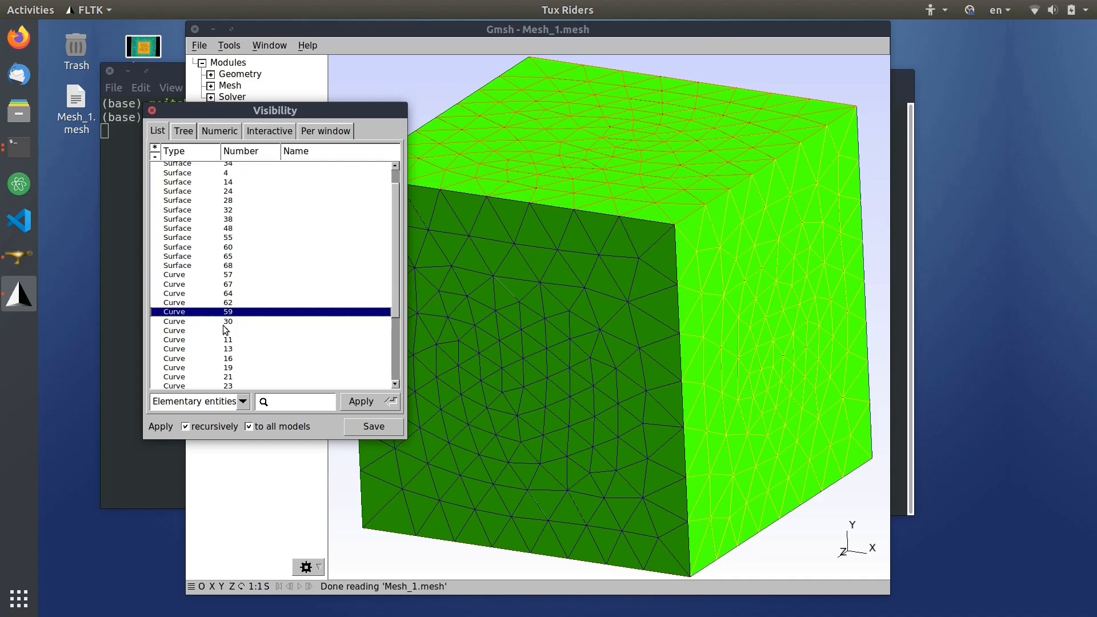
scroll("up", 3)
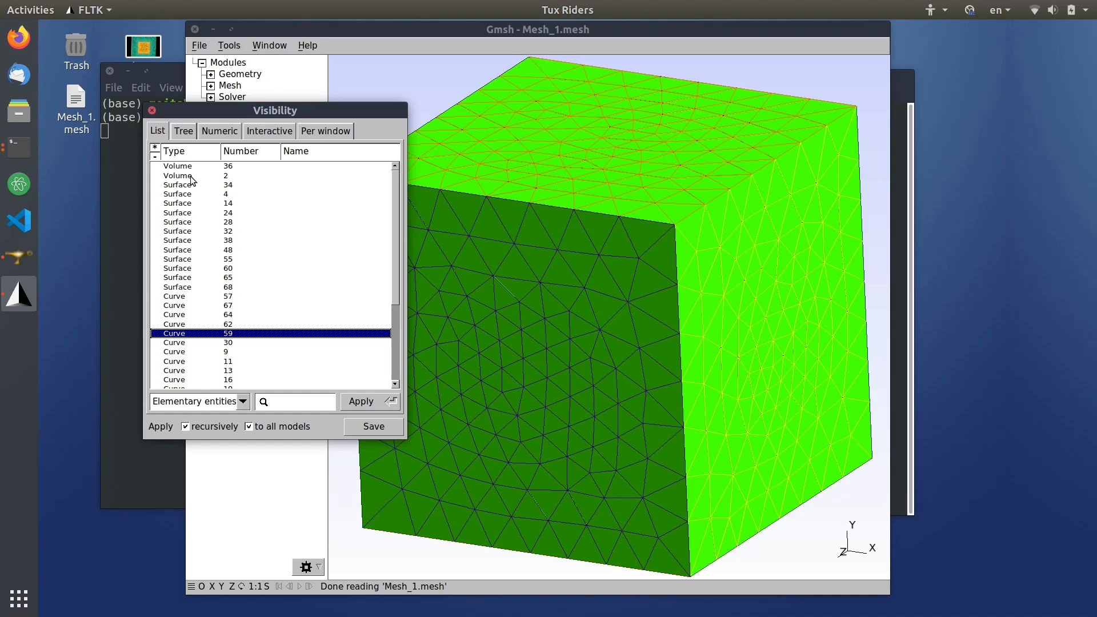
left_click(196, 171)
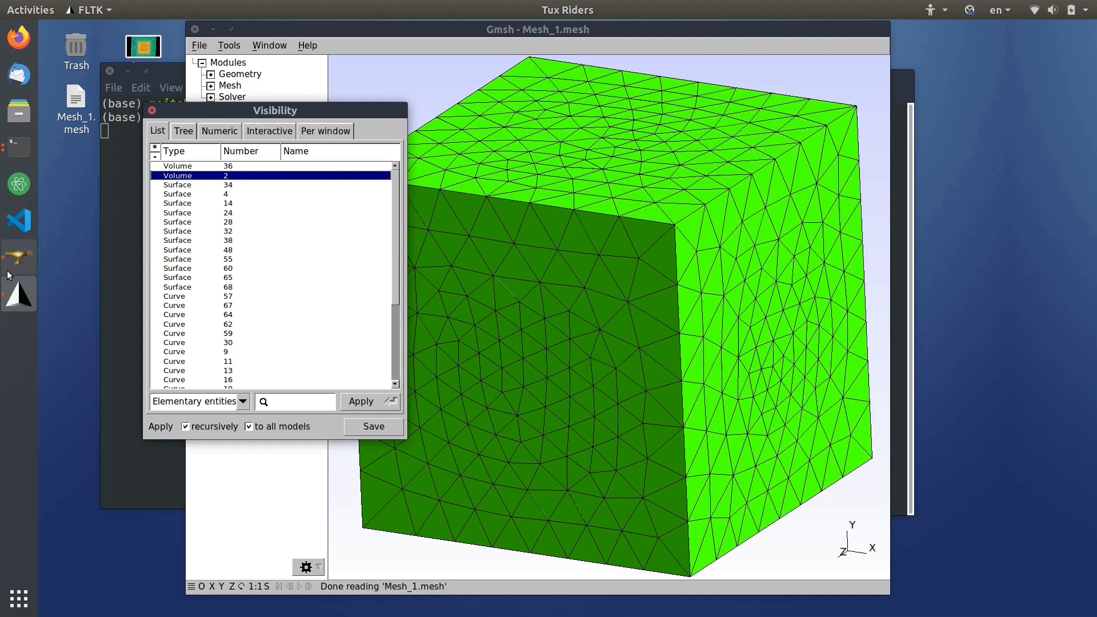
mouse_move(423, 312)
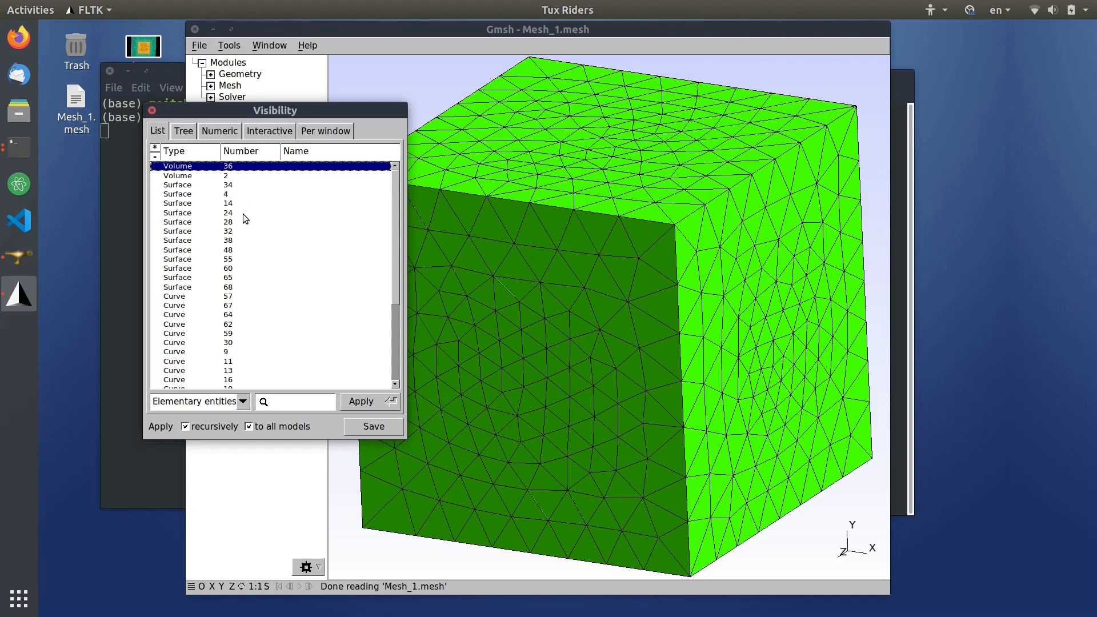
mouse_move(640, 155)
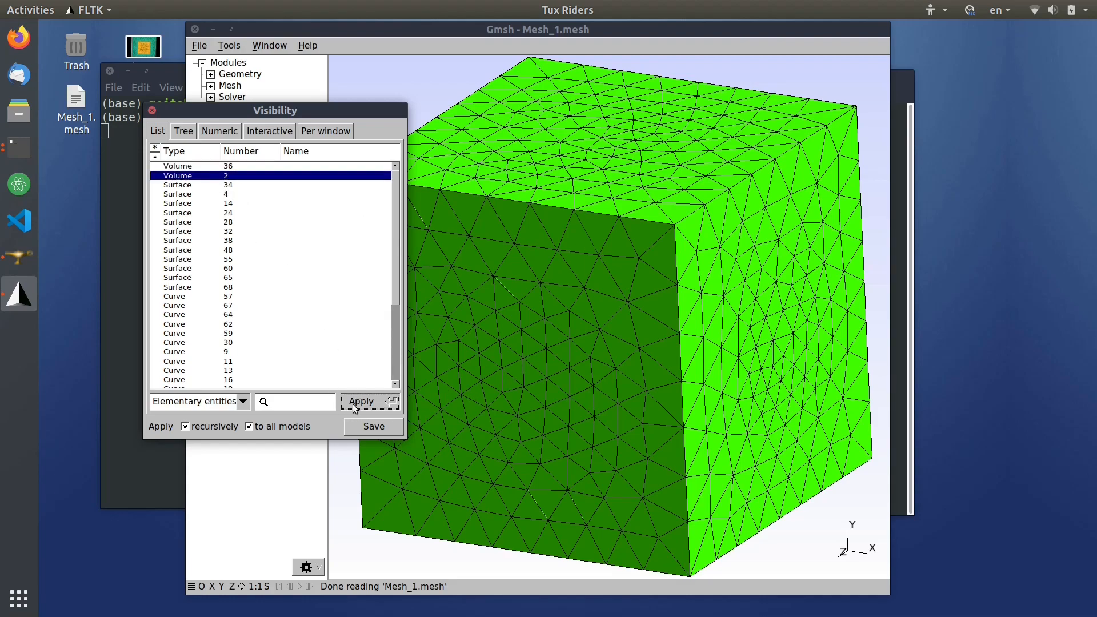
left_click(361, 401)
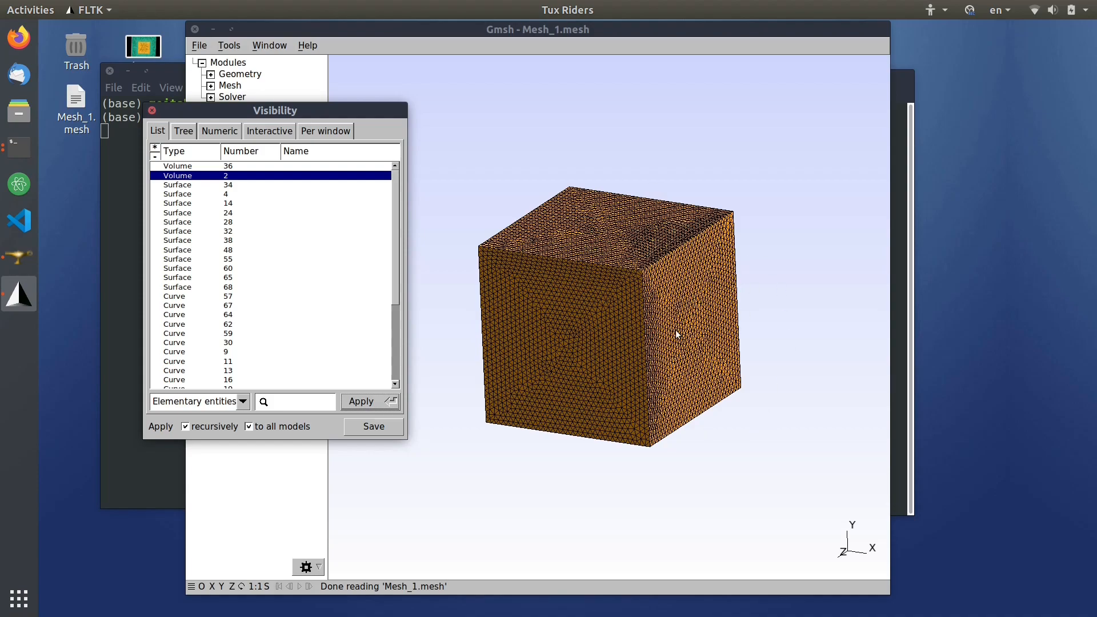
mouse_move(336, 253)
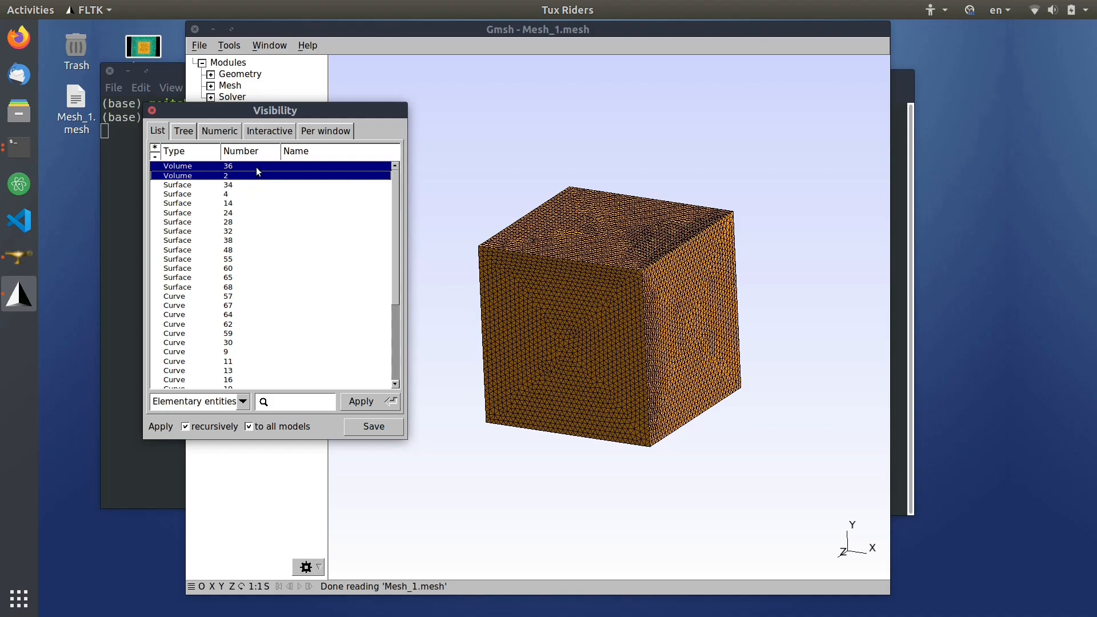
mouse_move(275, 169)
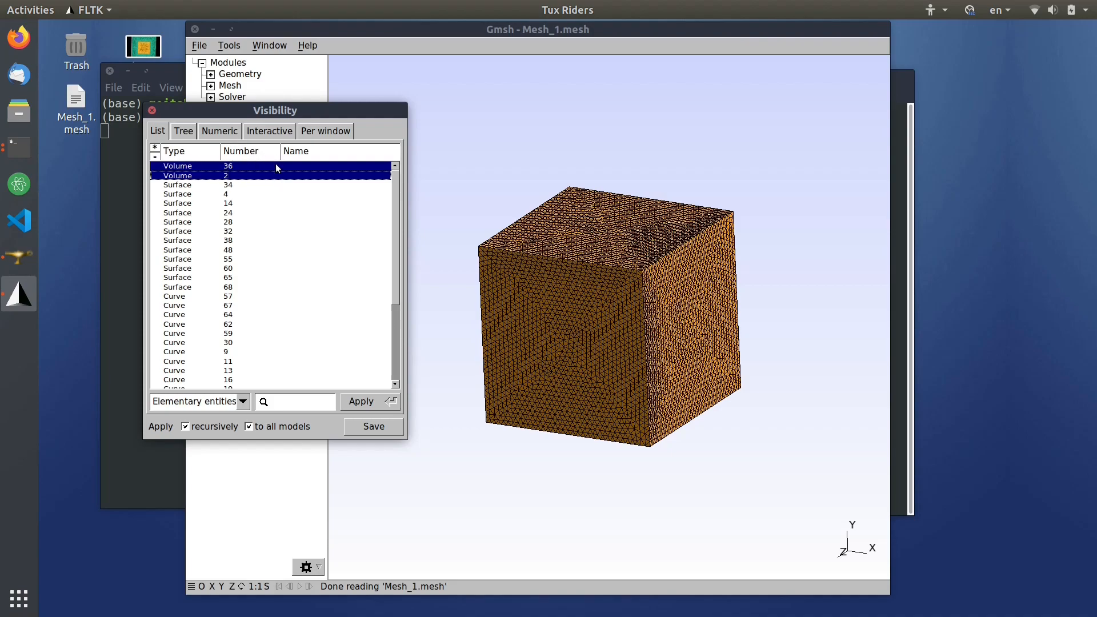
mouse_move(213, 175)
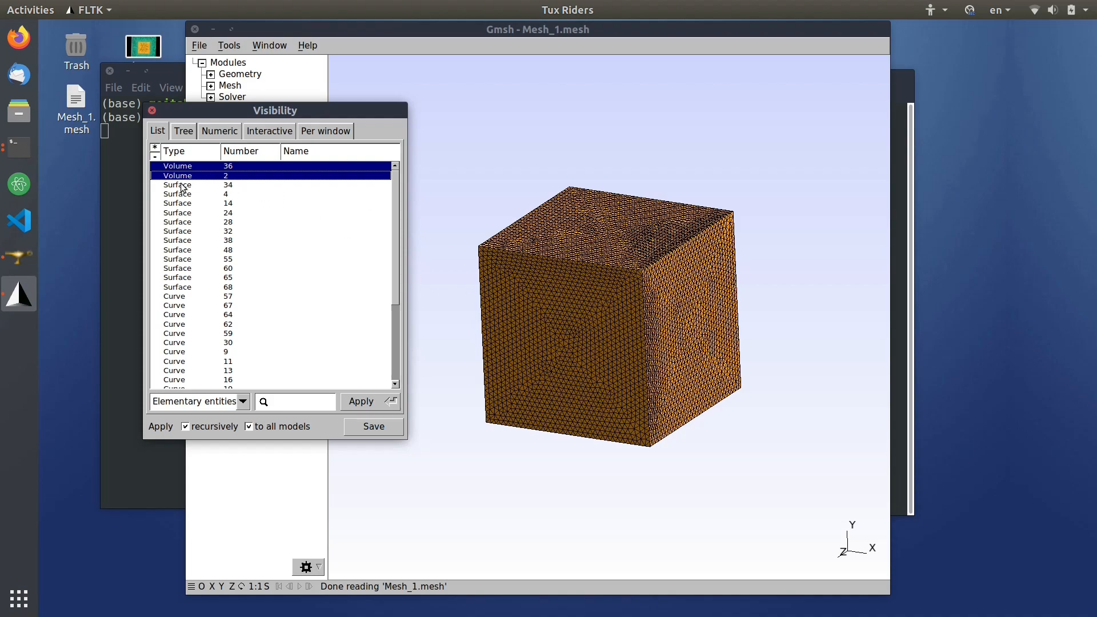
mouse_move(319, 259)
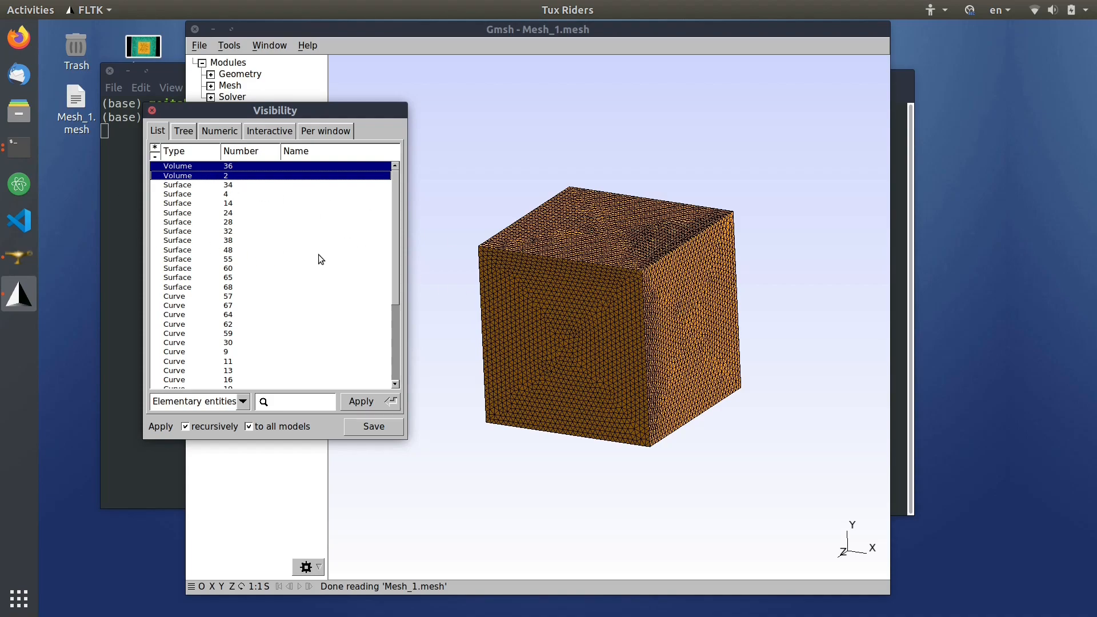
mouse_move(678, 301)
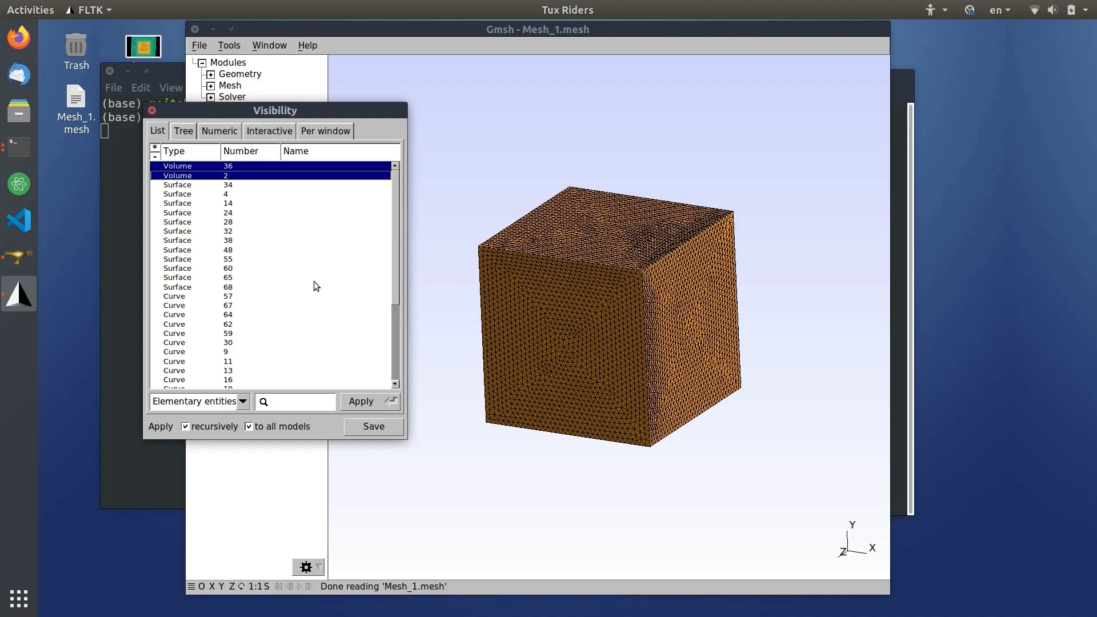
mouse_move(556, 291)
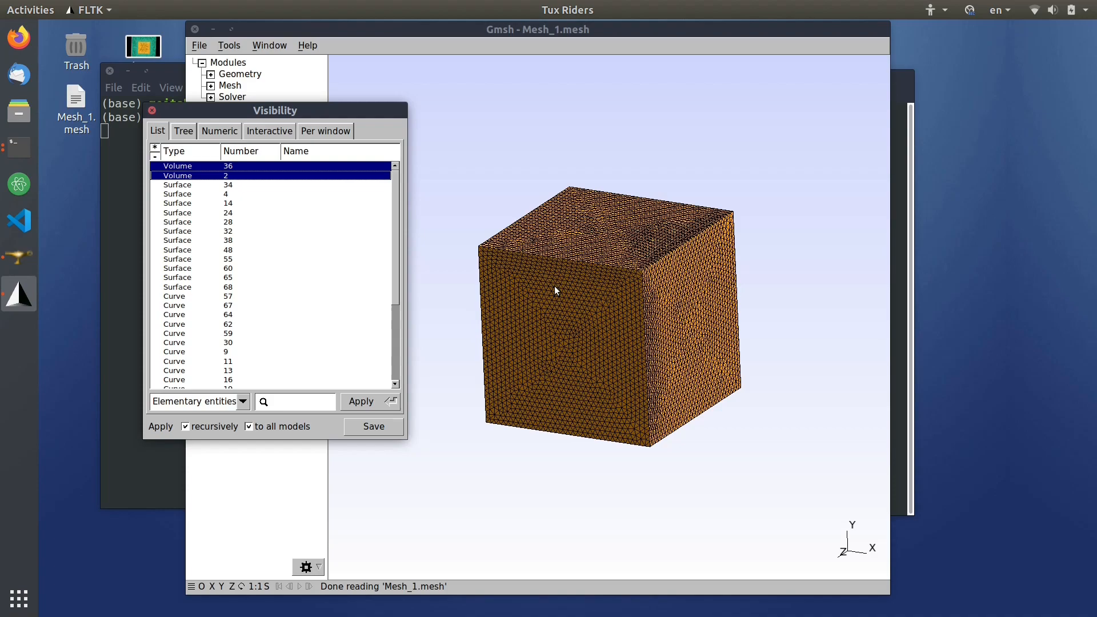
mouse_move(162, 116)
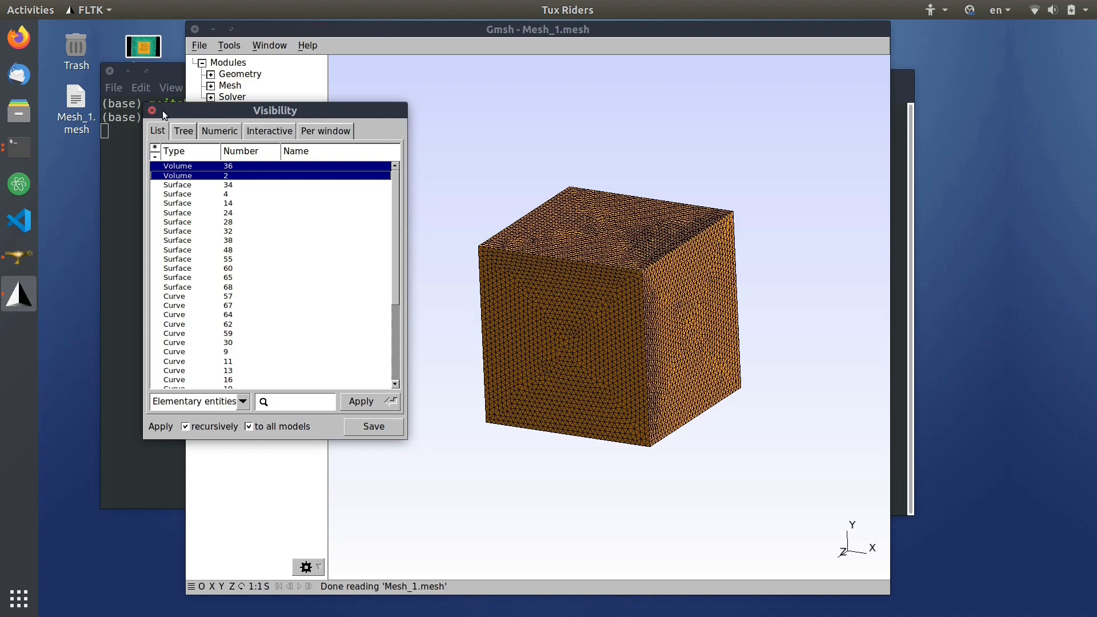
left_click(360, 400)
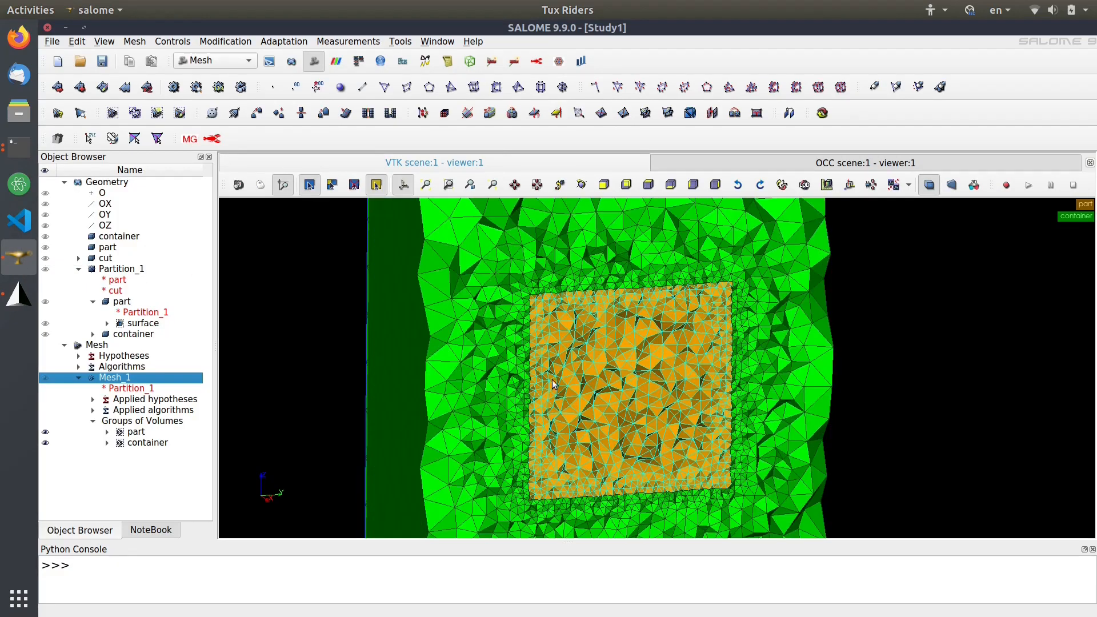
mouse_move(732, 381)
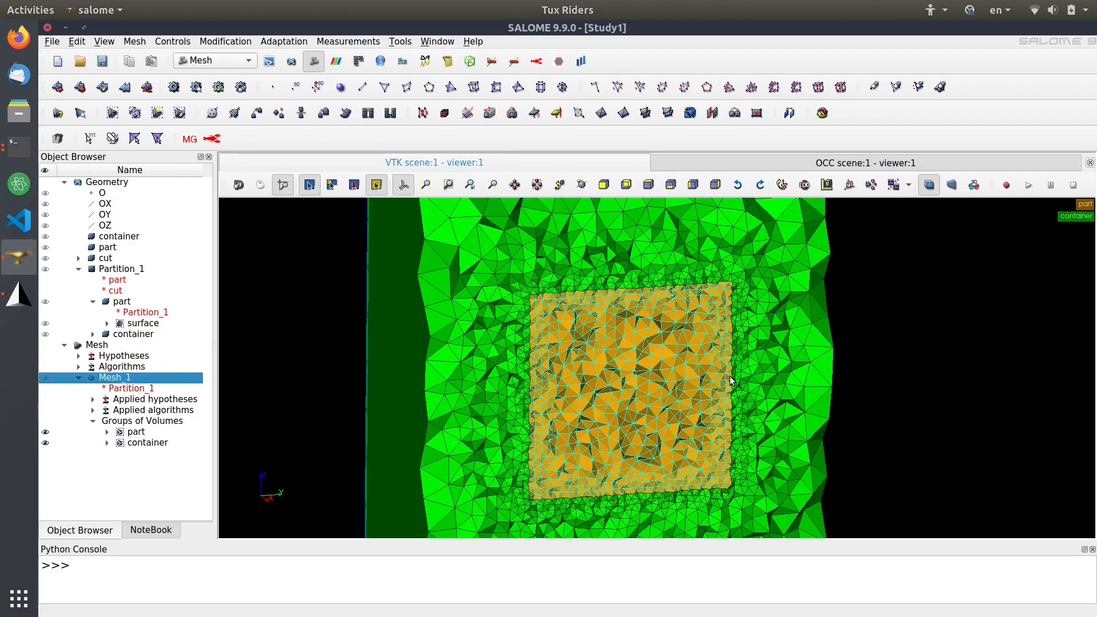
left_click(137, 432)
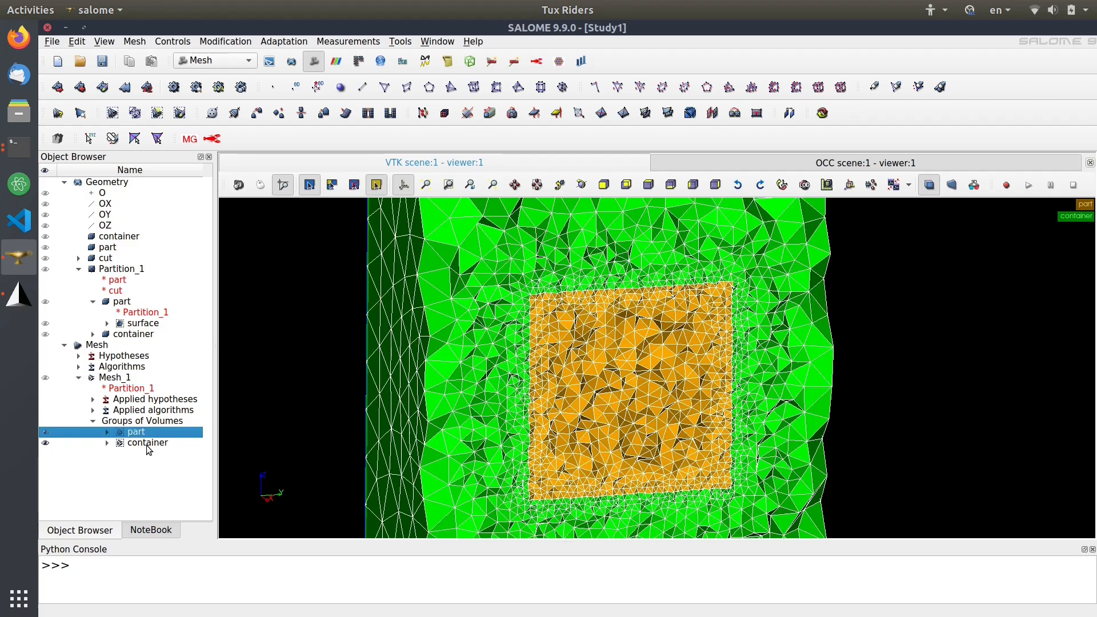
left_click(148, 442)
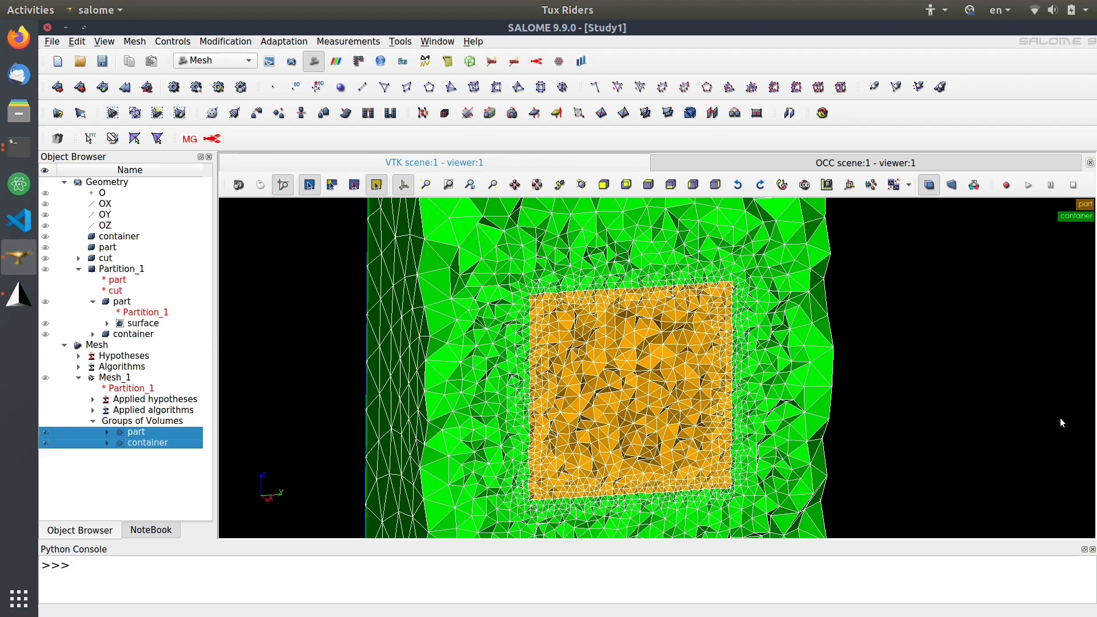
mouse_move(365, 307)
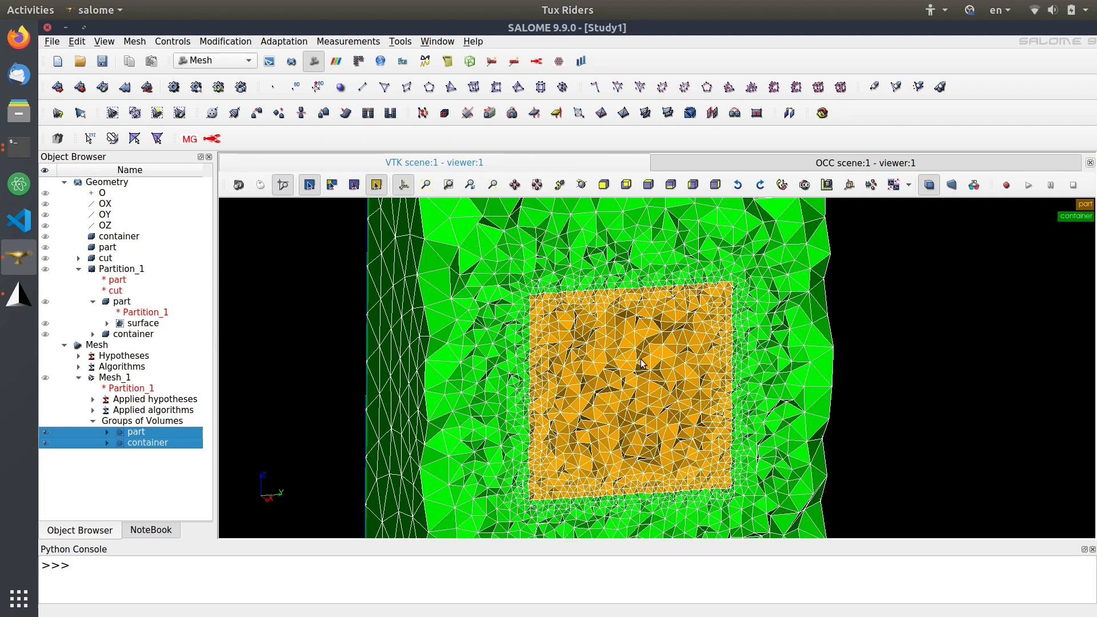
mouse_move(967, 413)
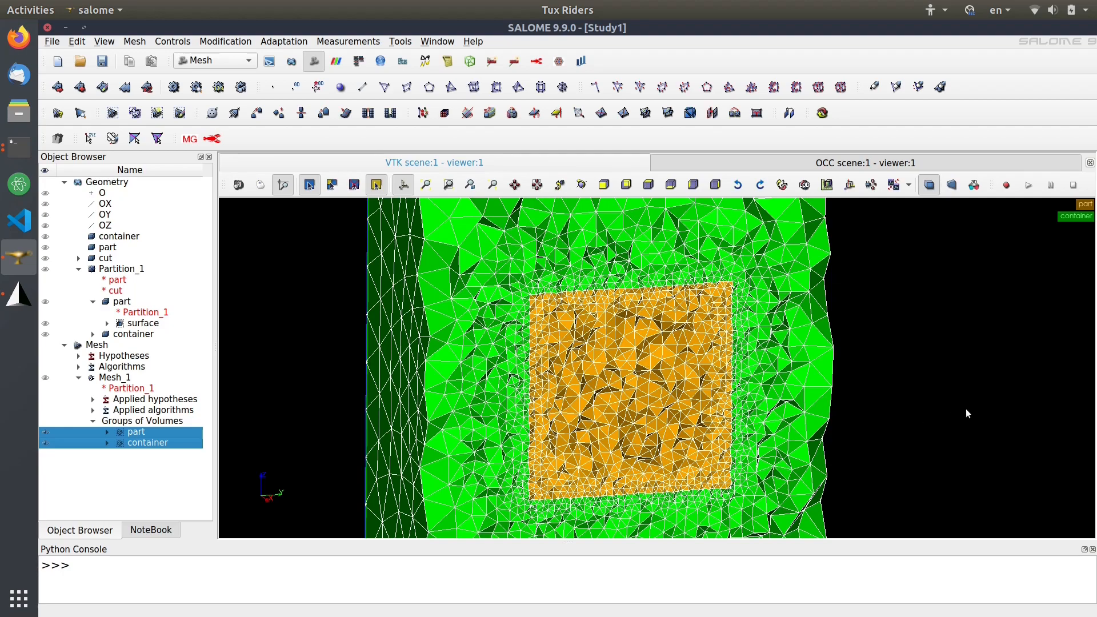